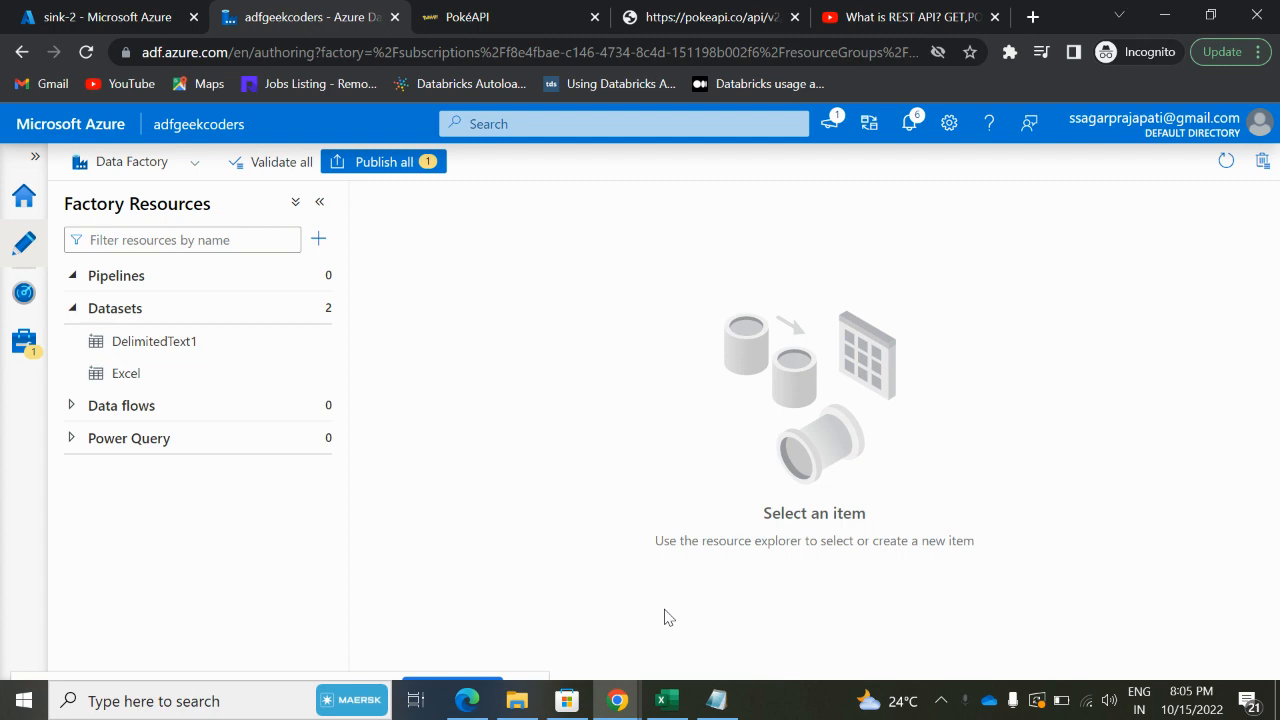
- Open the GeekCoders 'What is REST API? GET, POST, PUT, DELETE METHODS' video and highlight the methods
click(905, 17)
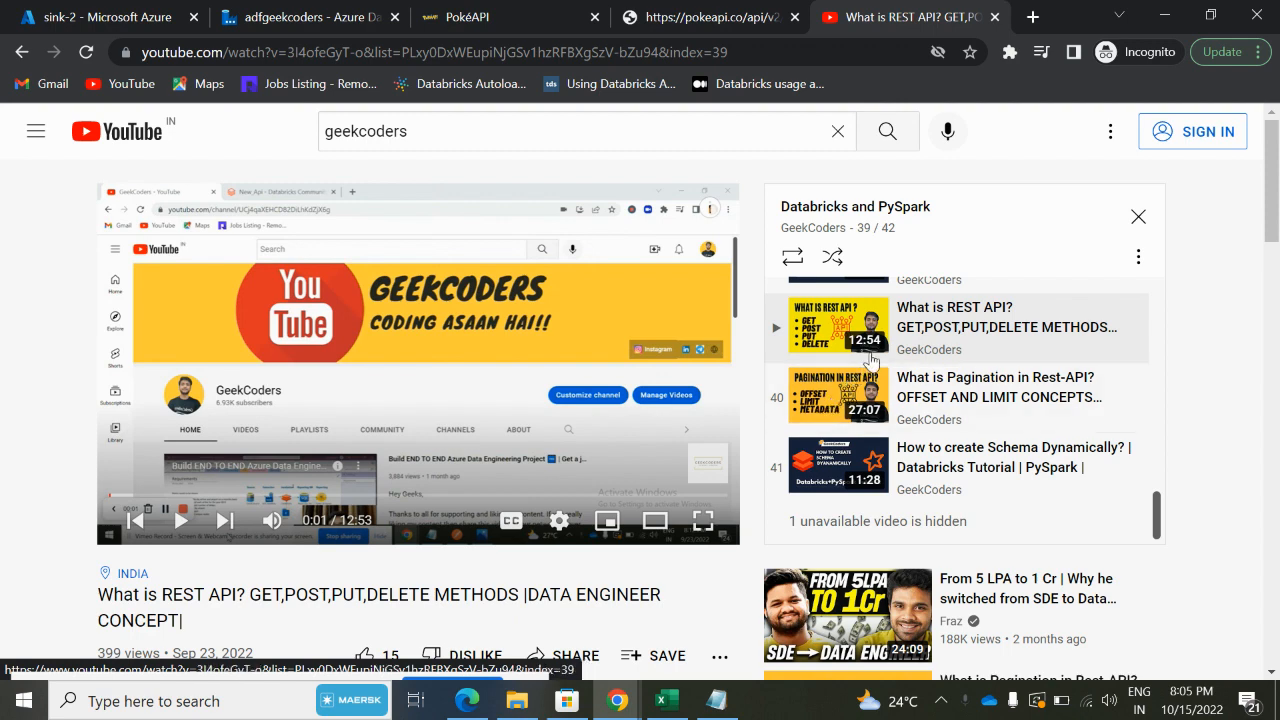
mouse_move(970, 338)
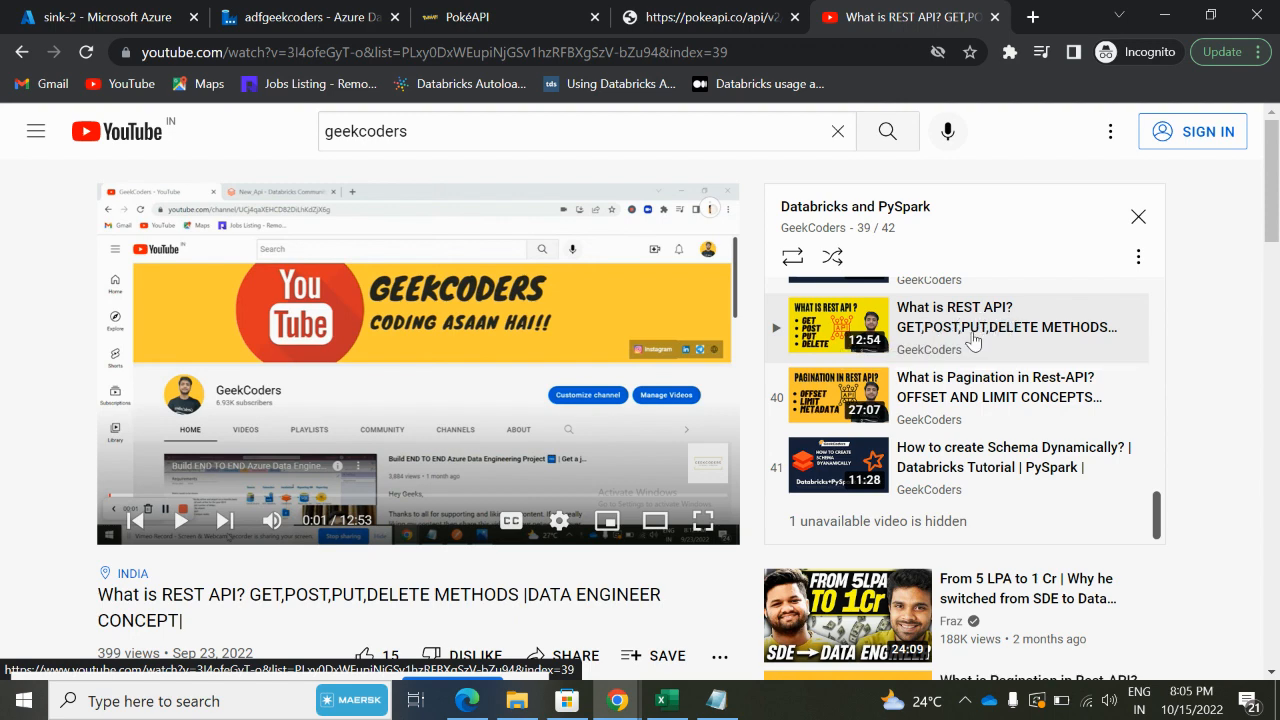
mouse_move(980, 390)
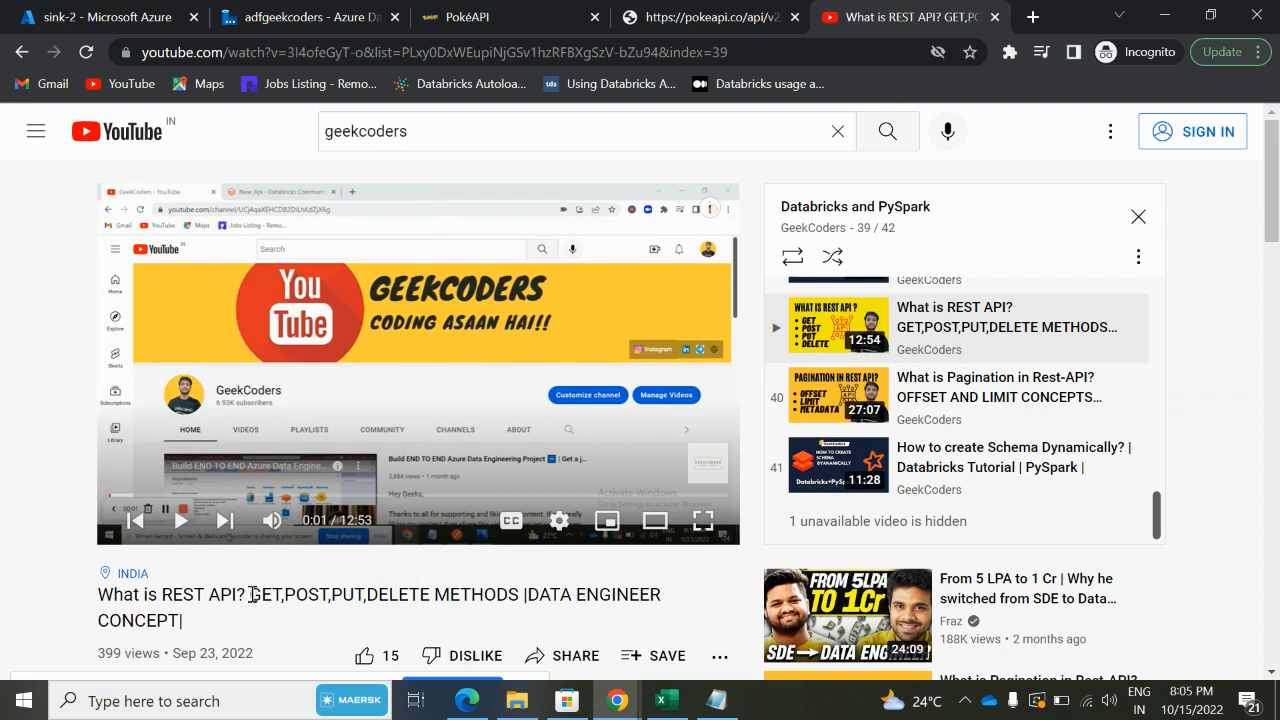
drag(251, 594, 518, 594)
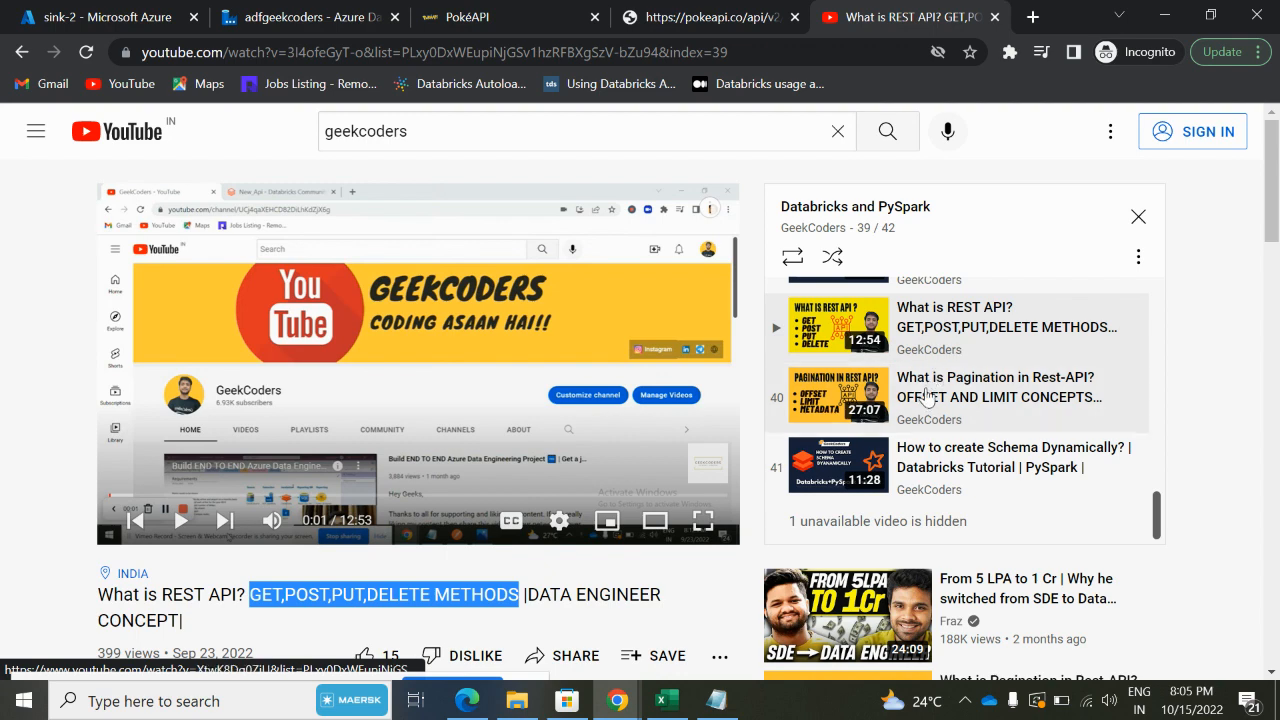
mouse_move(930, 390)
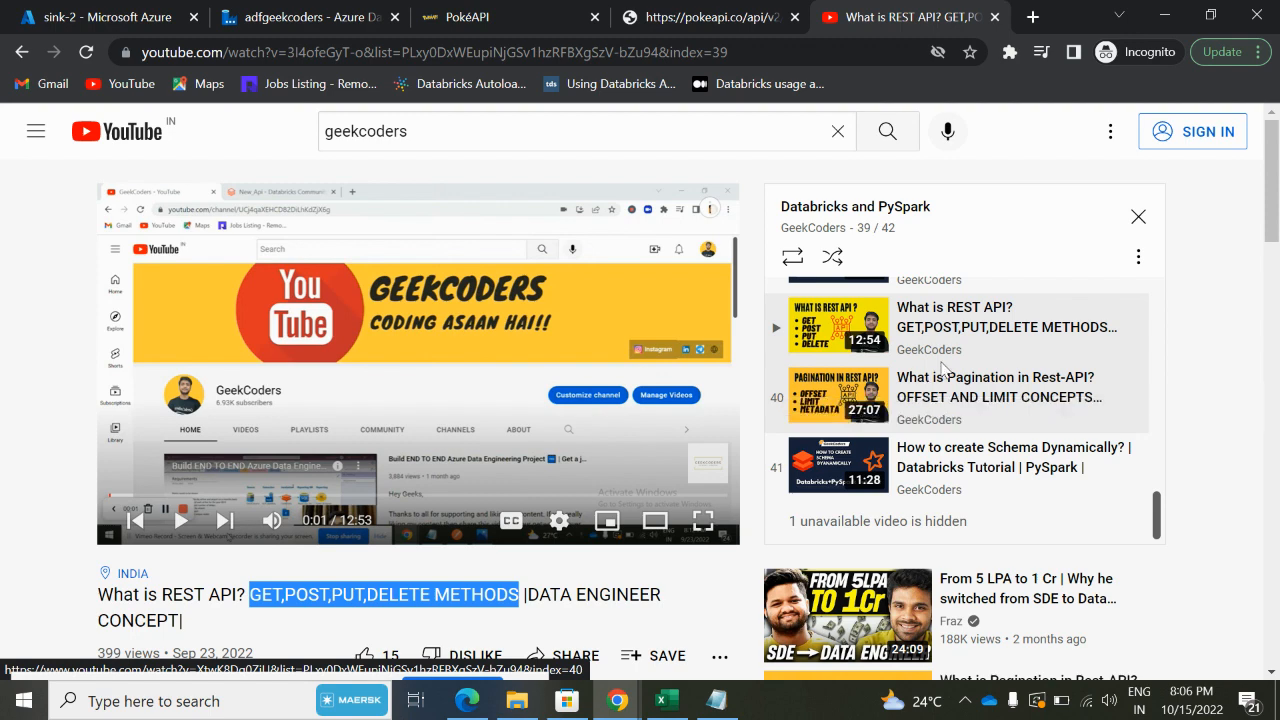
mouse_move(960, 397)
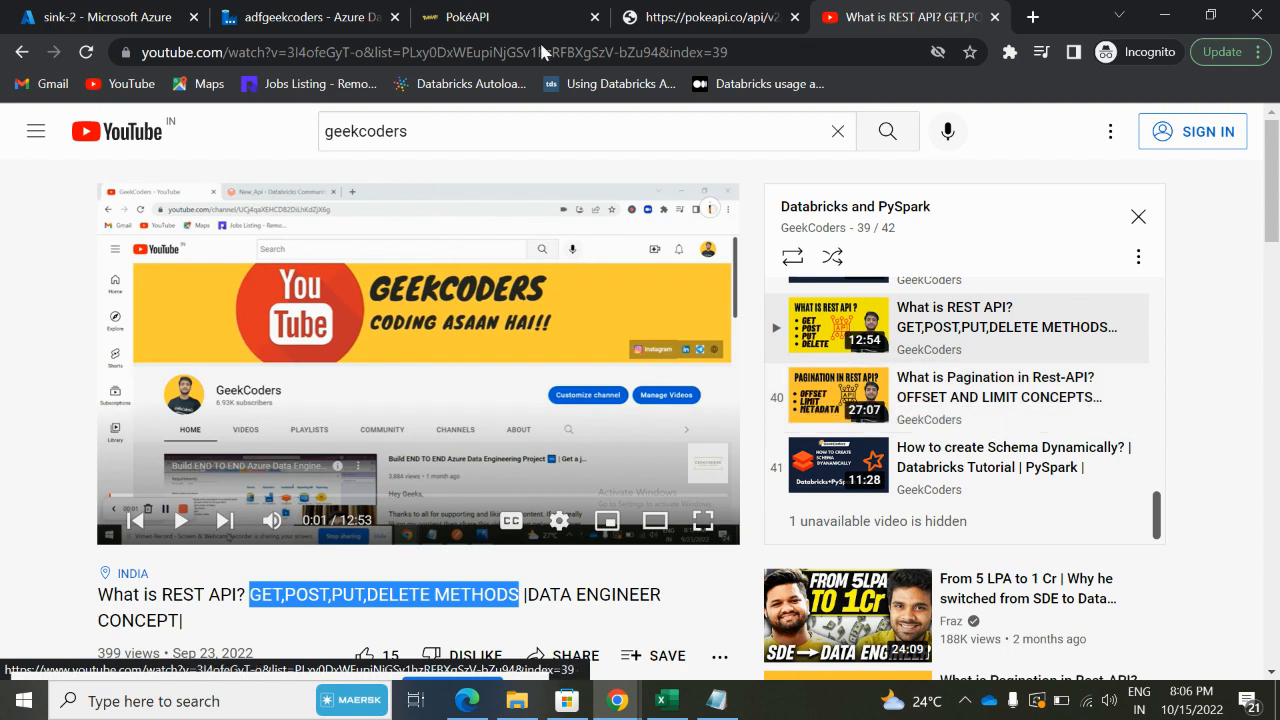
- Run the plain pokemon endpoint and review count 1154, the next link and 20 results
click(465, 17)
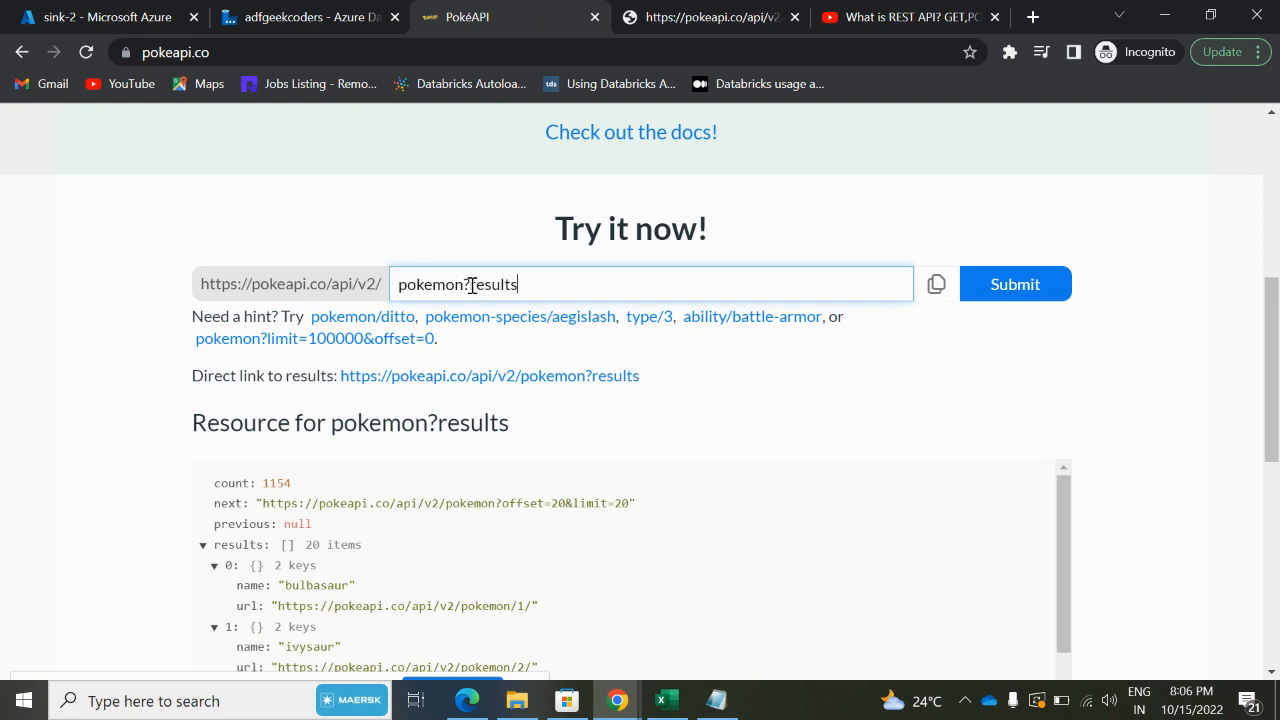
key(Backspace)
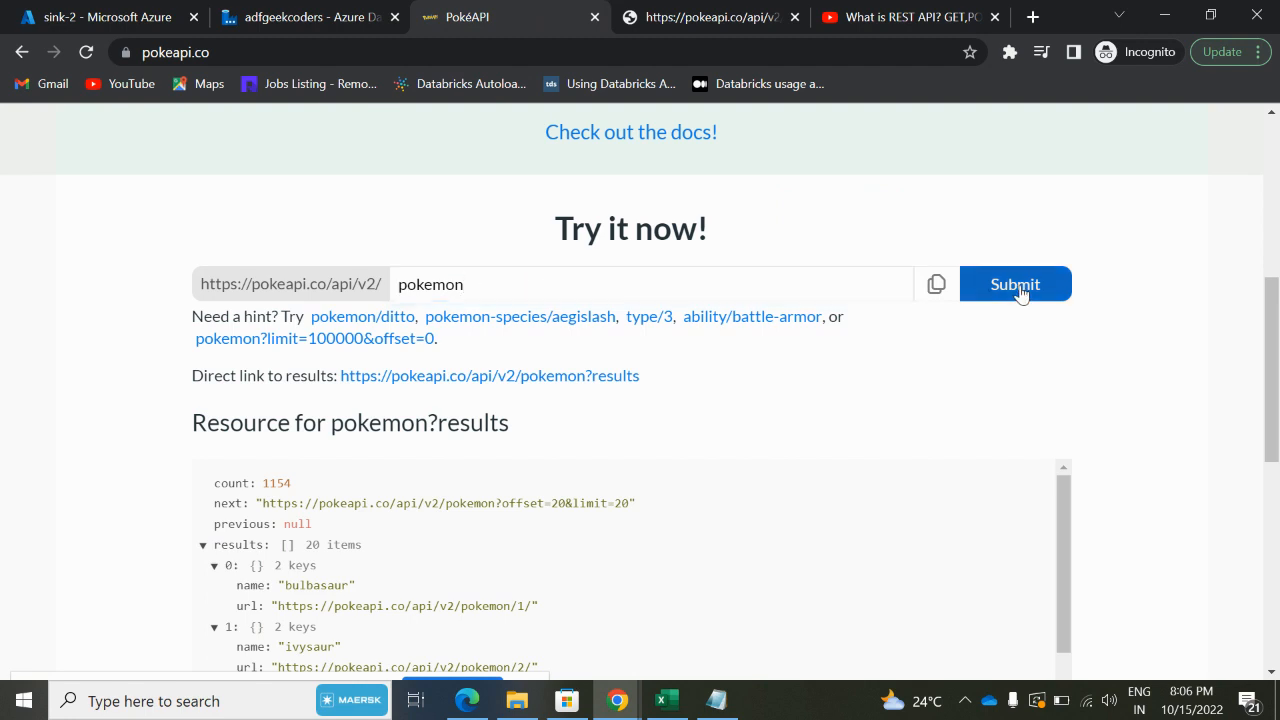
click(1014, 284)
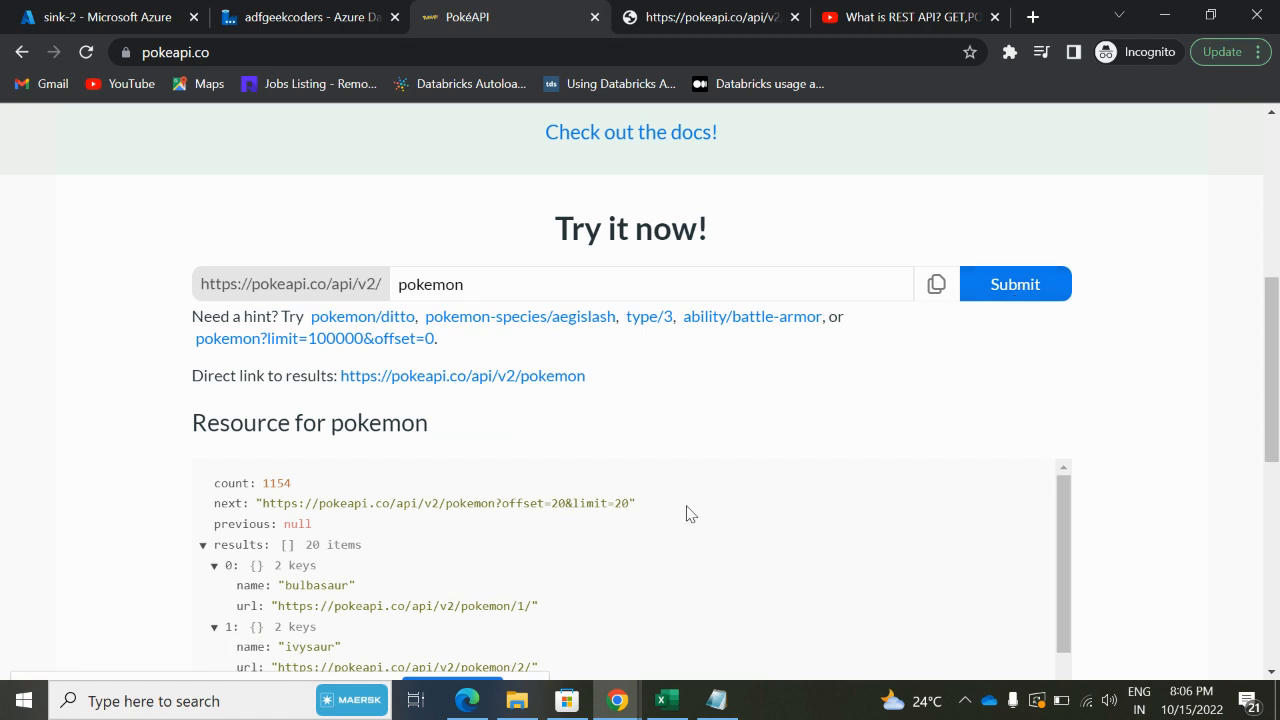
mouse_move(664, 547)
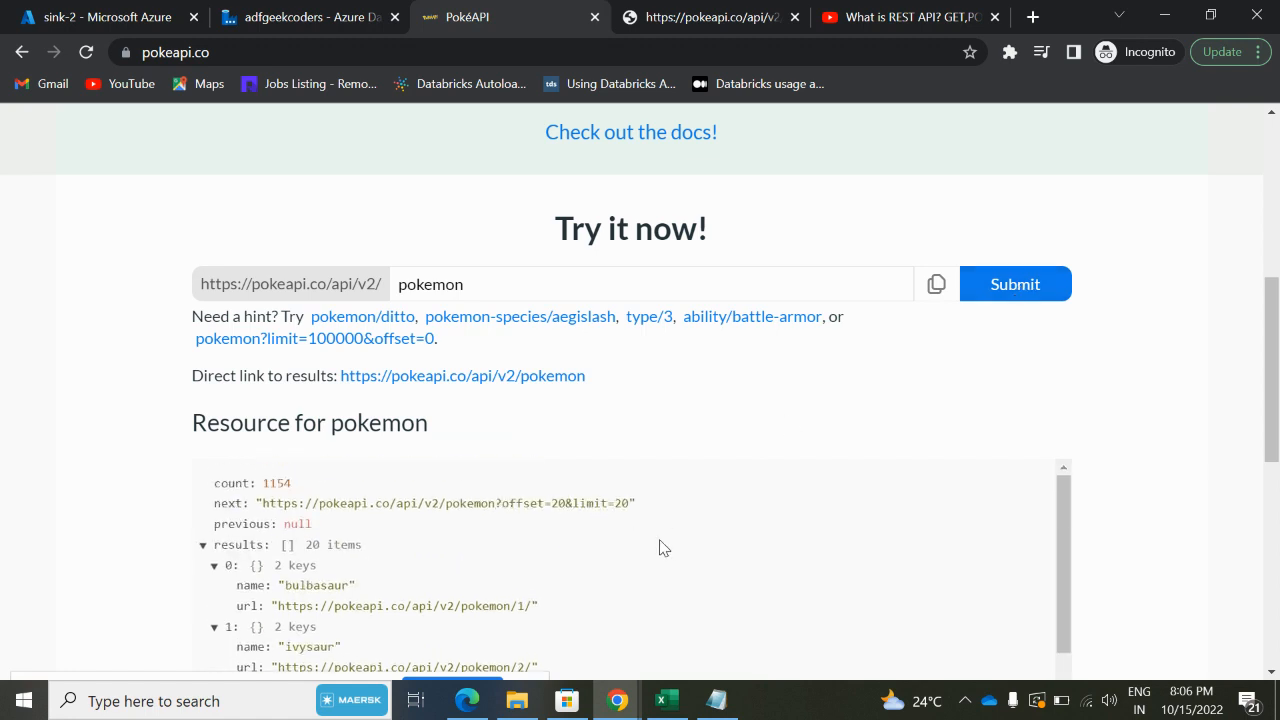
double_click(230, 503)
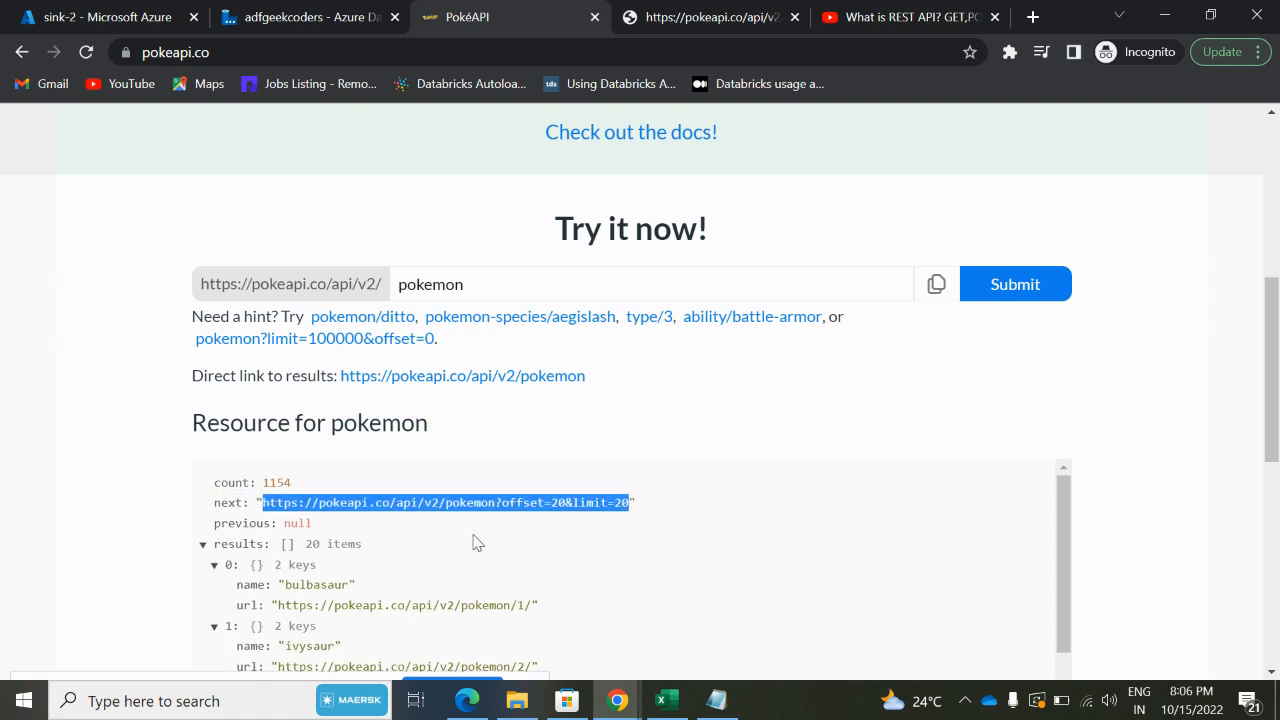
scroll(down, 3)
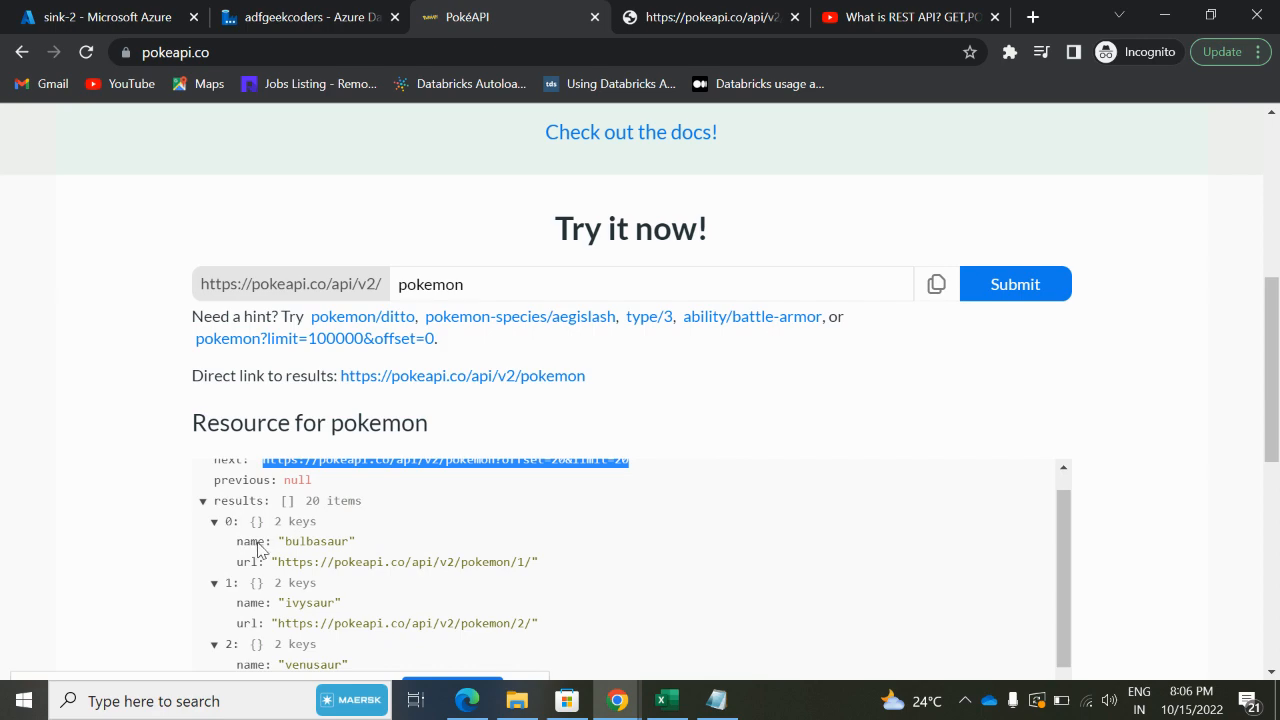
scroll(down, 3)
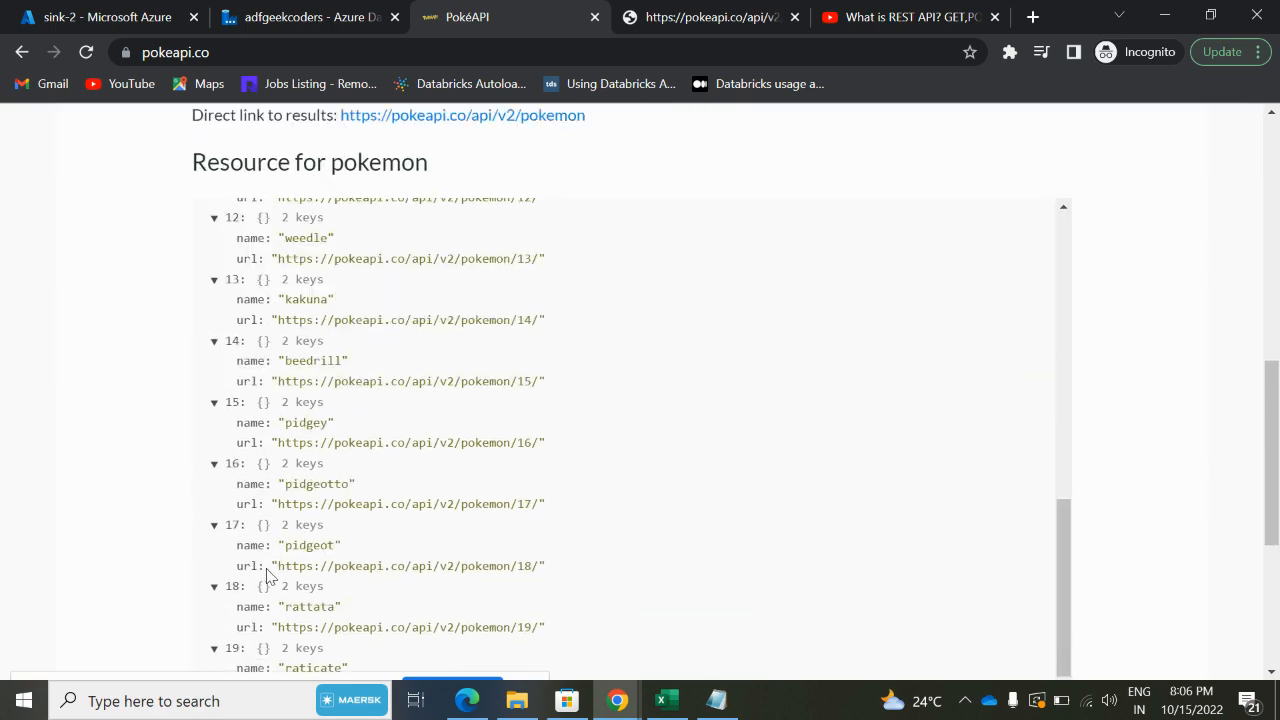
scroll(down, 3)
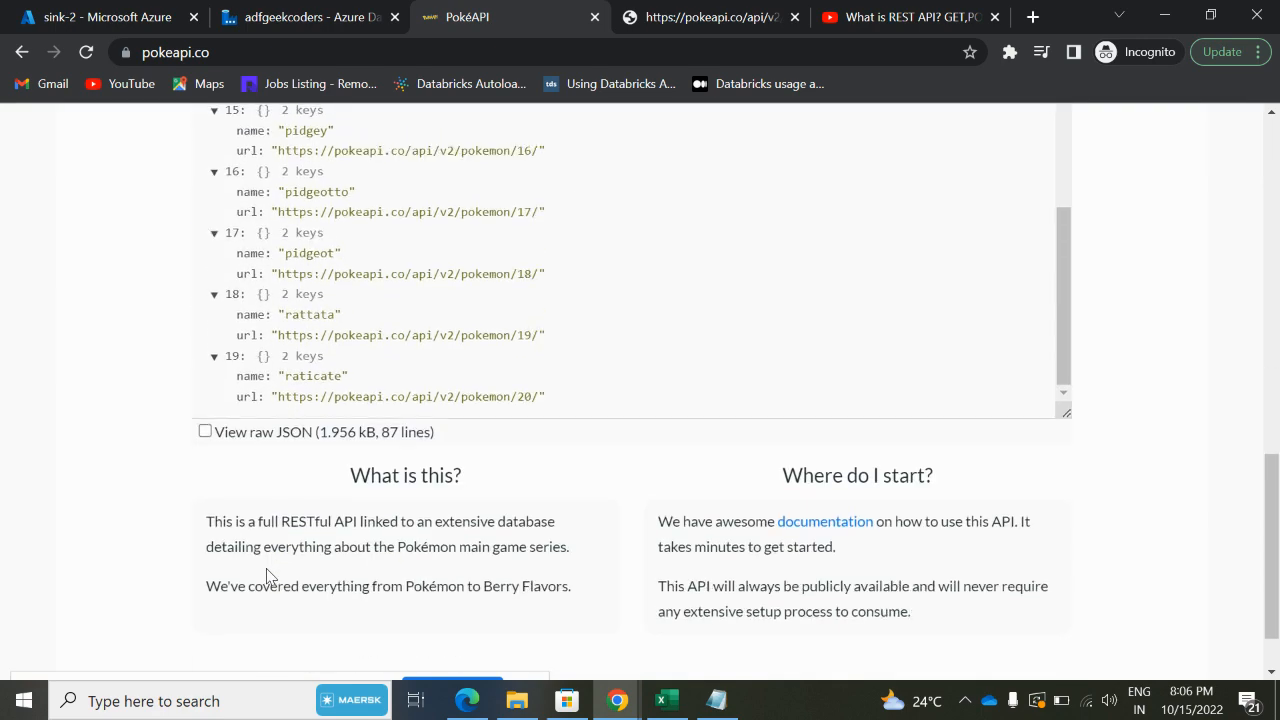
scroll(up, 3)
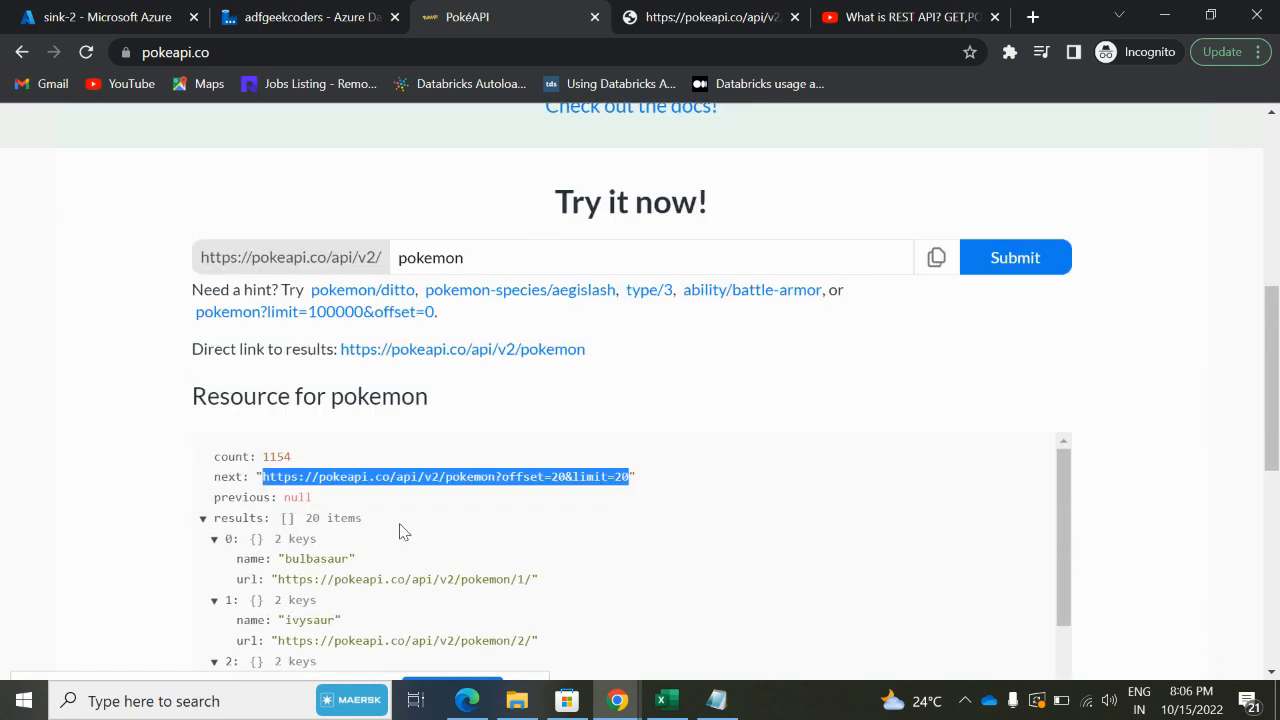
mouse_move(697, 632)
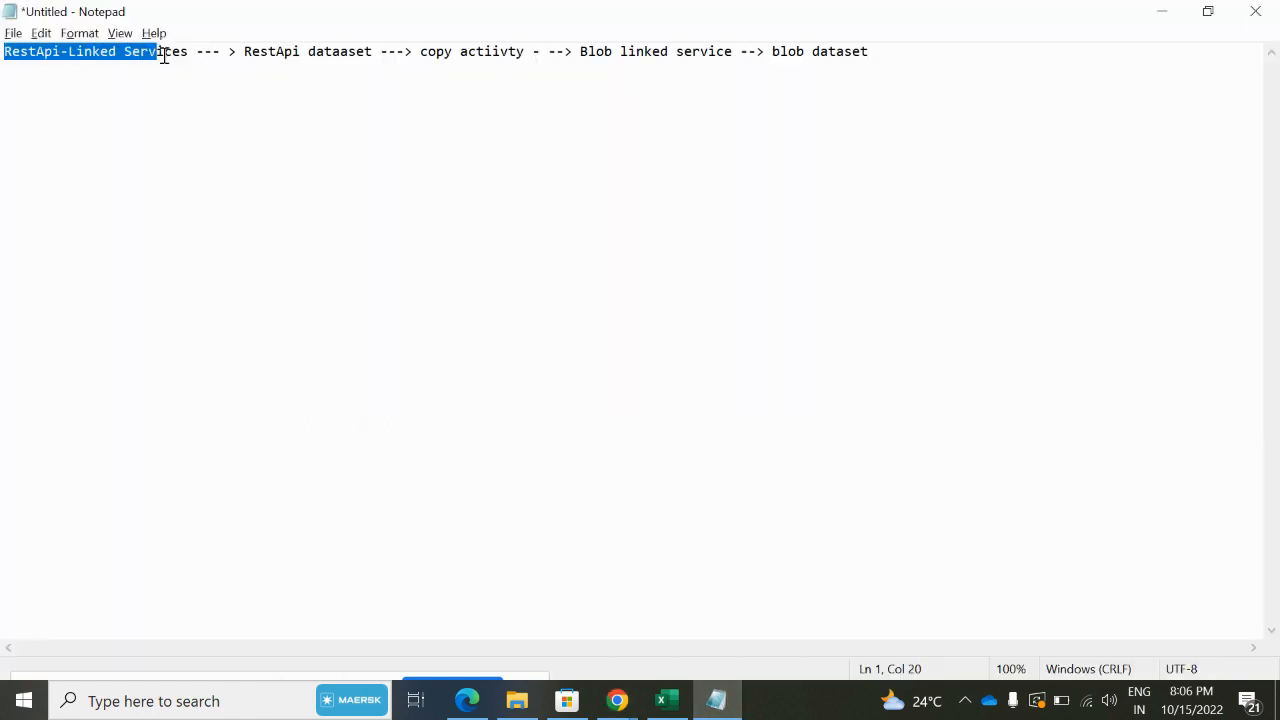
- Review the Notepad pipeline outline, from REST linked service to blob dataset, then return to PokéAPI
click(242, 51)
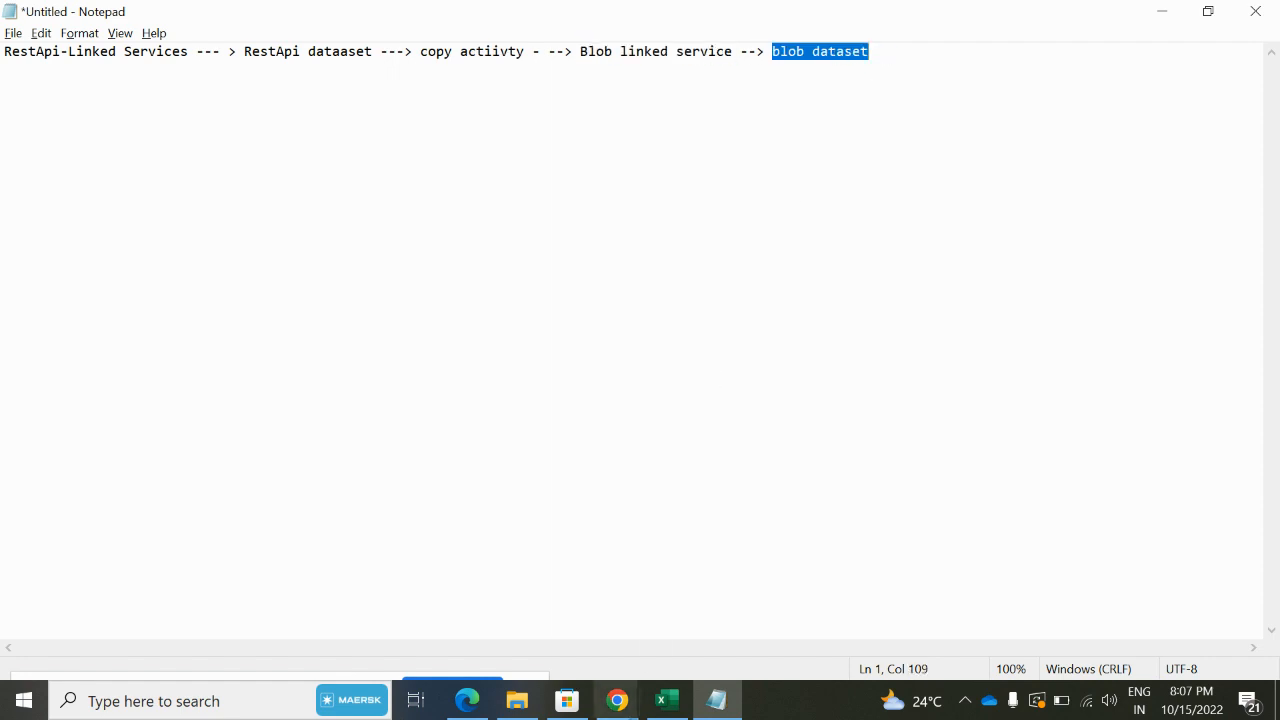
click(467, 700)
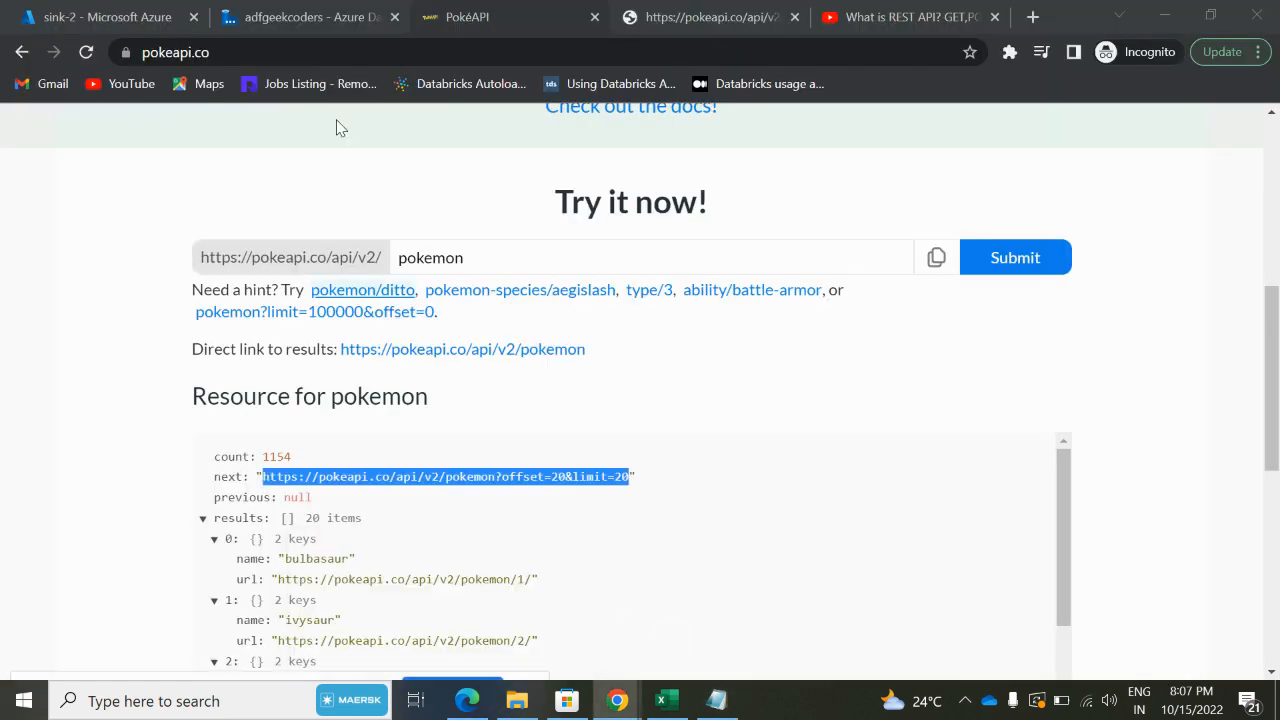
- Start a new REST linked service in Data Factory
click(300, 17)
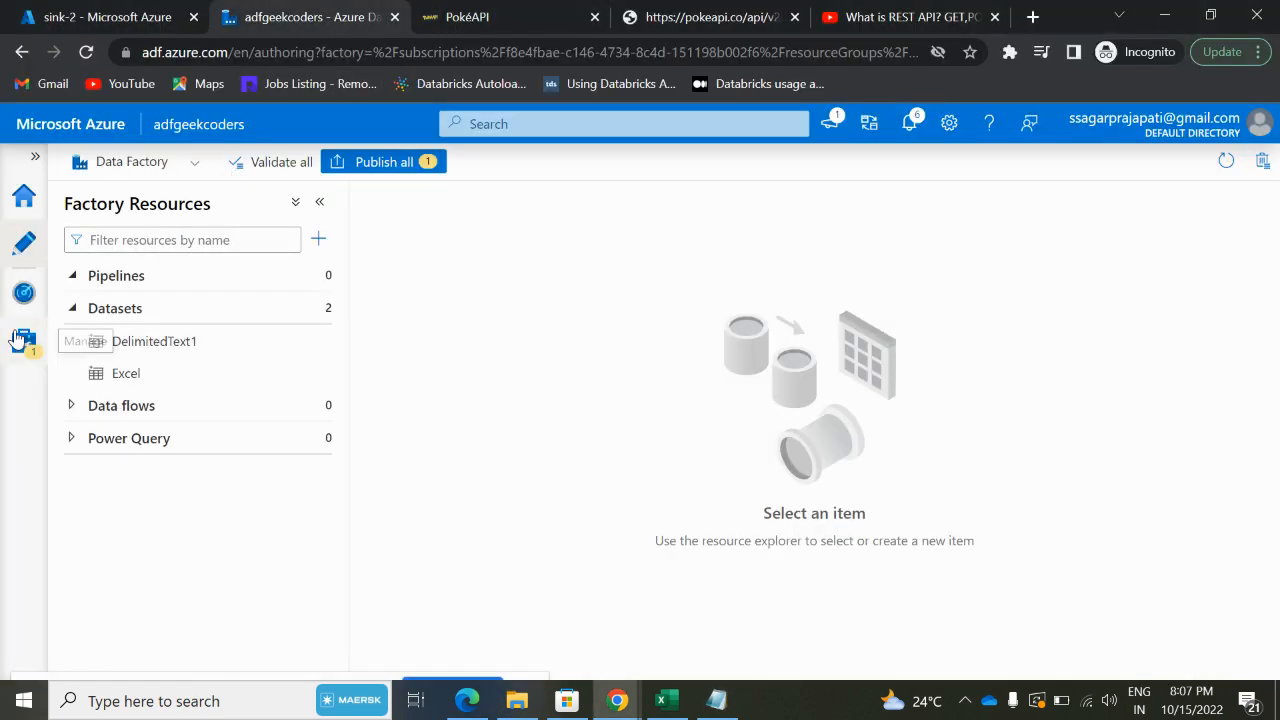
mouse_move(24, 343)
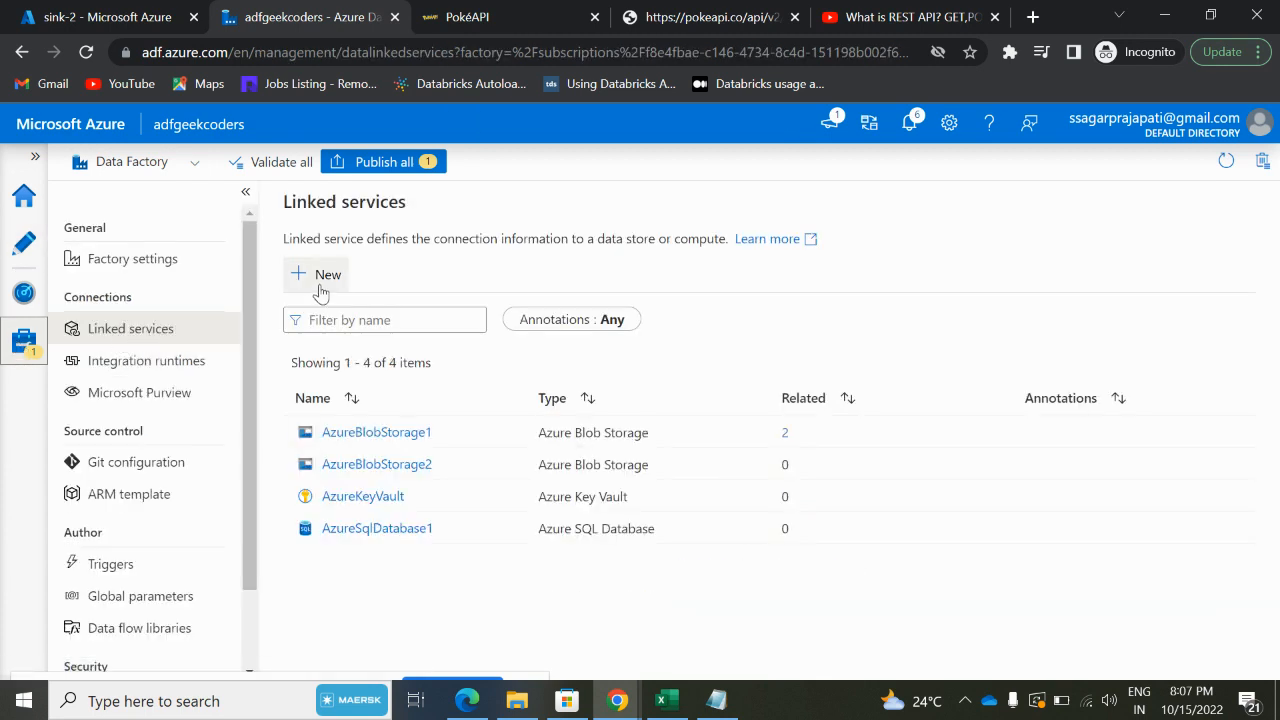
click(316, 274)
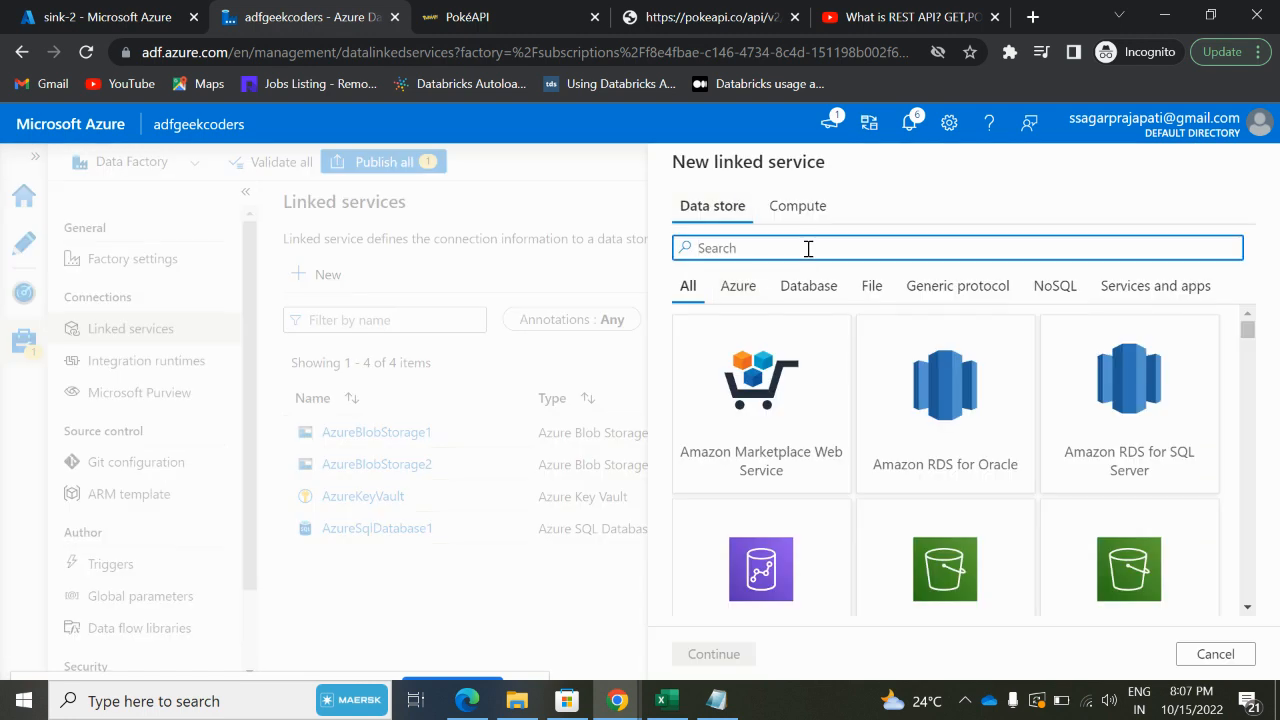
text(Rest)
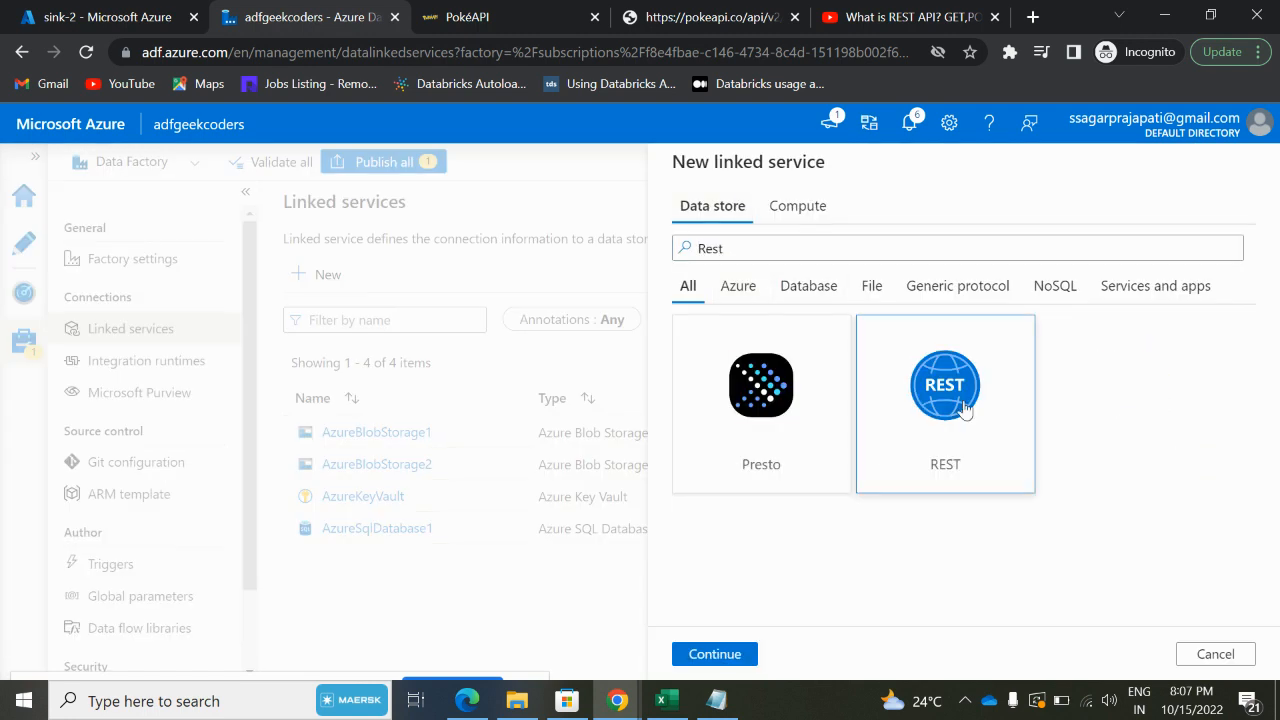
click(714, 653)
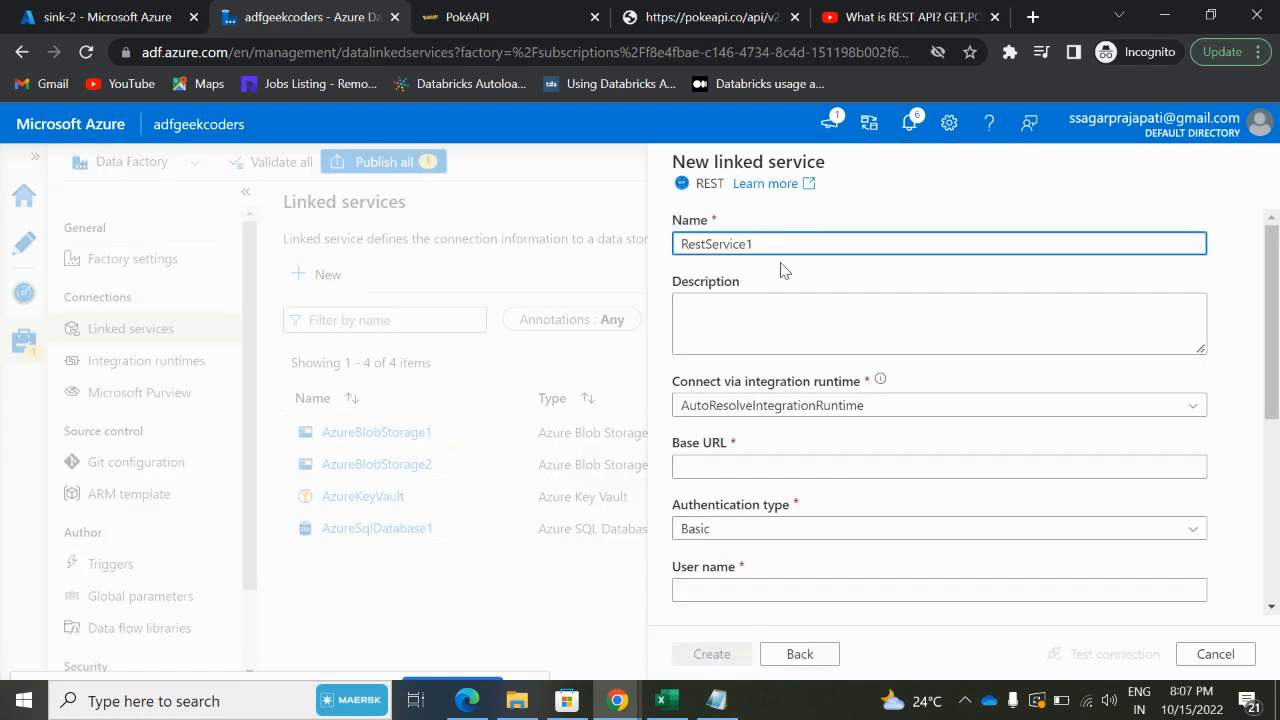
click(938, 466)
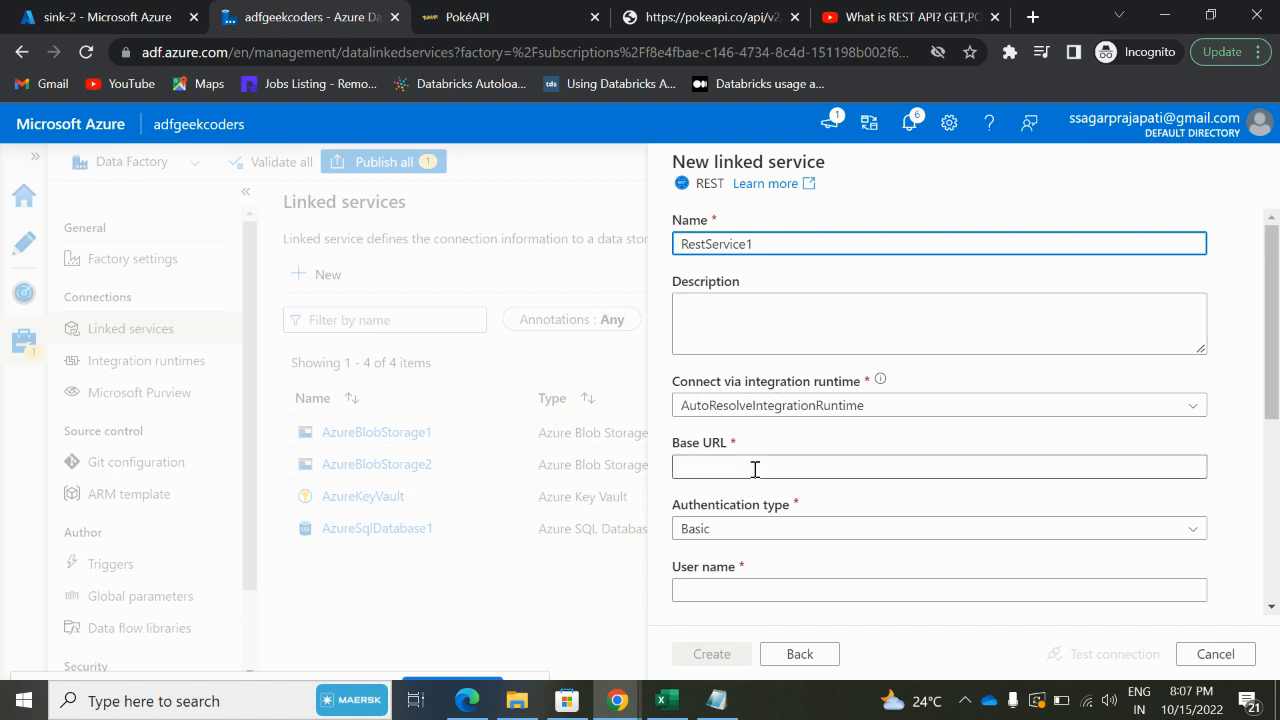
click(938, 466)
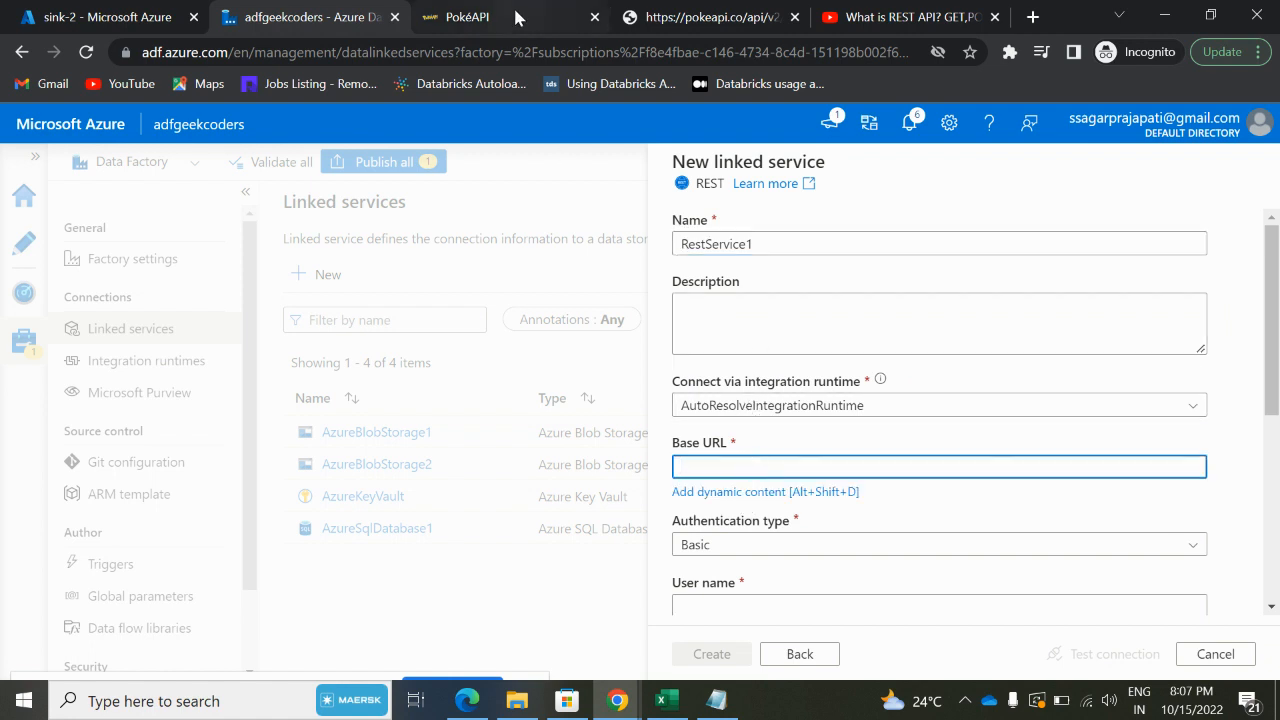
click(465, 17)
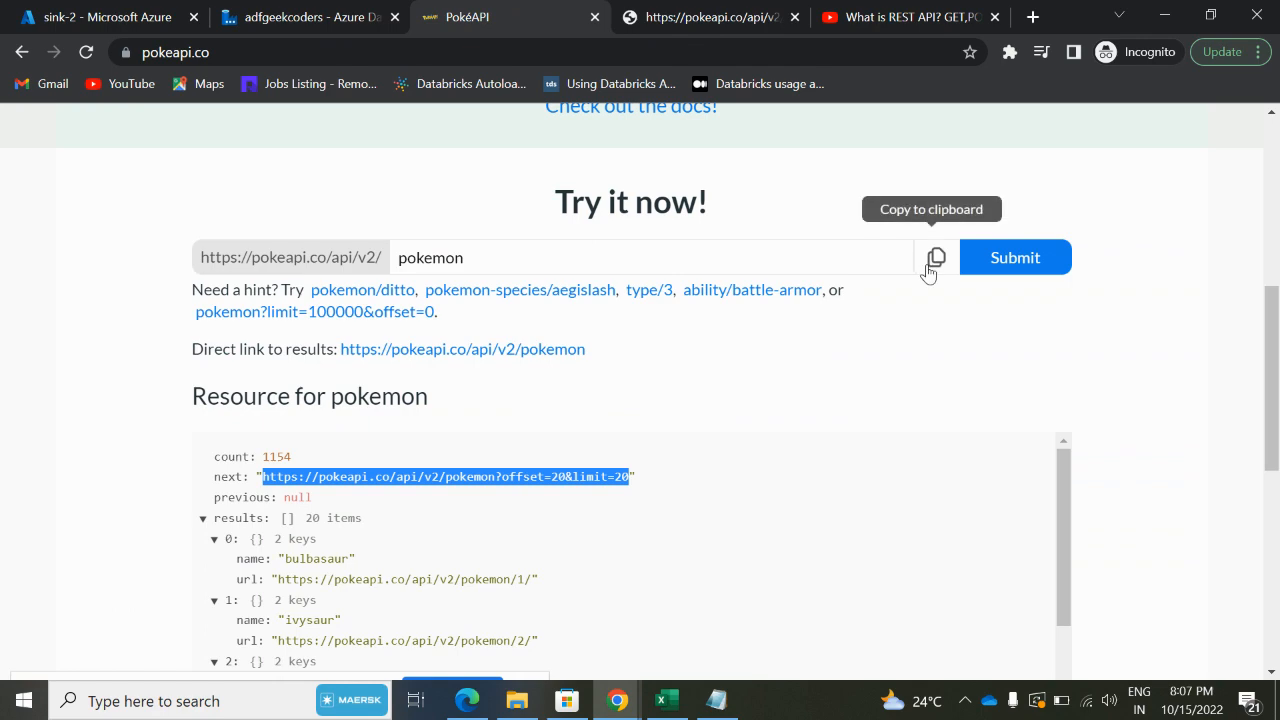
click(300, 17)
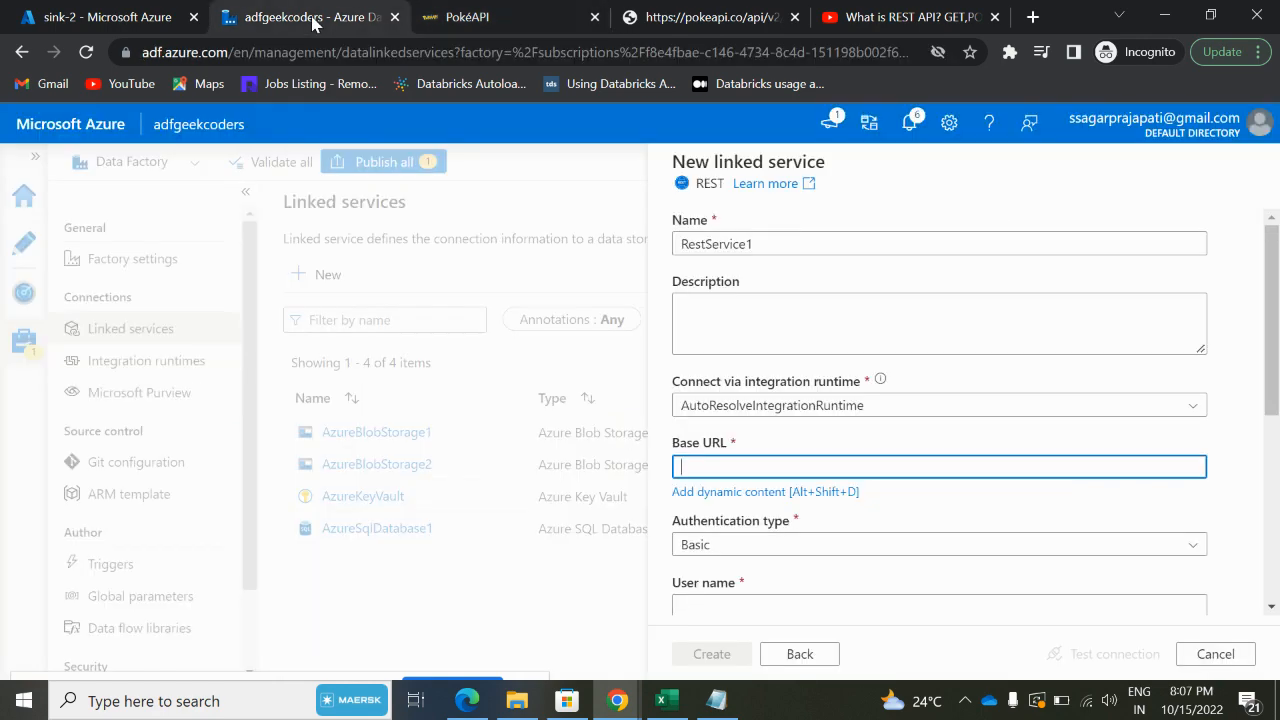
text(https://pokeapi.co/api/v2/pokemon)
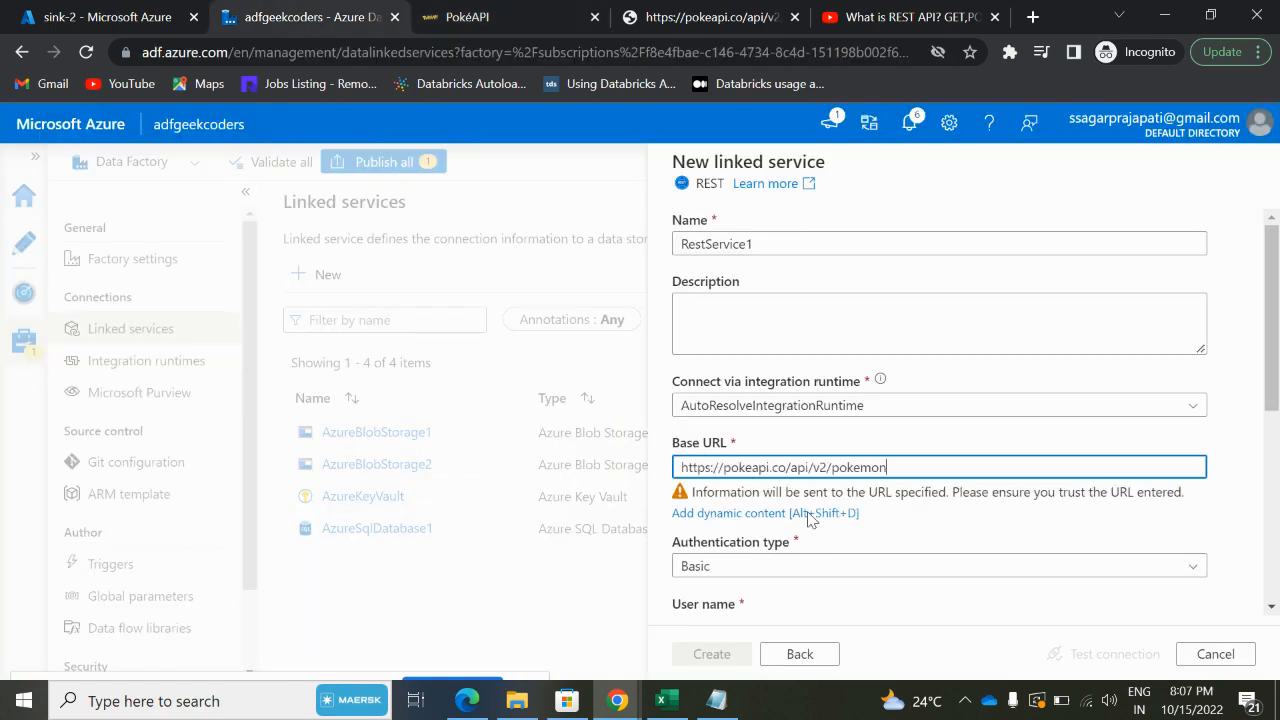
scroll(down, 3)
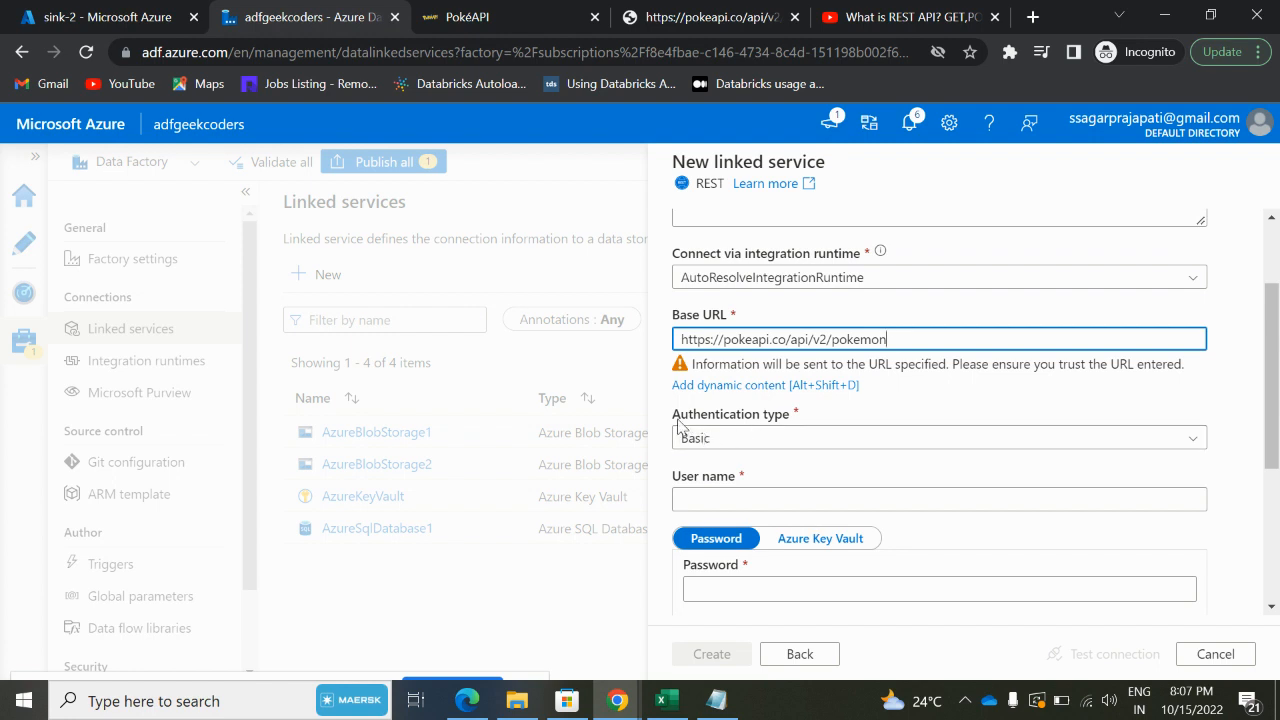
click(938, 437)
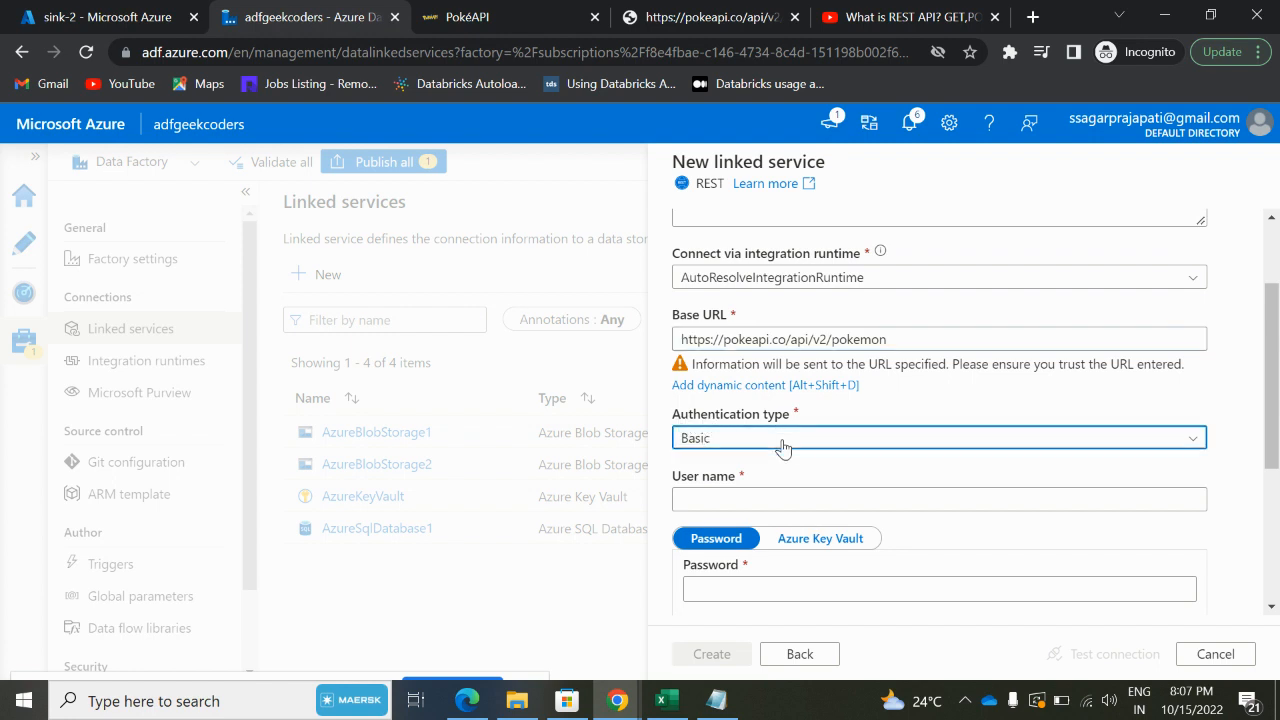
- Set RestService1 authentication to Anonymous, test the connection, and create it
click(935, 437)
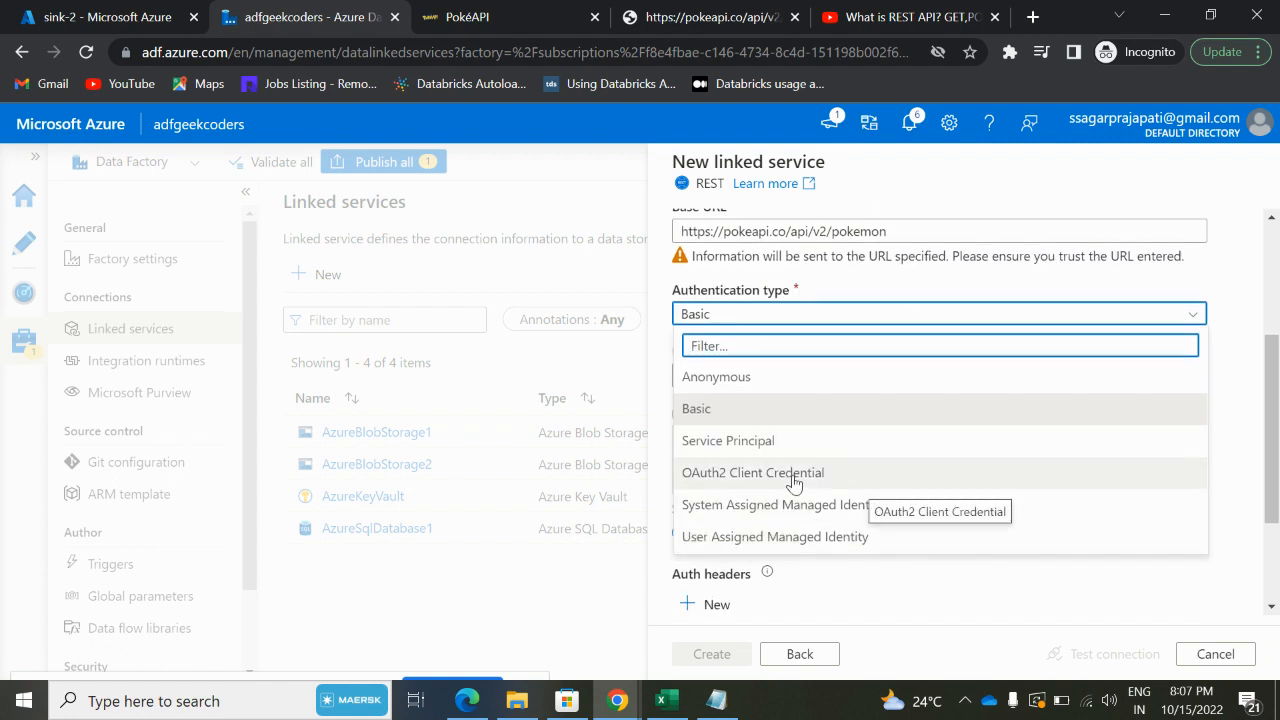
mouse_move(735, 385)
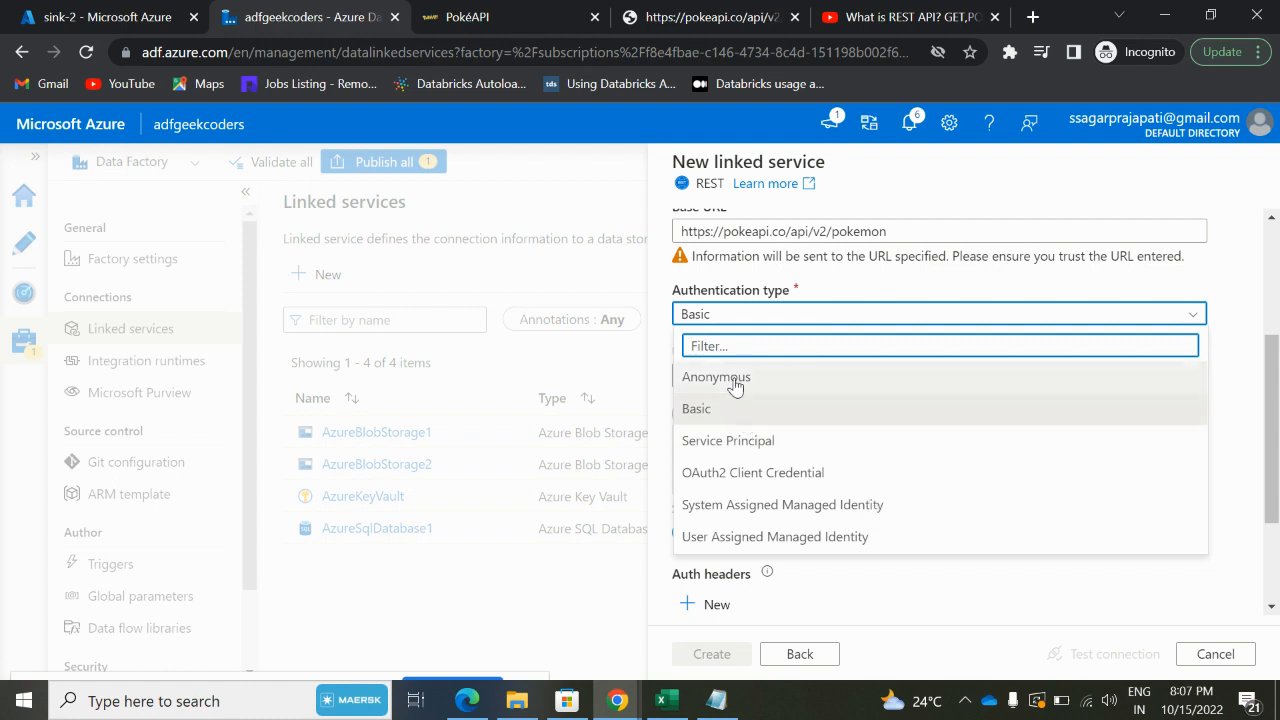
mouse_move(716, 377)
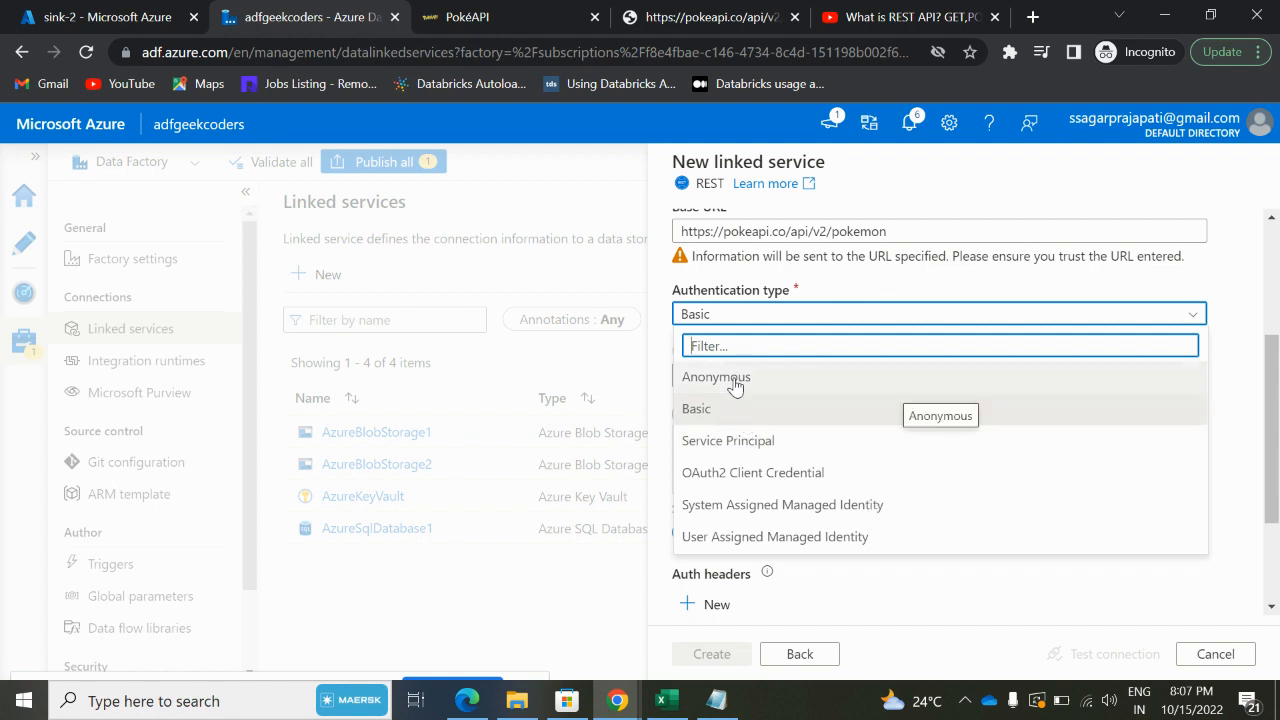
mouse_move(696, 408)
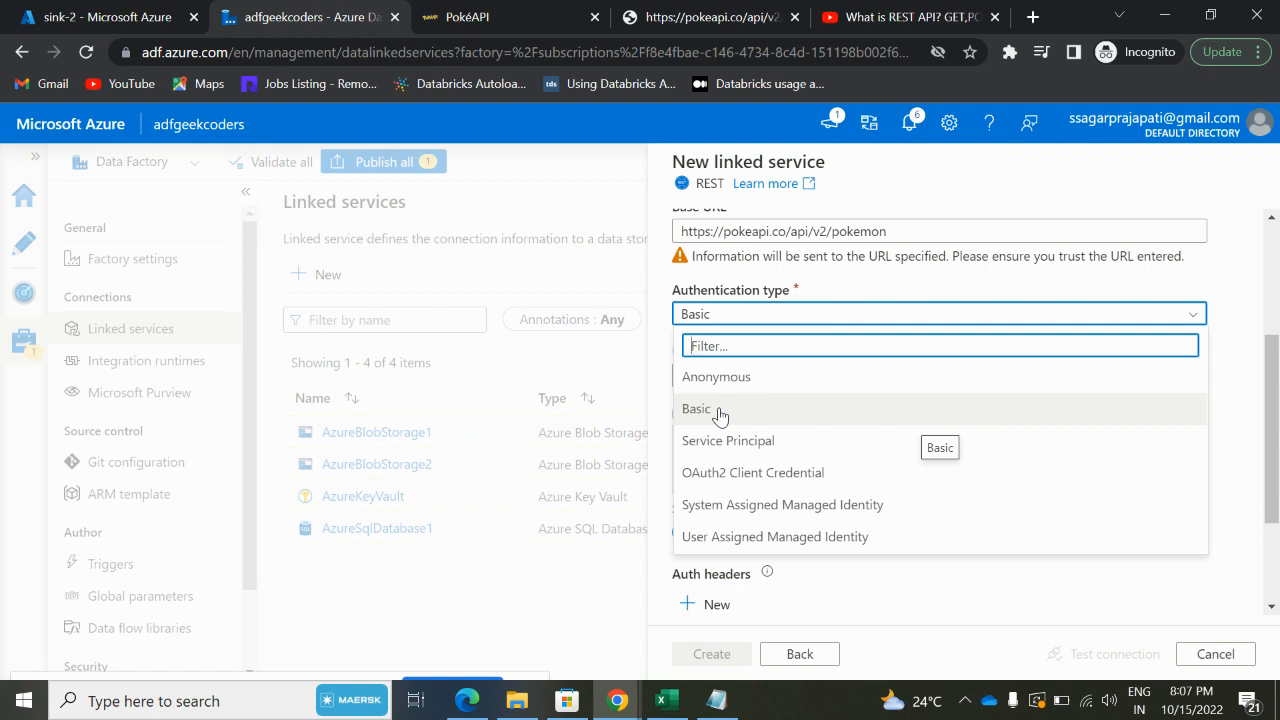
mouse_move(713, 447)
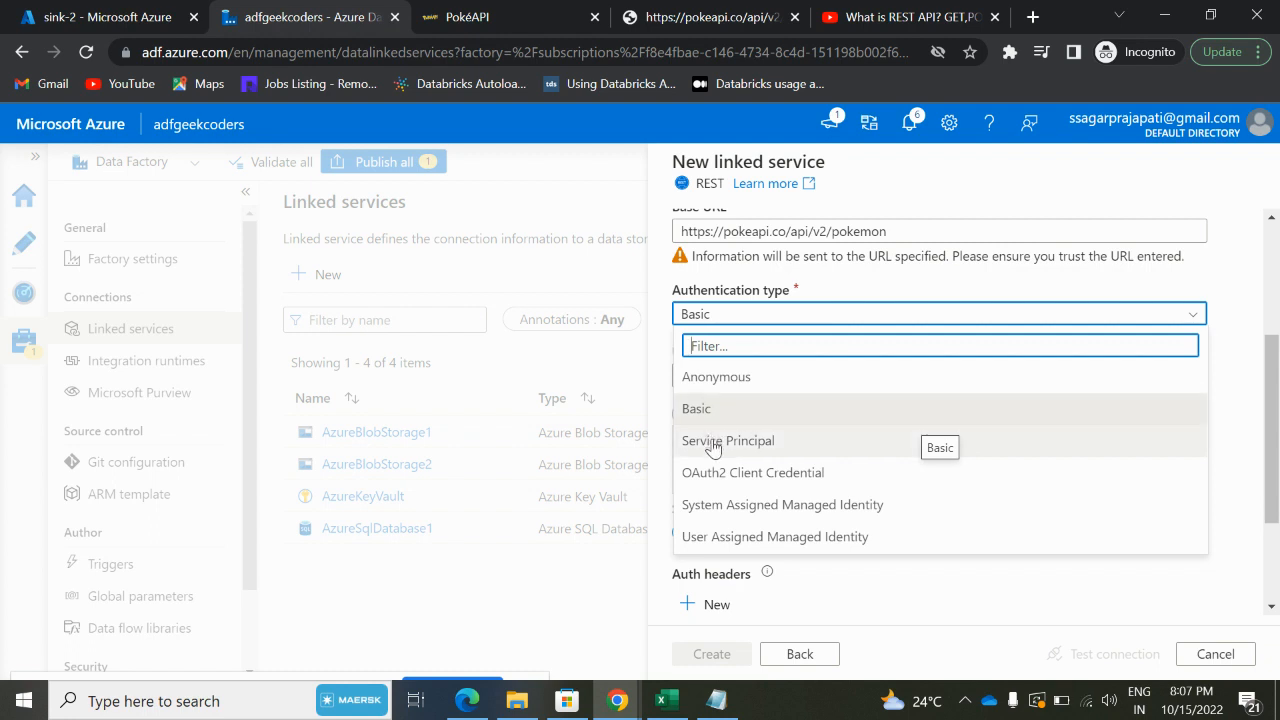
mouse_move(728, 440)
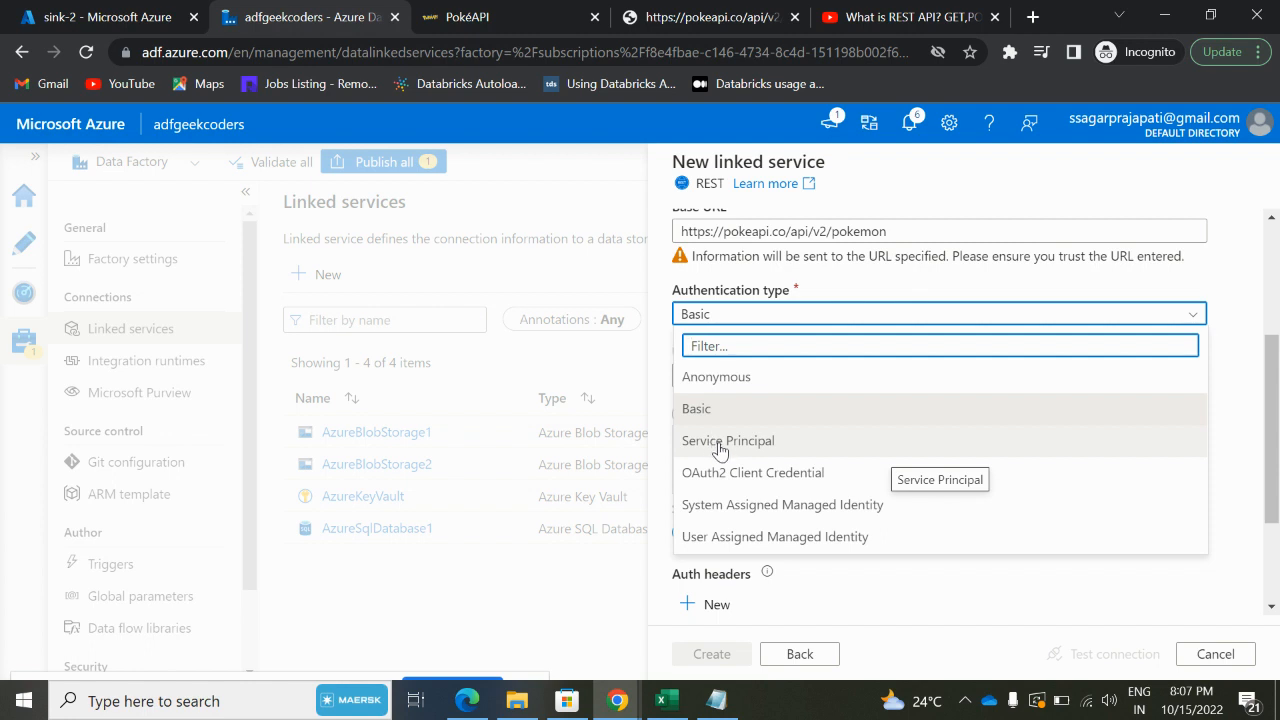
mouse_move(745, 385)
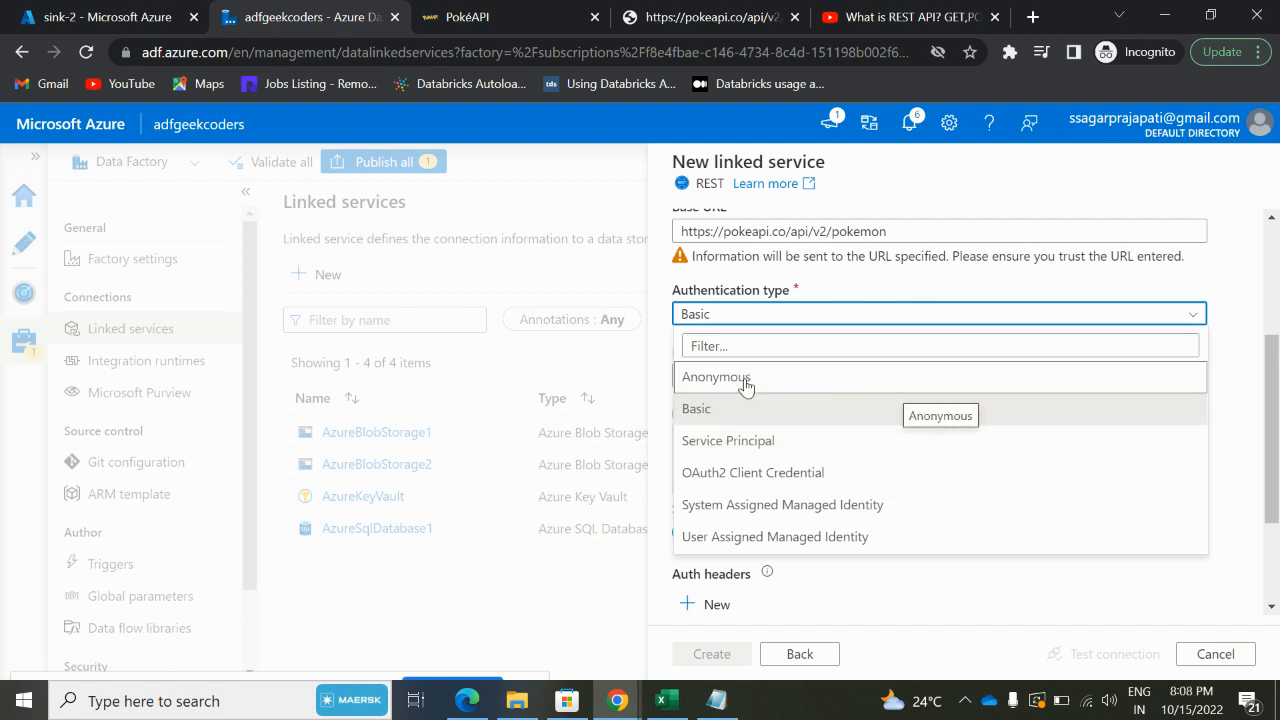
click(716, 377)
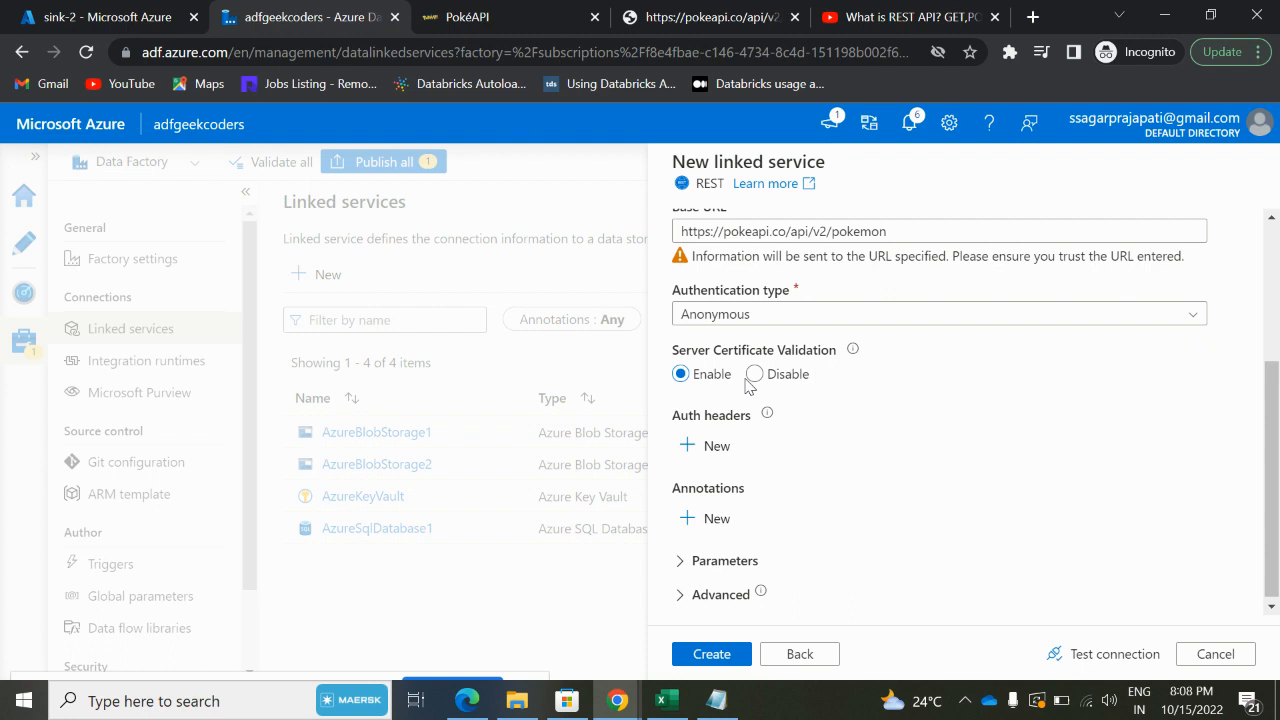
scroll(down, 3)
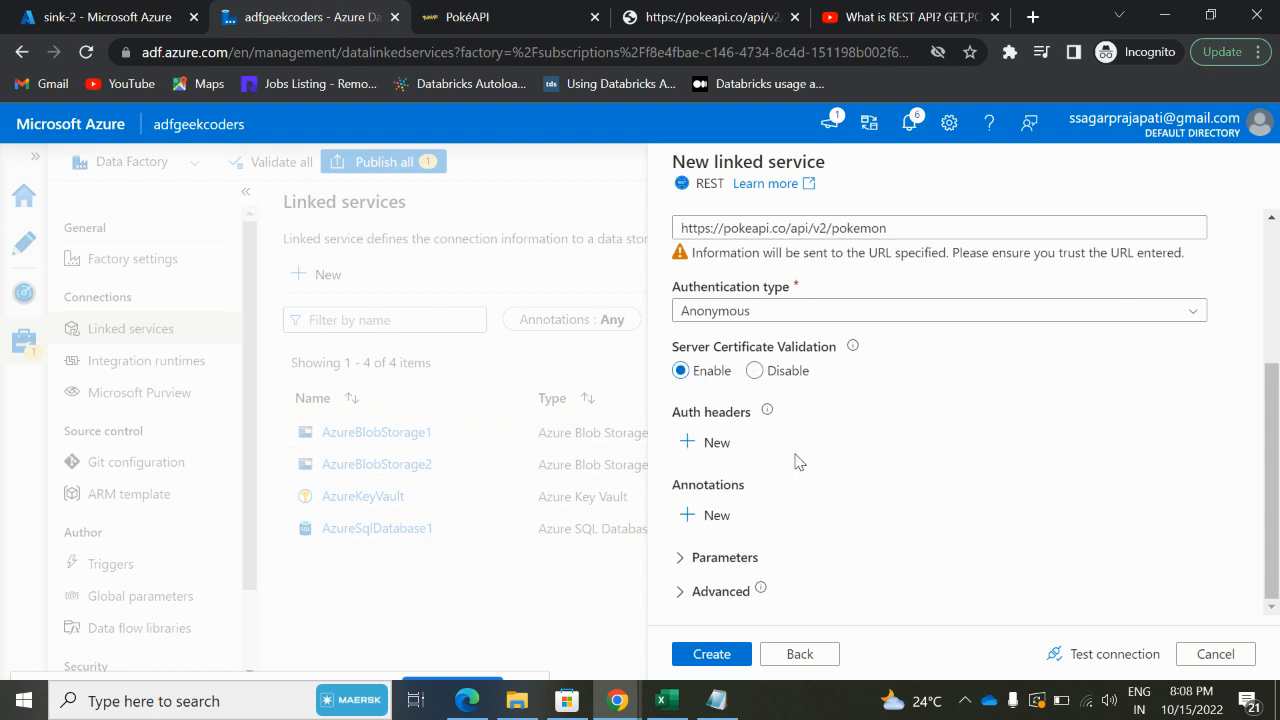
mouse_move(745, 420)
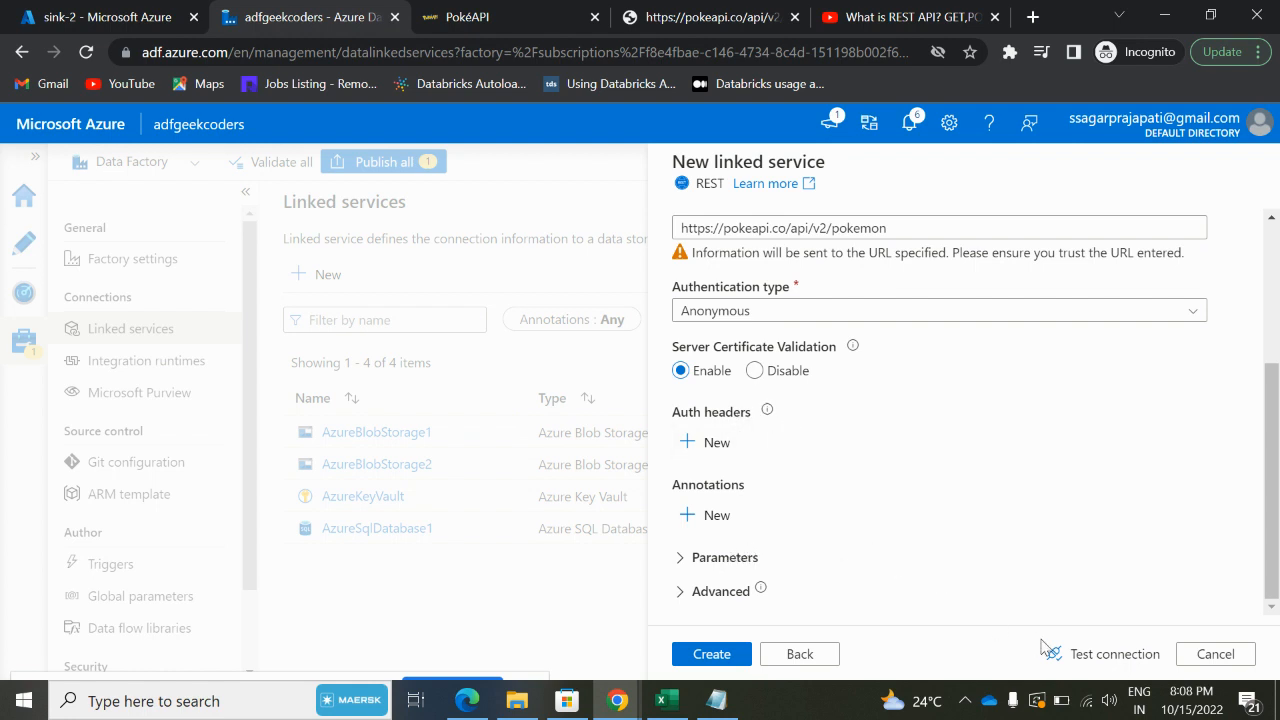
click(1114, 653)
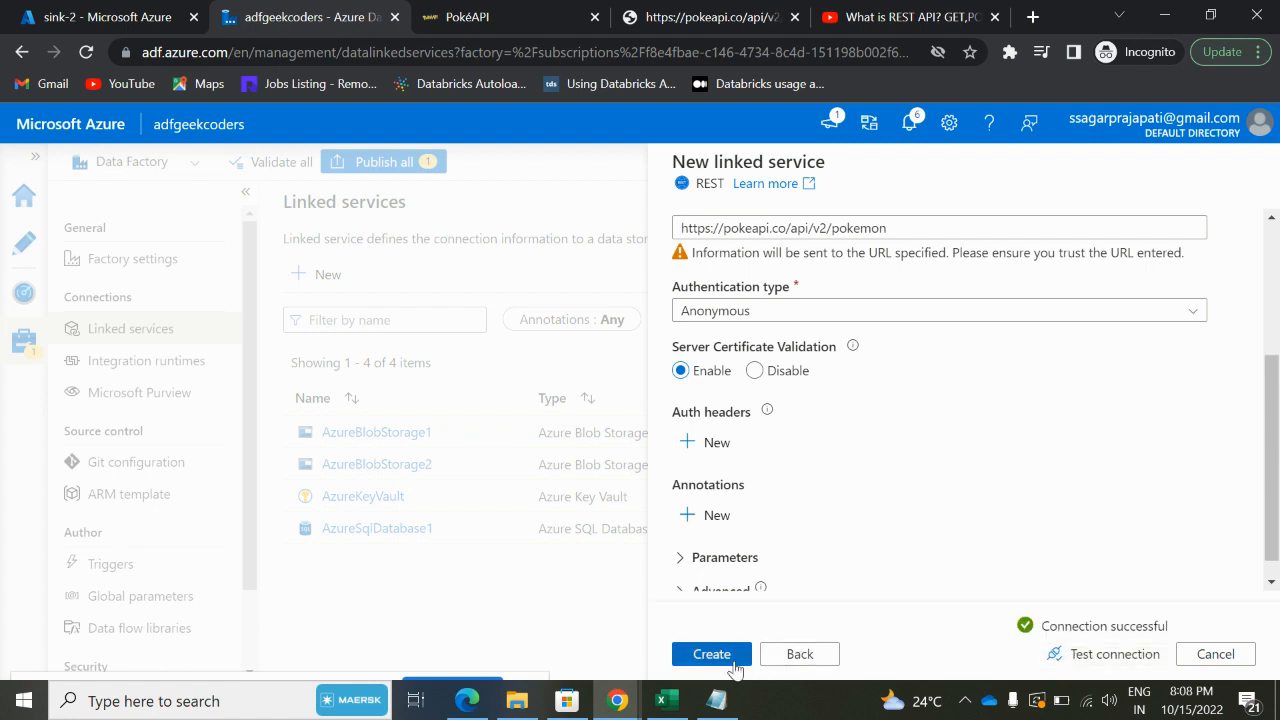
click(711, 653)
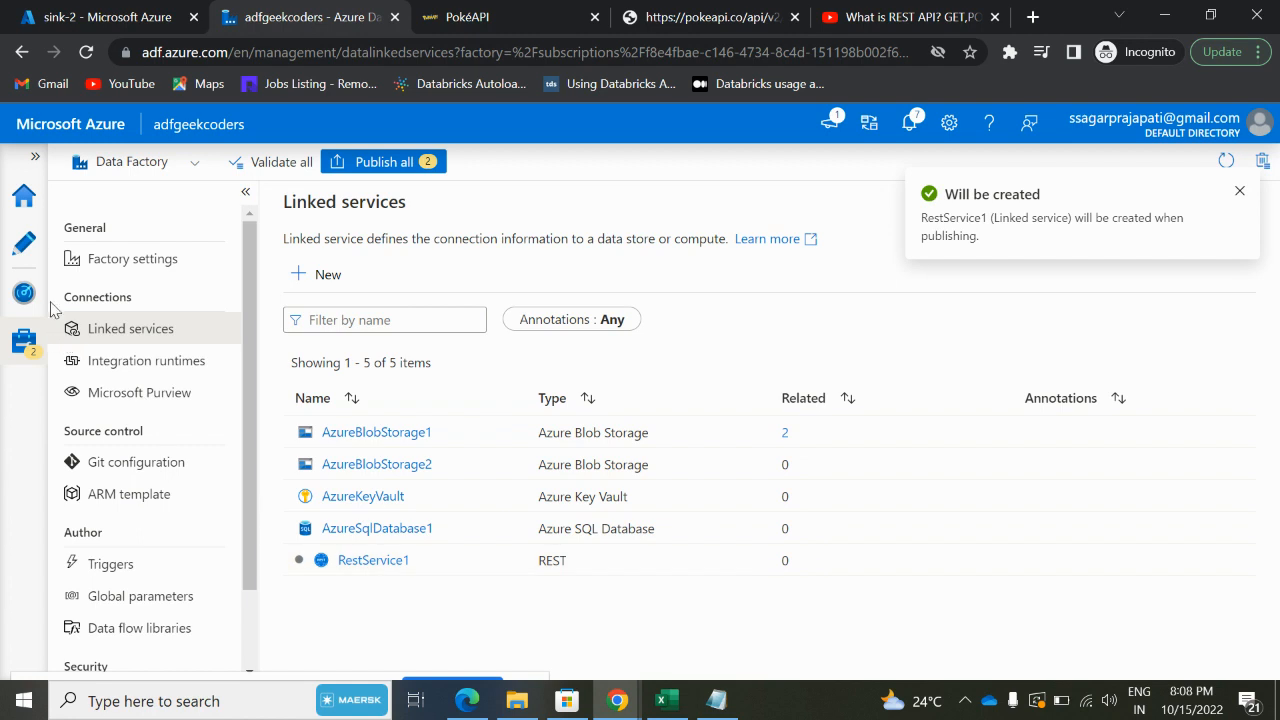
mouse_move(24, 243)
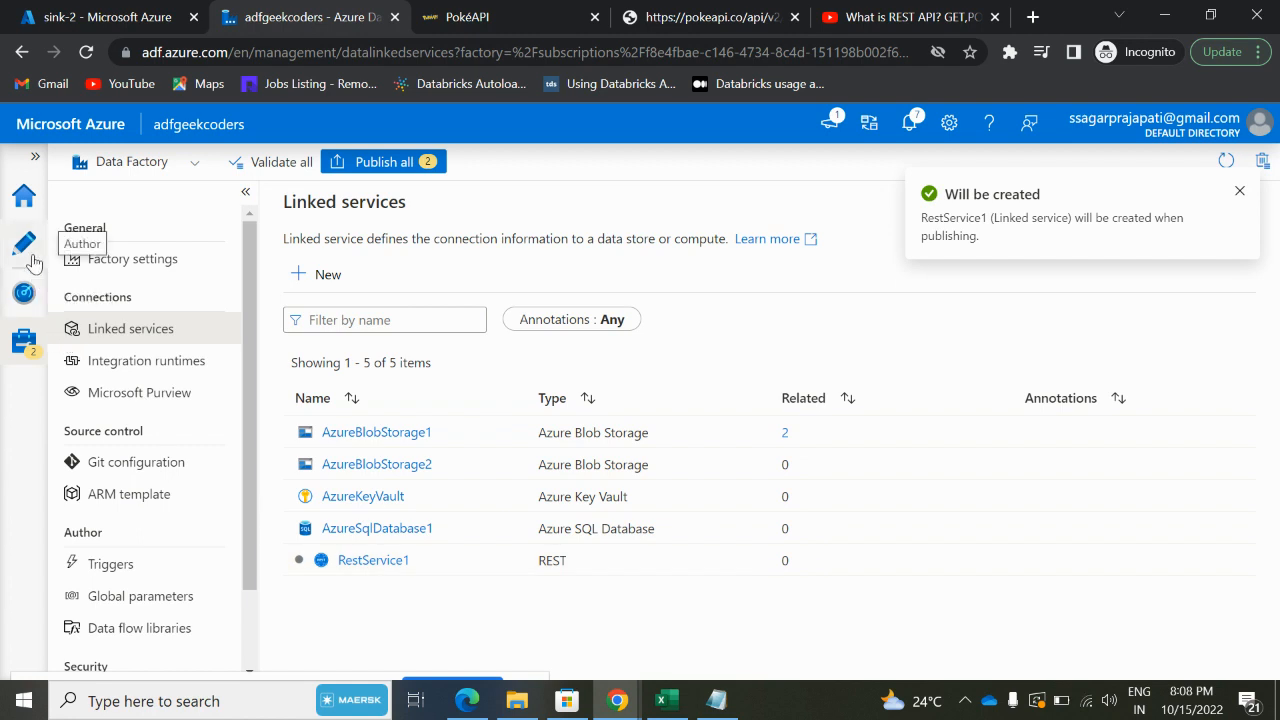
- Create the REST dataset RestResource1 on the RestService1 linked service
click(24, 243)
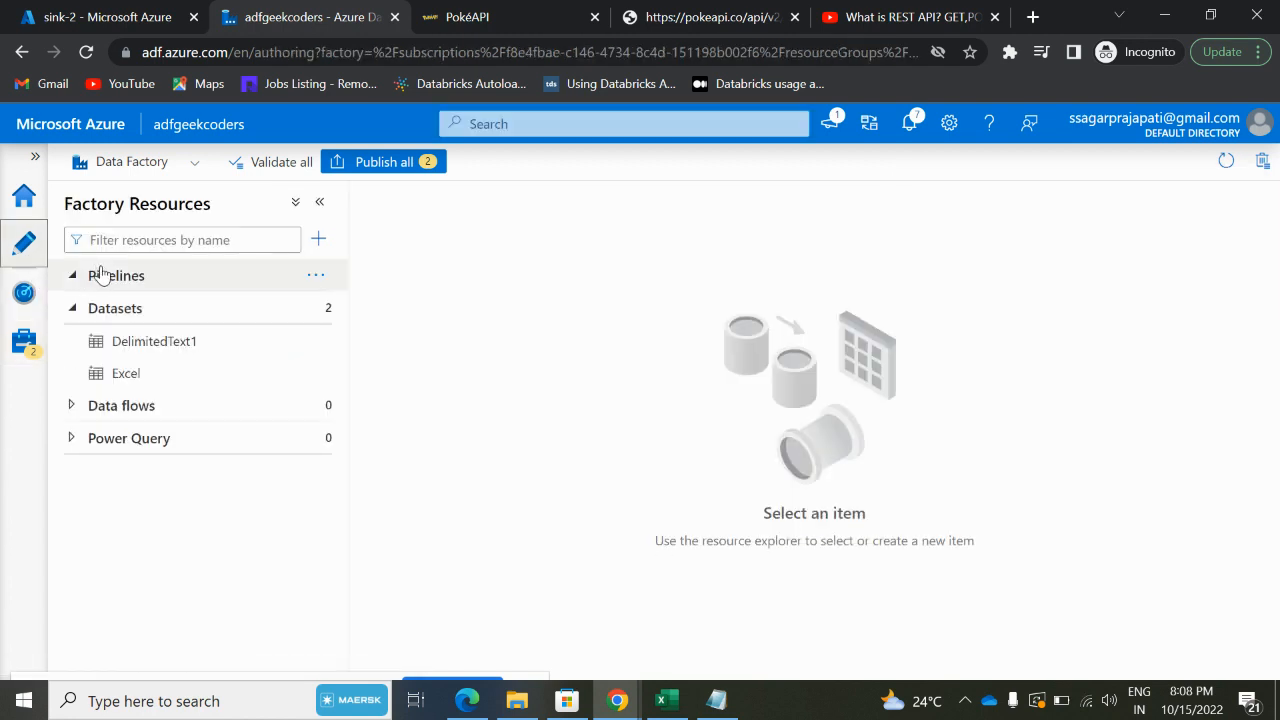
click(71, 275)
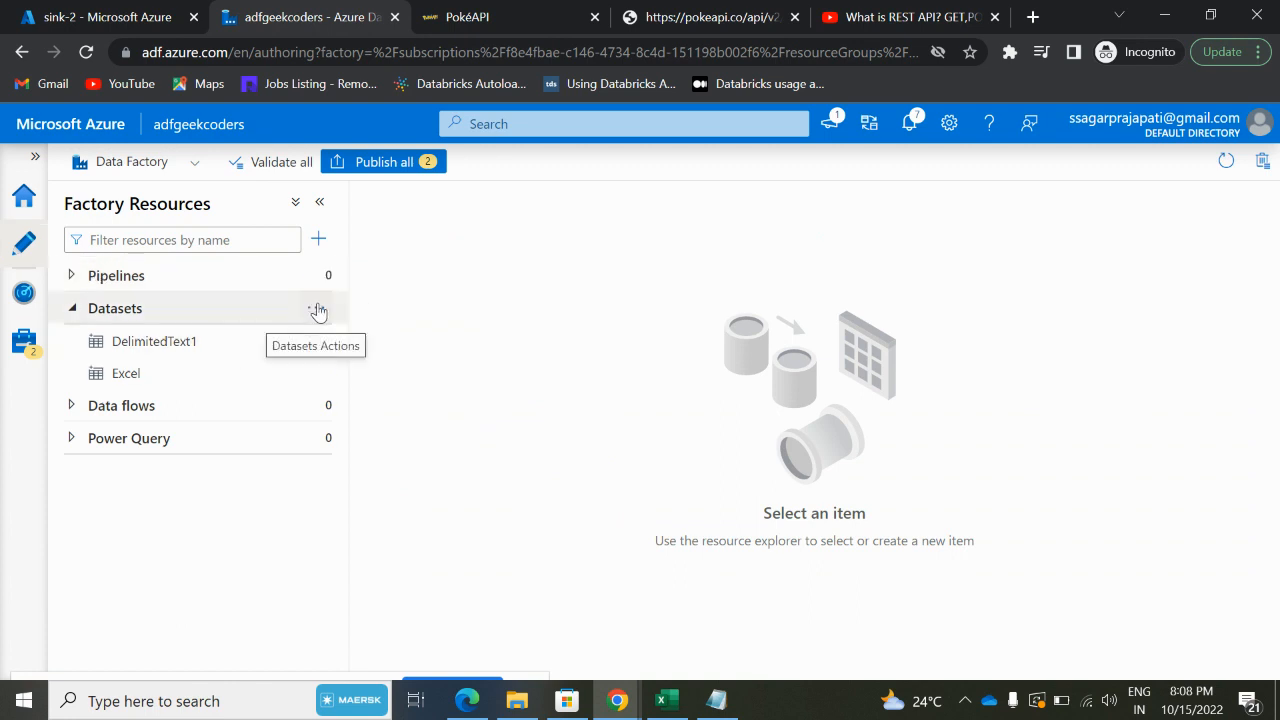
click(318, 308)
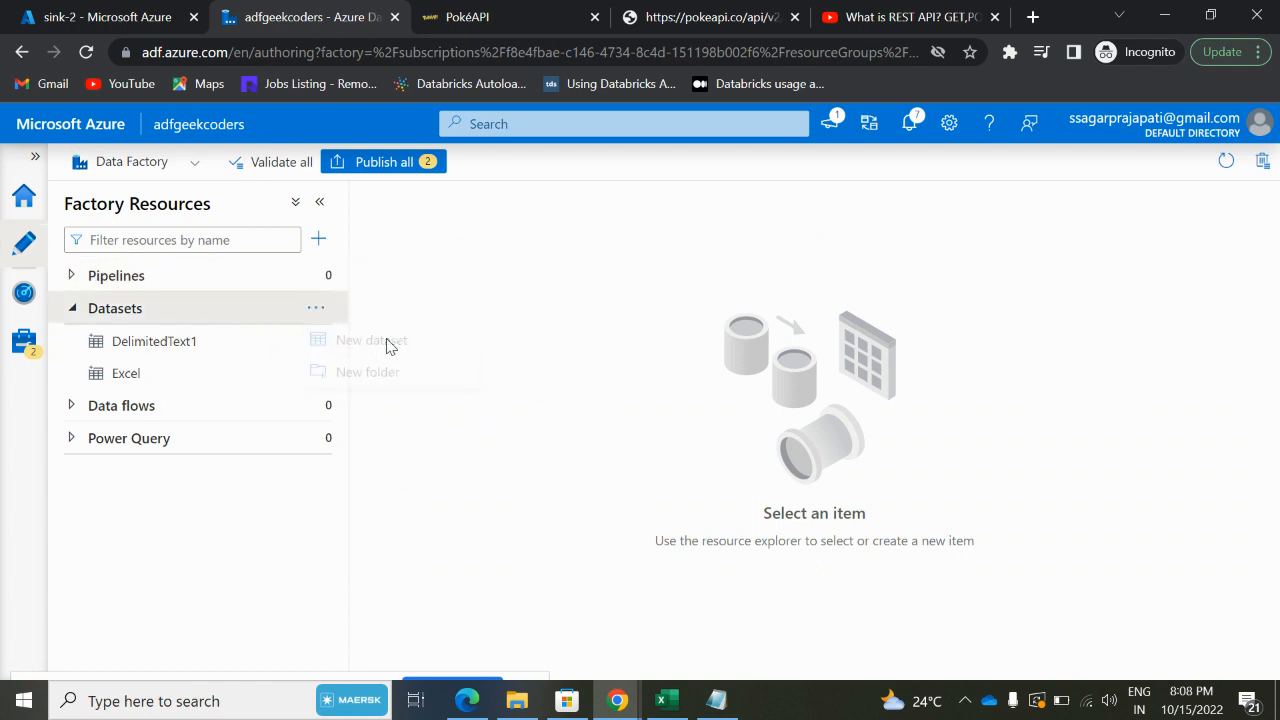
click(371, 340)
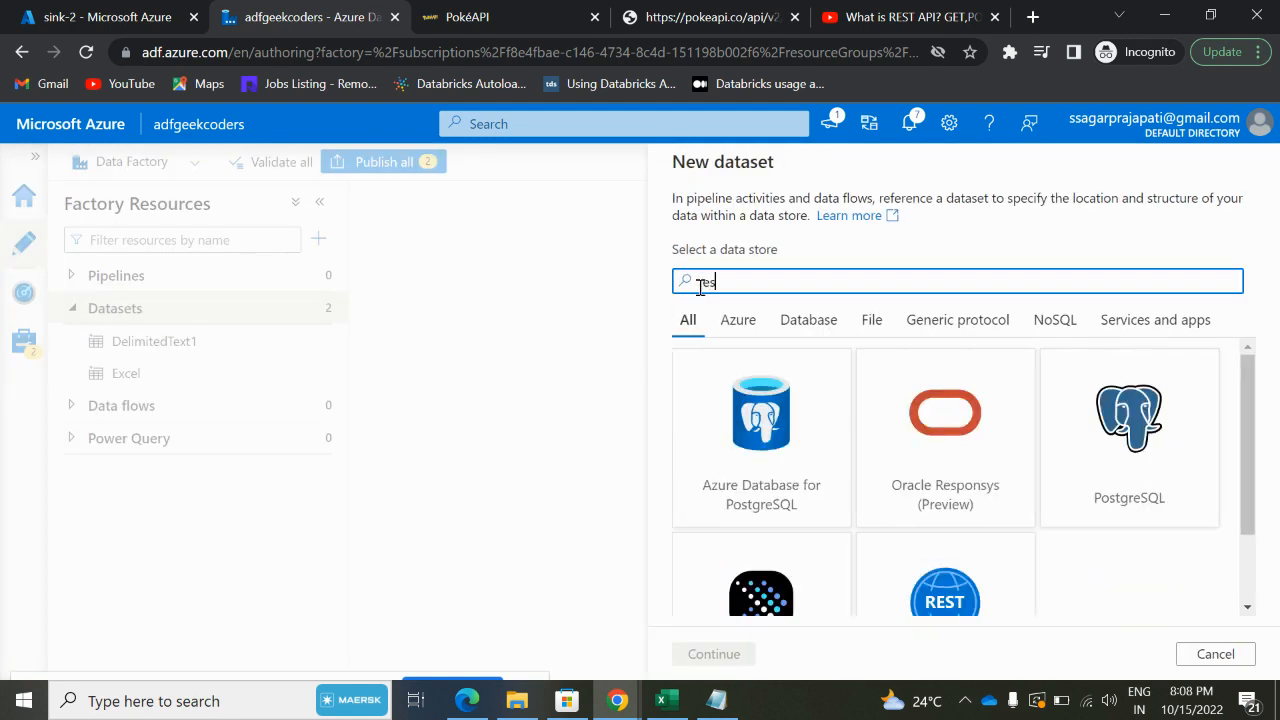
text(rest)
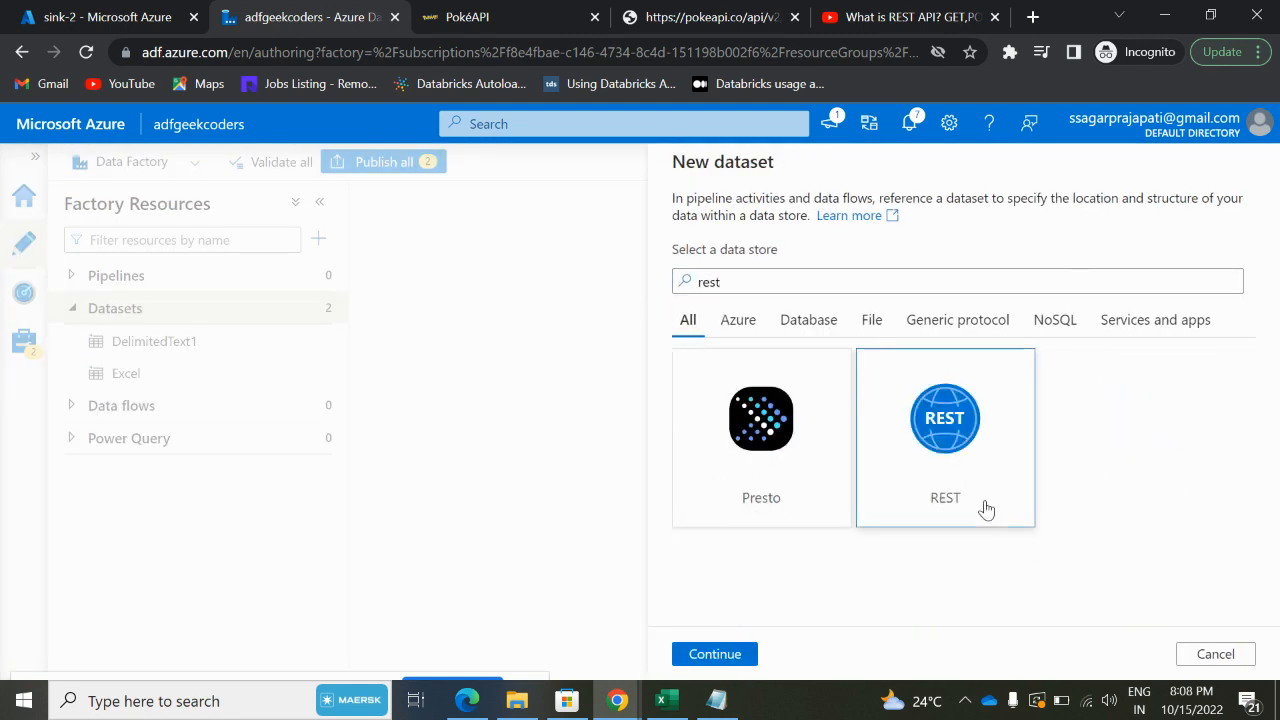
click(714, 653)
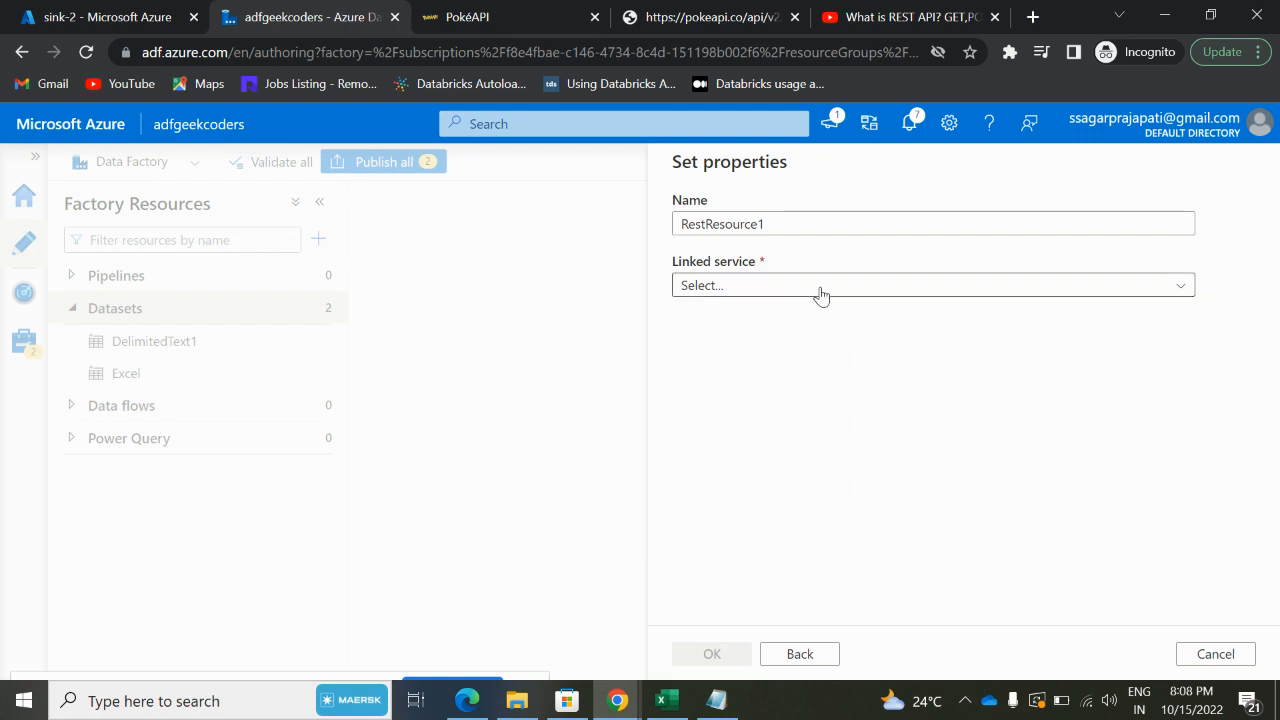
click(930, 285)
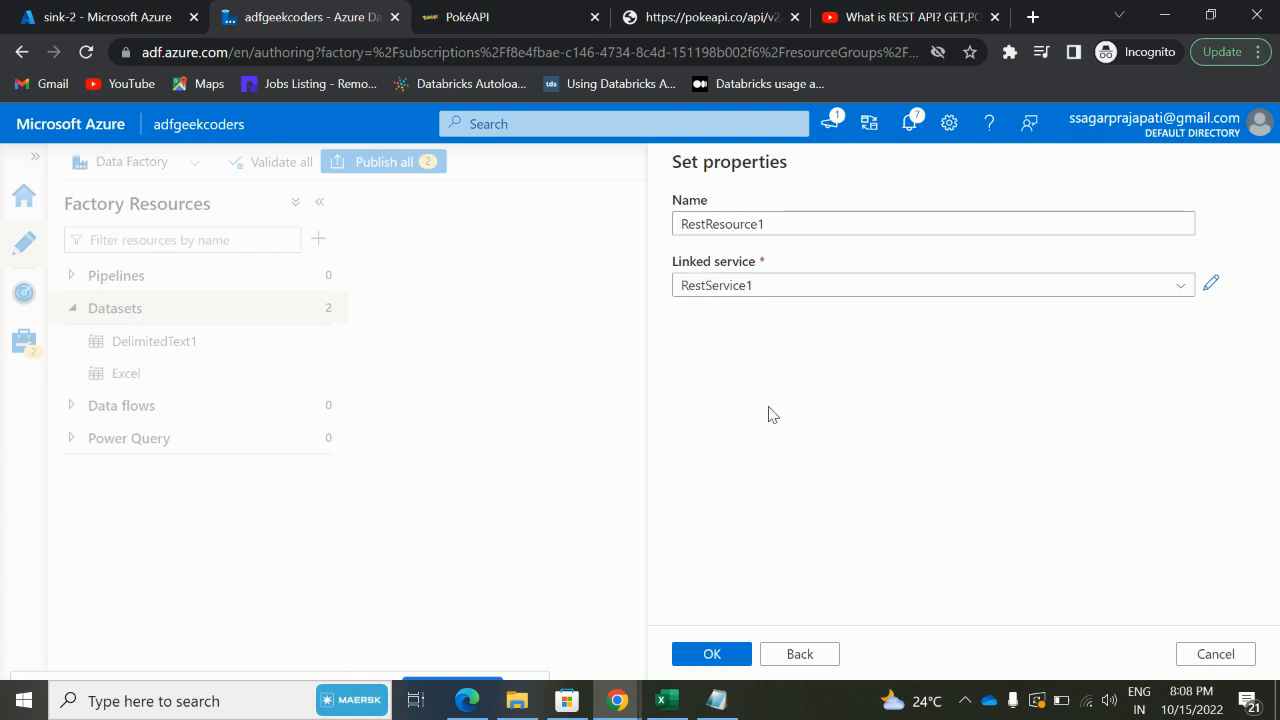
click(711, 653)
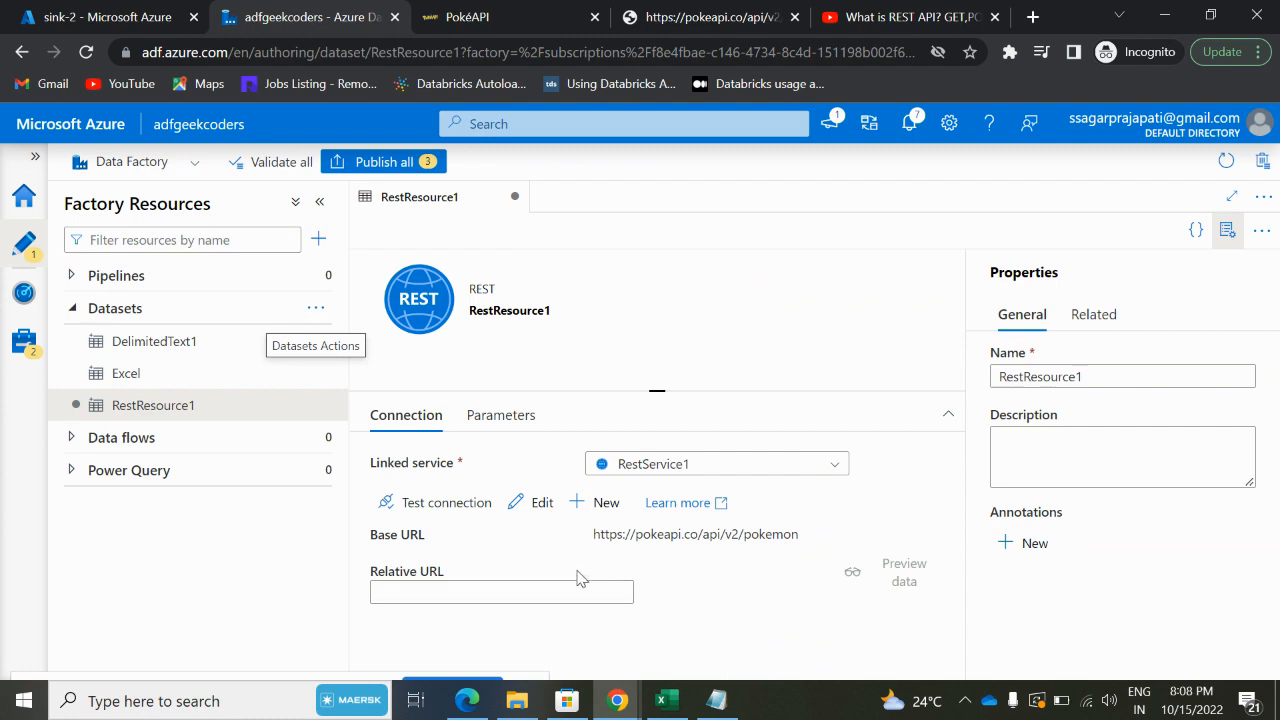
mouse_move(259, 279)
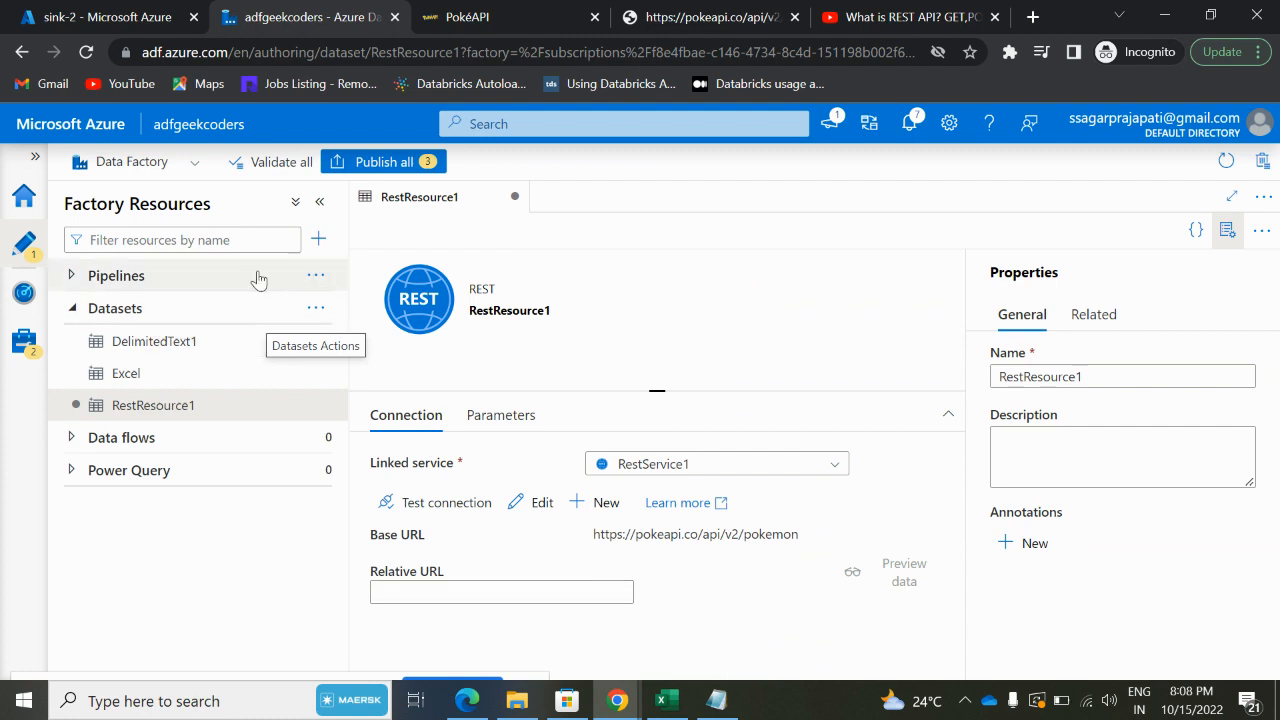
- Create pipeline1 and place the Copy data1 activity on its canvas
click(316, 275)
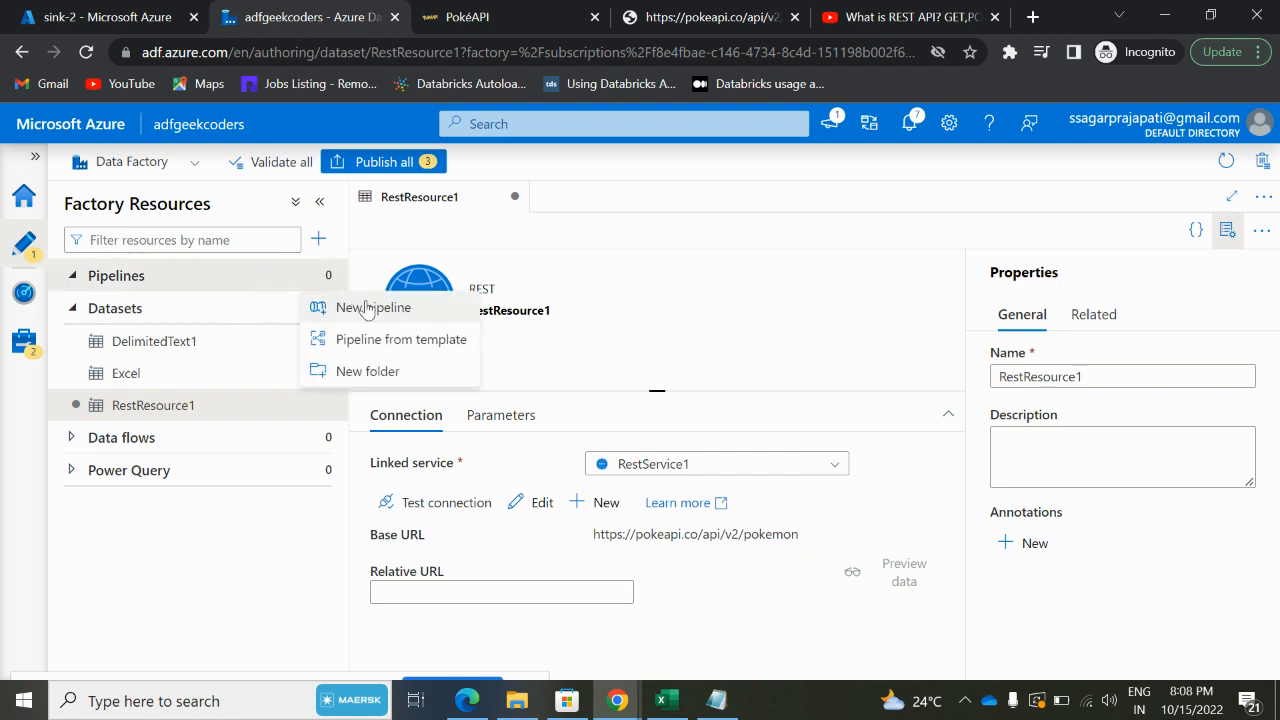
click(373, 307)
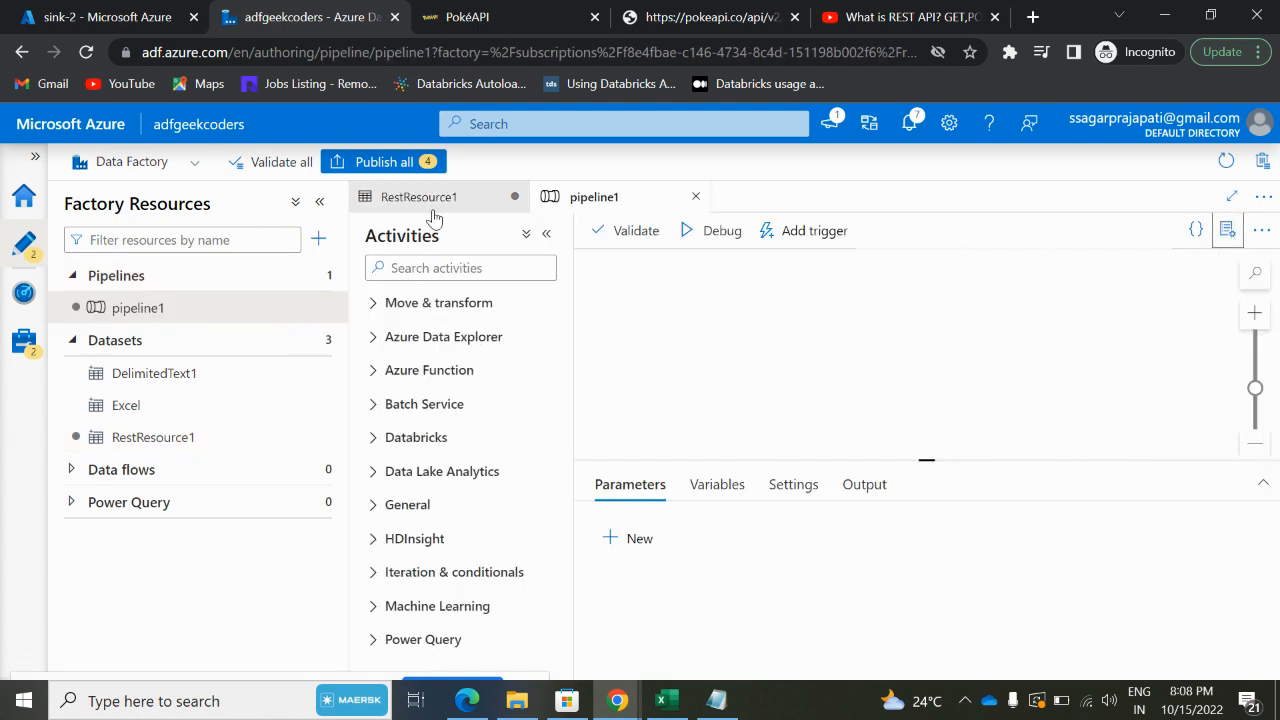
click(319, 201)
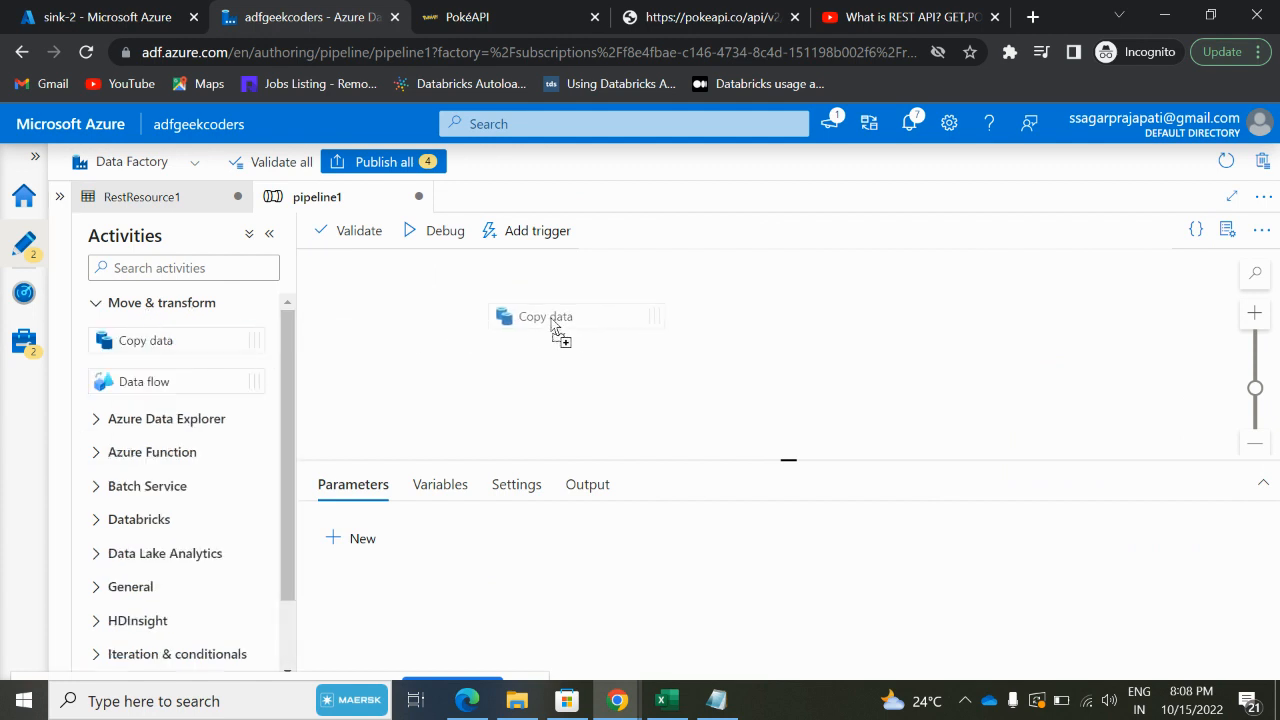
click(545, 316)
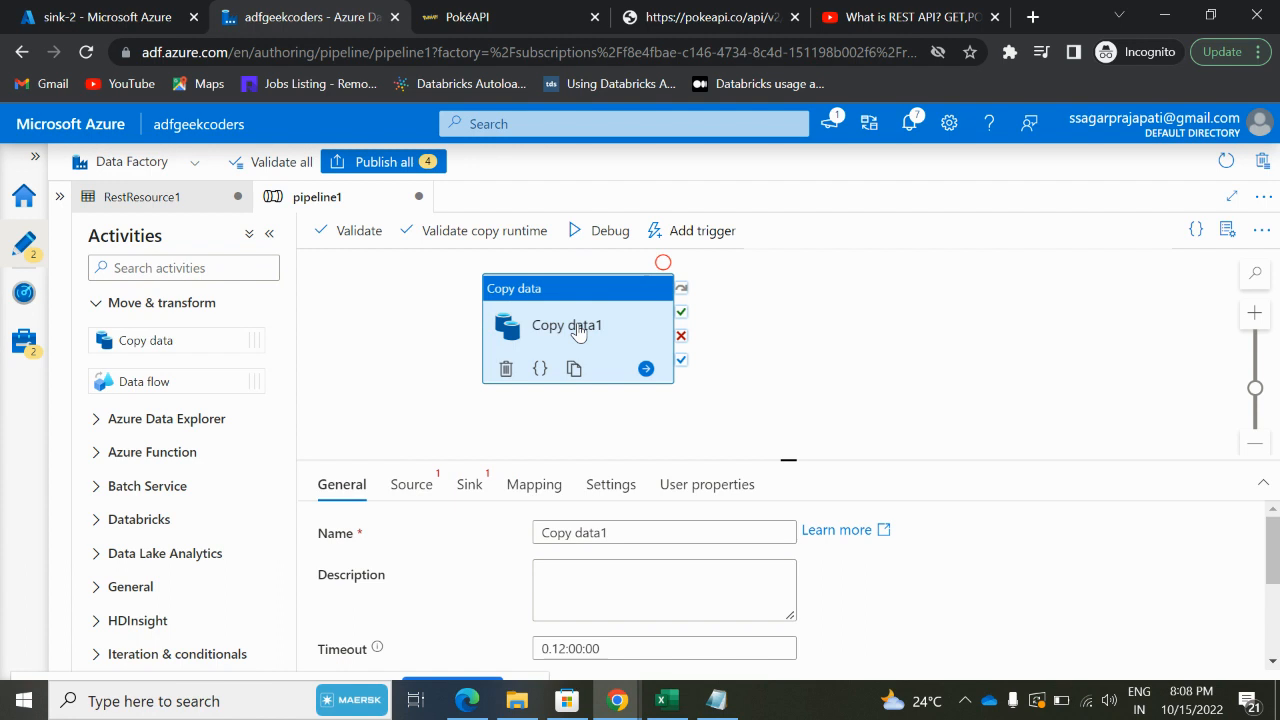
drag(565, 325, 620, 327)
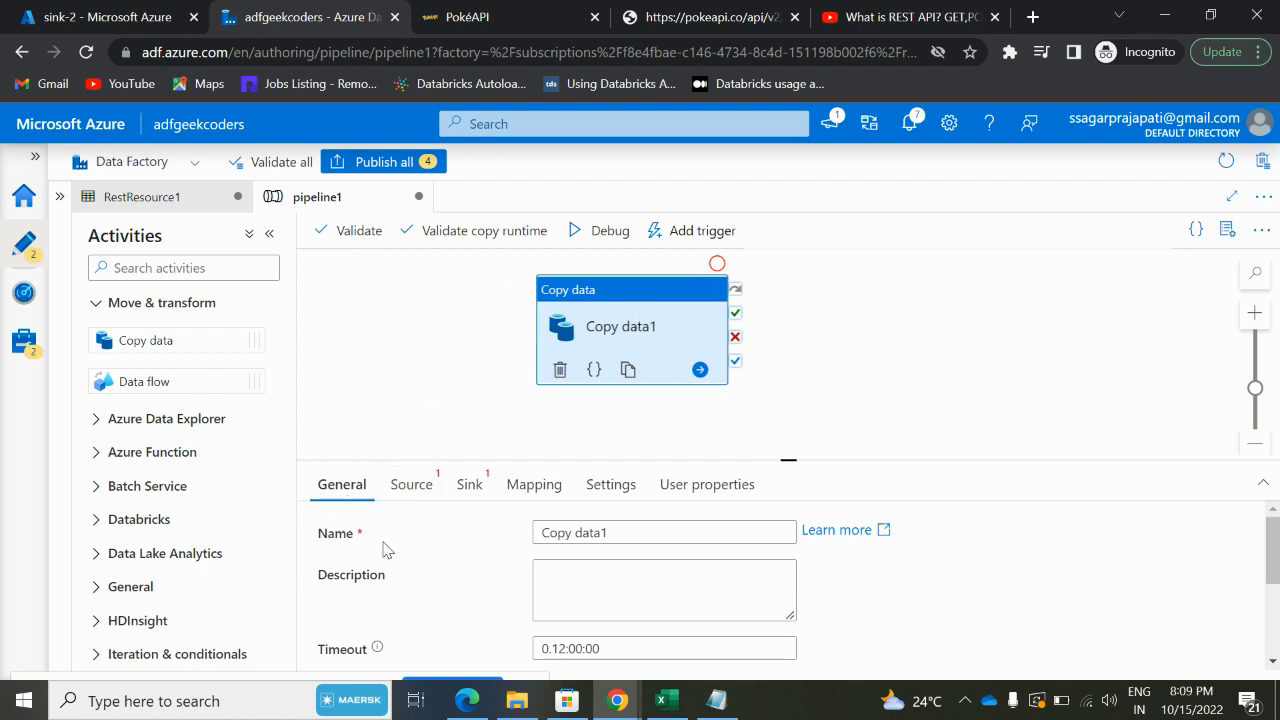
scroll(down, 3)
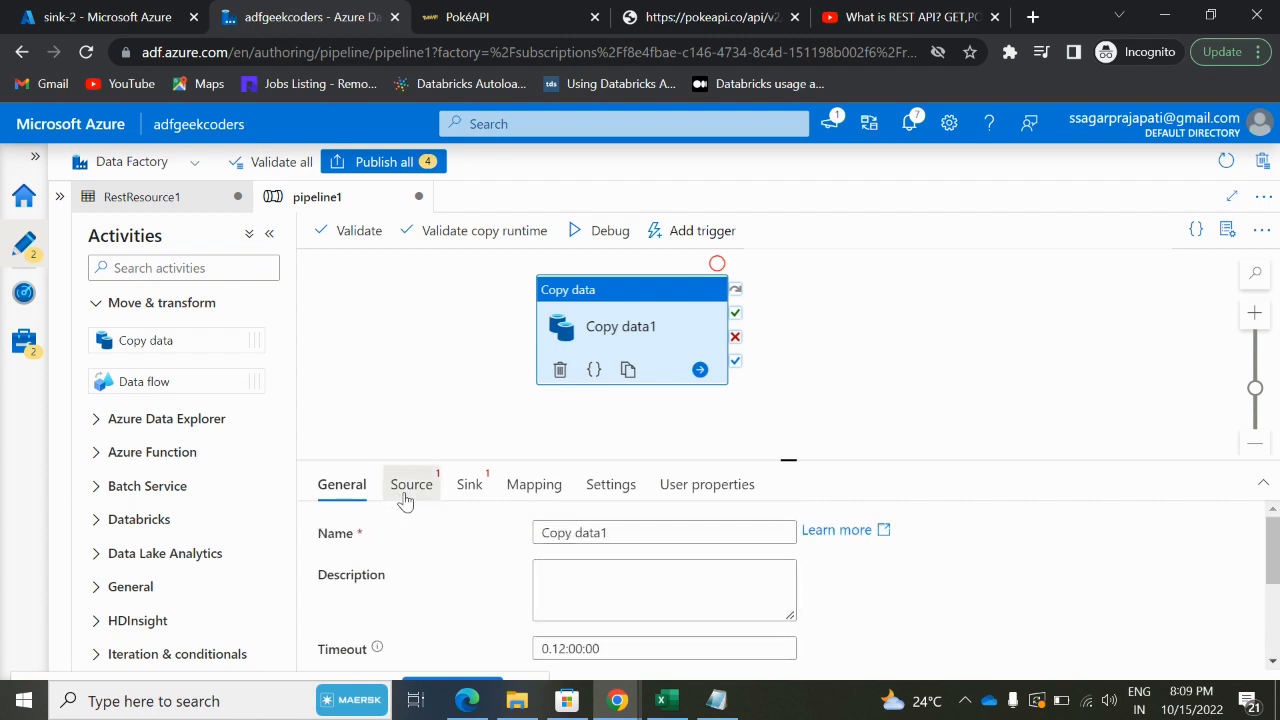
- Set Copy data1's source to RestResource1 using GET, adding then removing a pagination rule
click(410, 484)
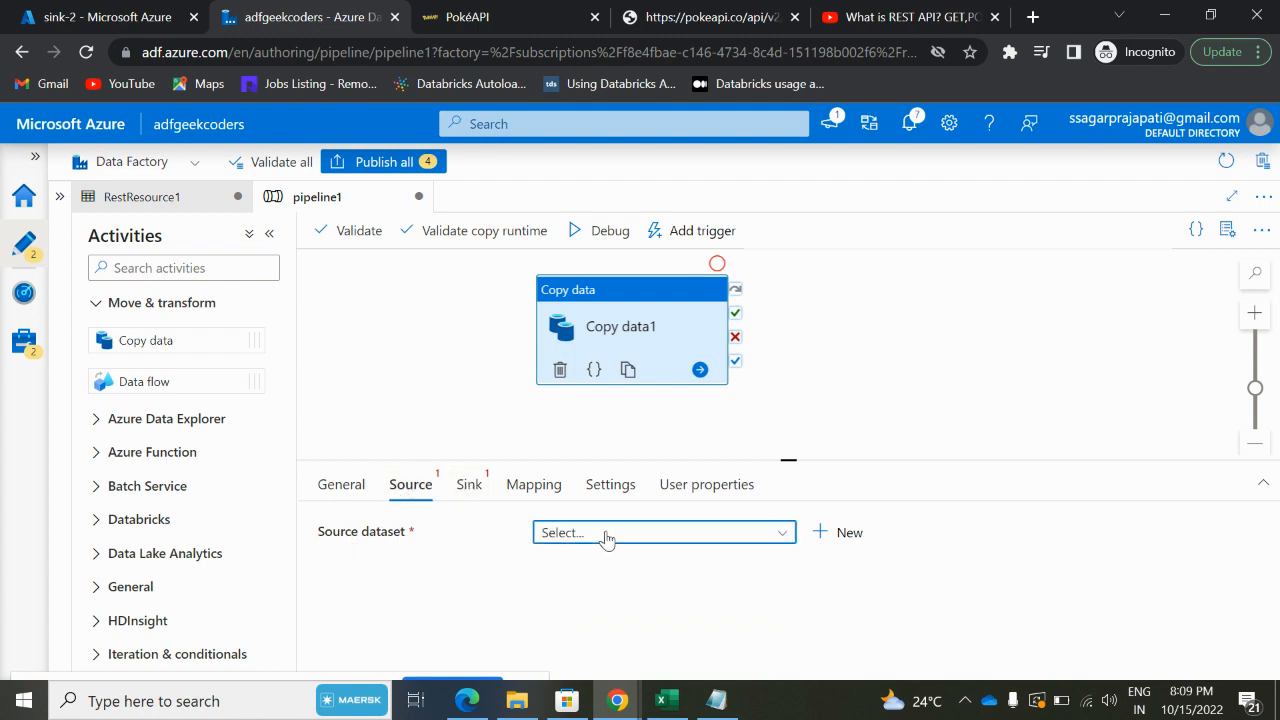
click(664, 532)
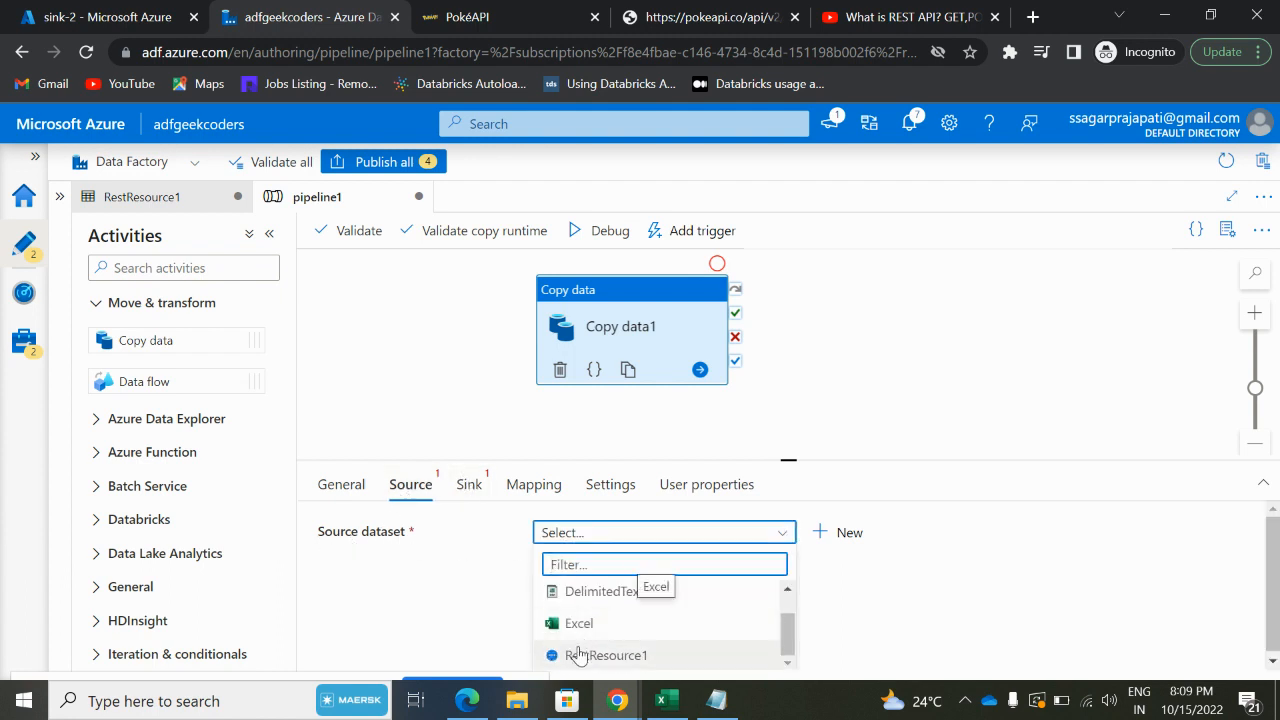
click(607, 655)
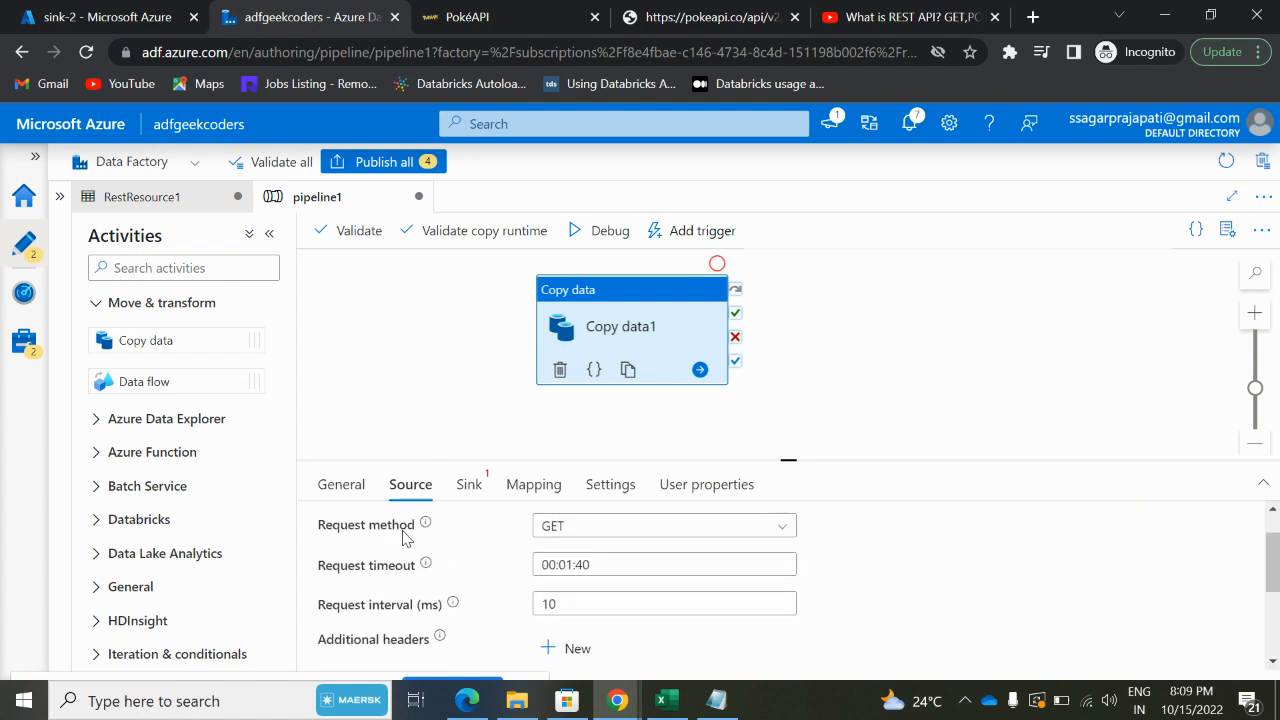
click(663, 525)
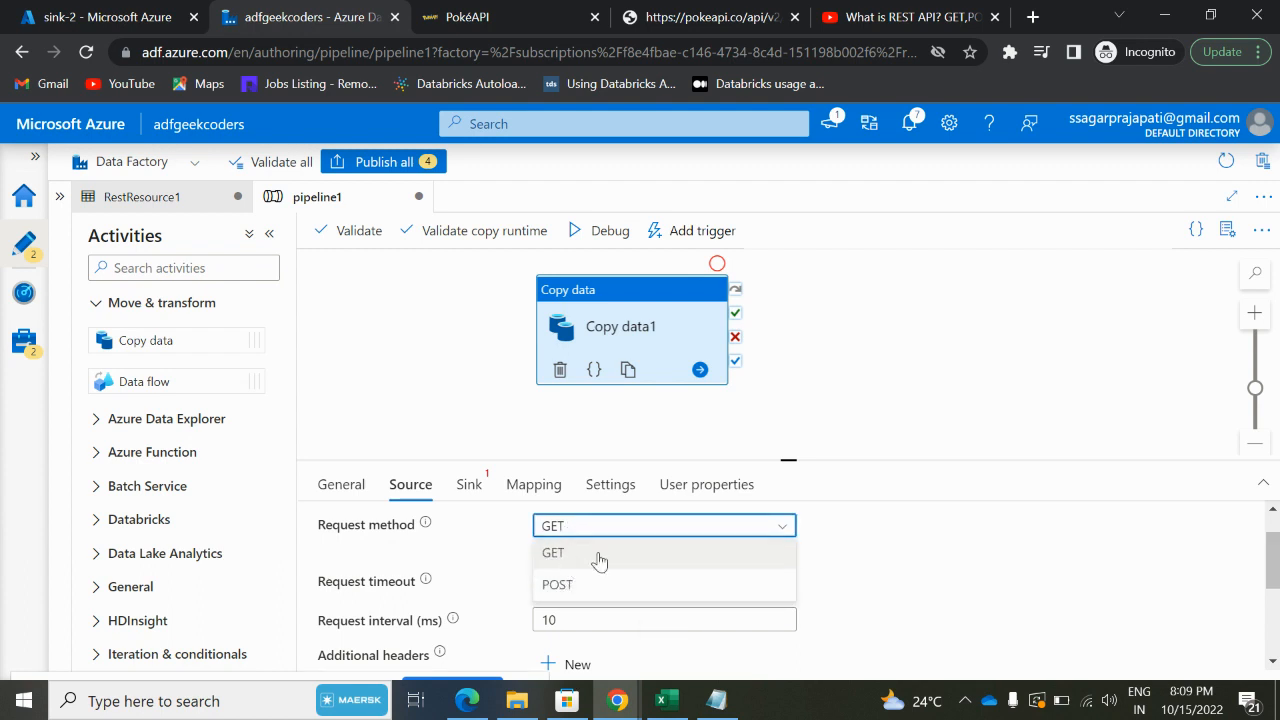
click(553, 552)
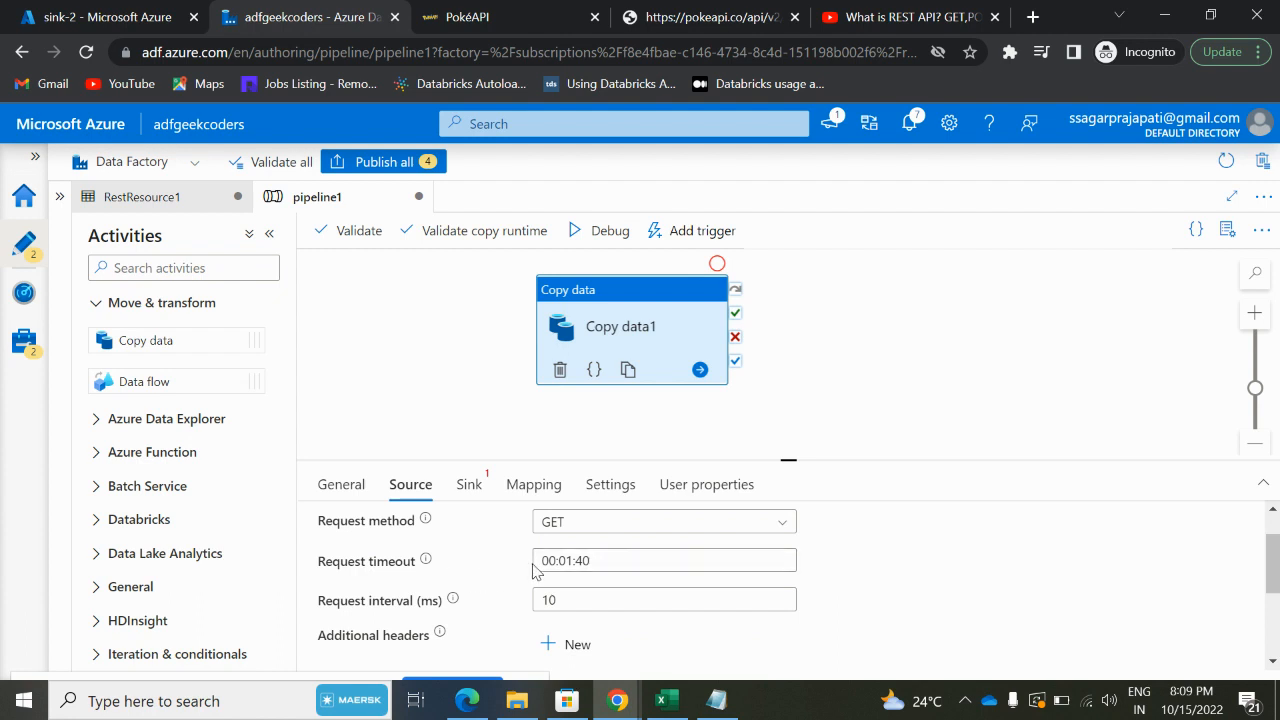
mouse_move(430, 618)
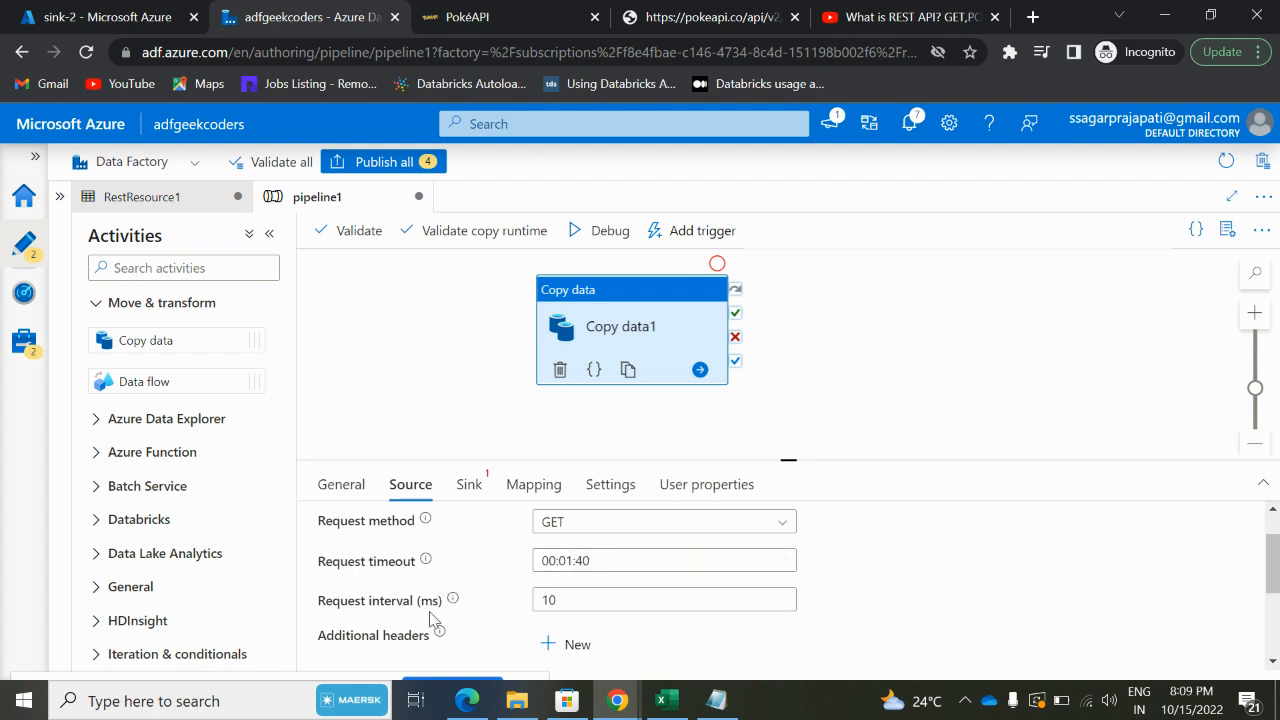
click(660, 599)
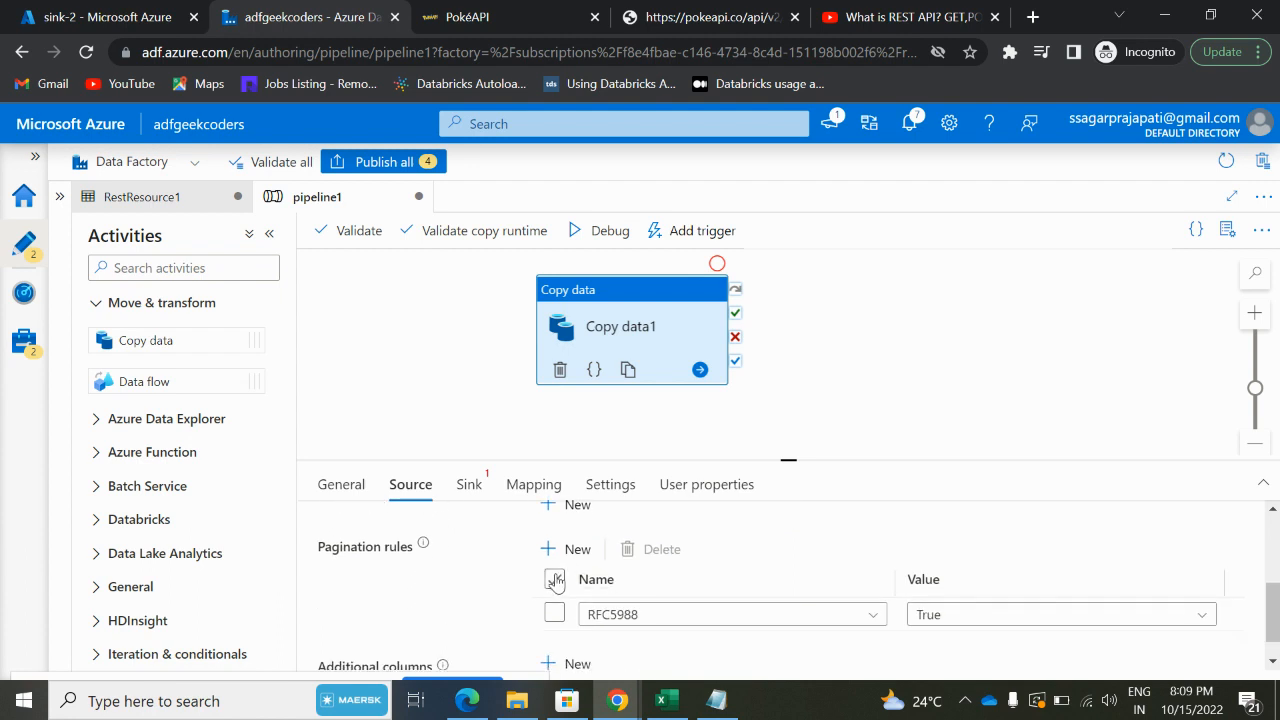
mouse_move(487, 567)
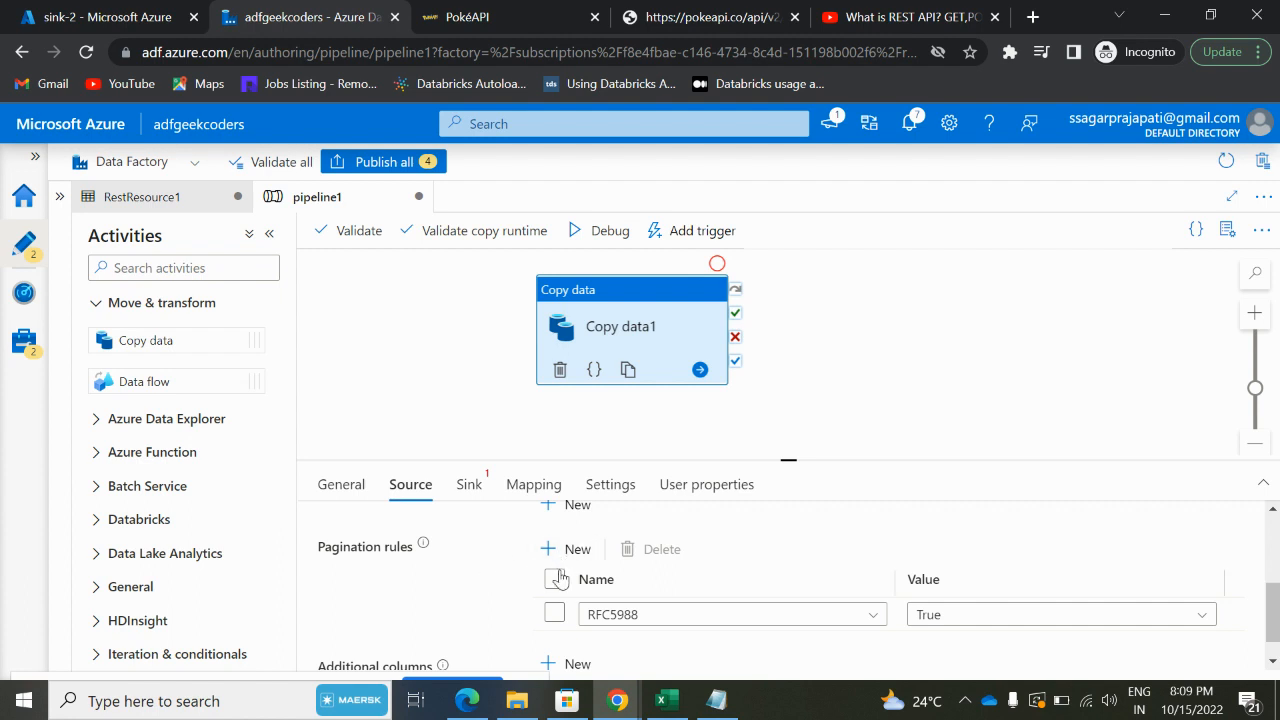
mouse_move(423, 544)
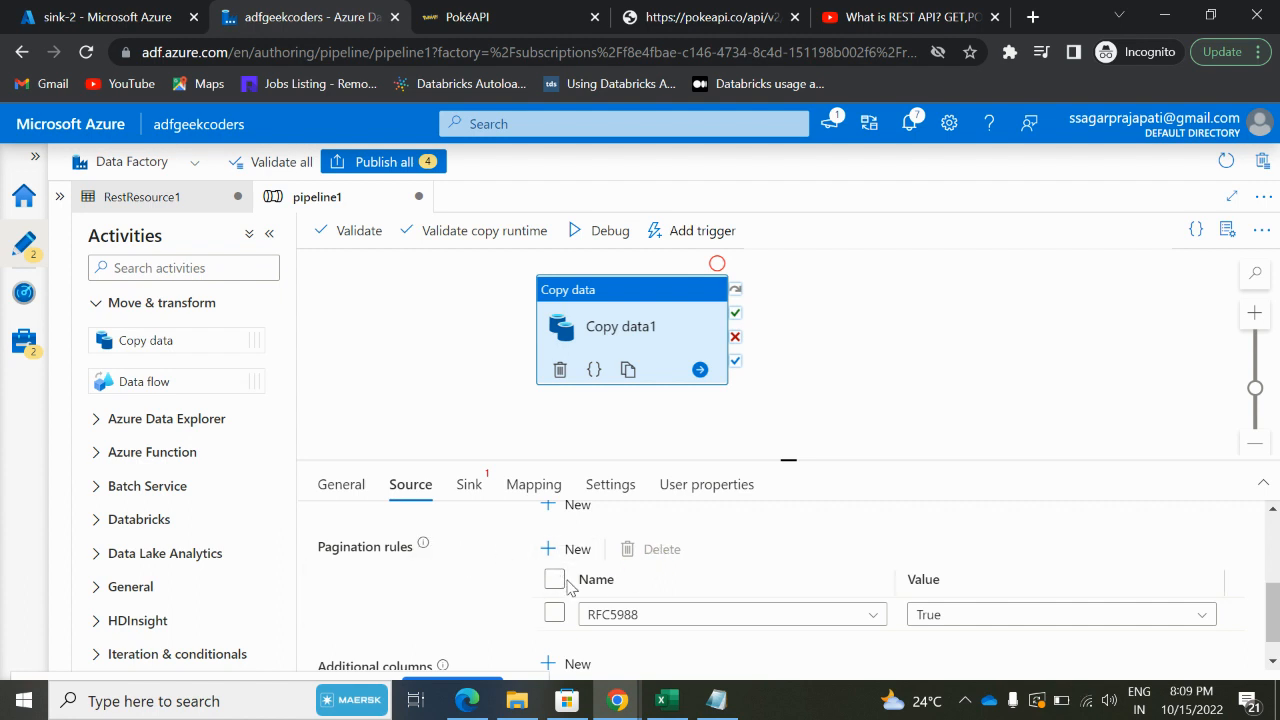
click(555, 579)
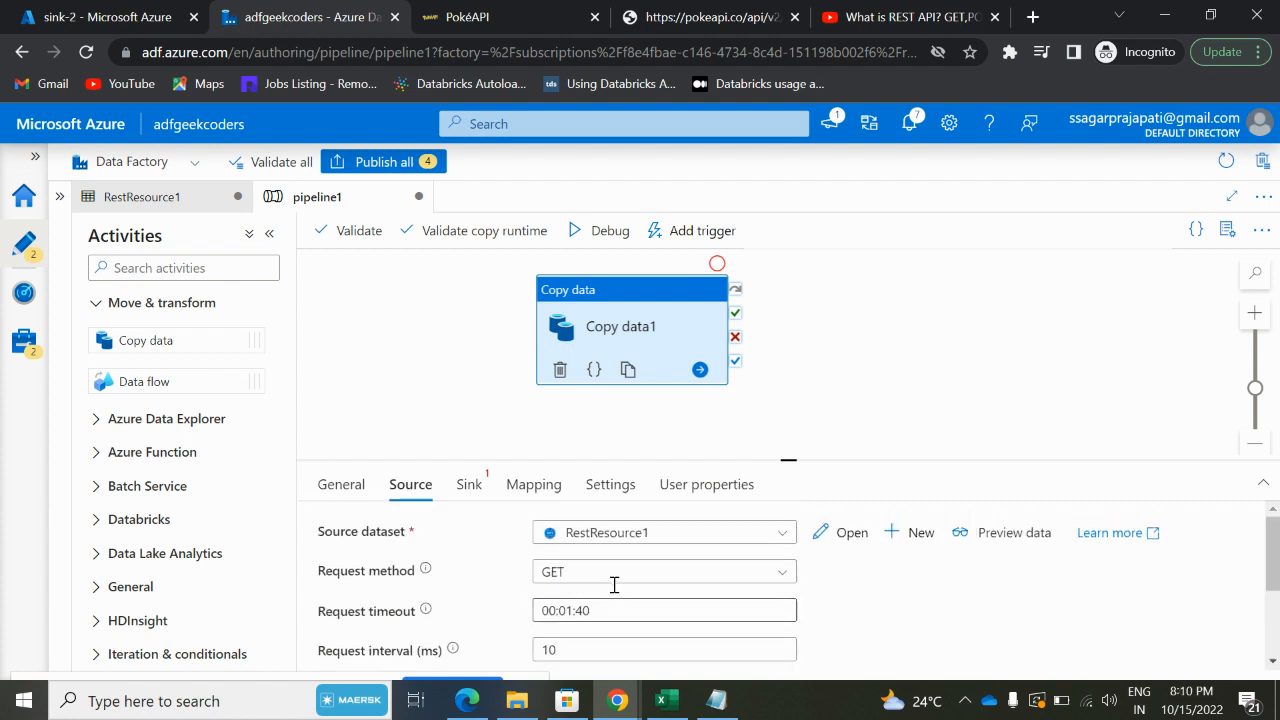
mouse_move(594, 565)
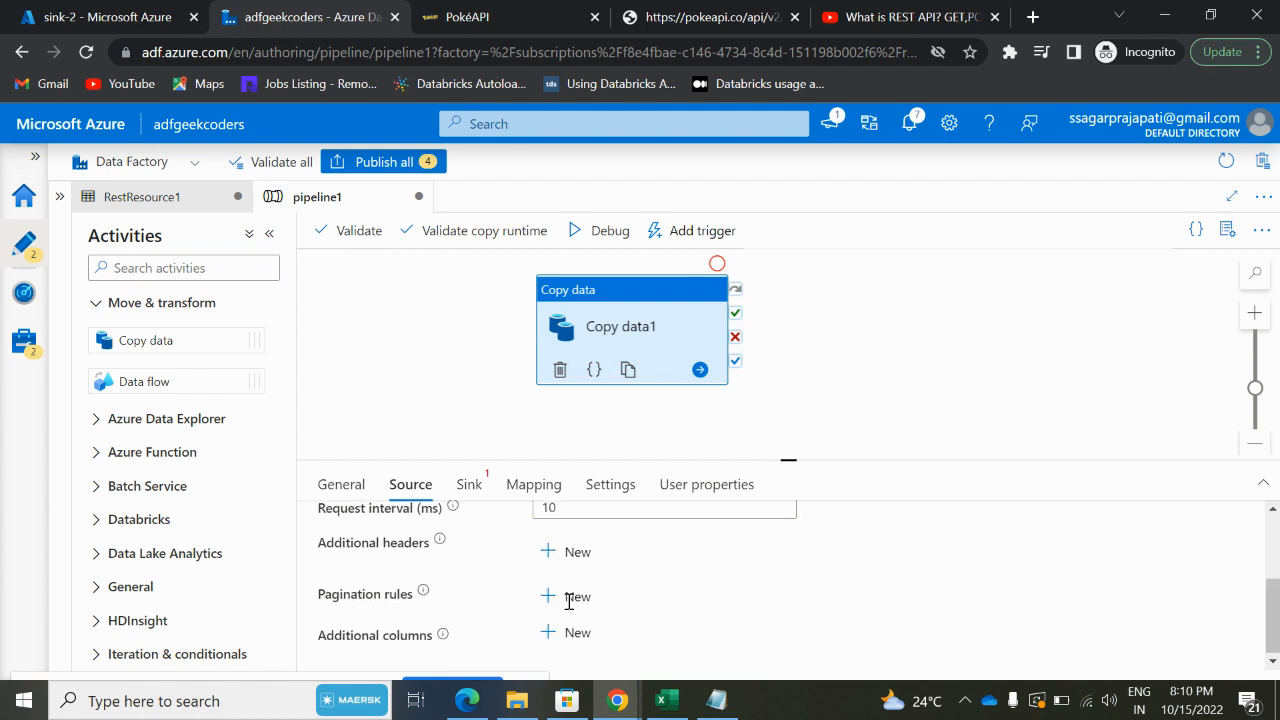
- Preview the source data, showing the pokemon JSON with count 1154, next link and results
scroll(up, 3)
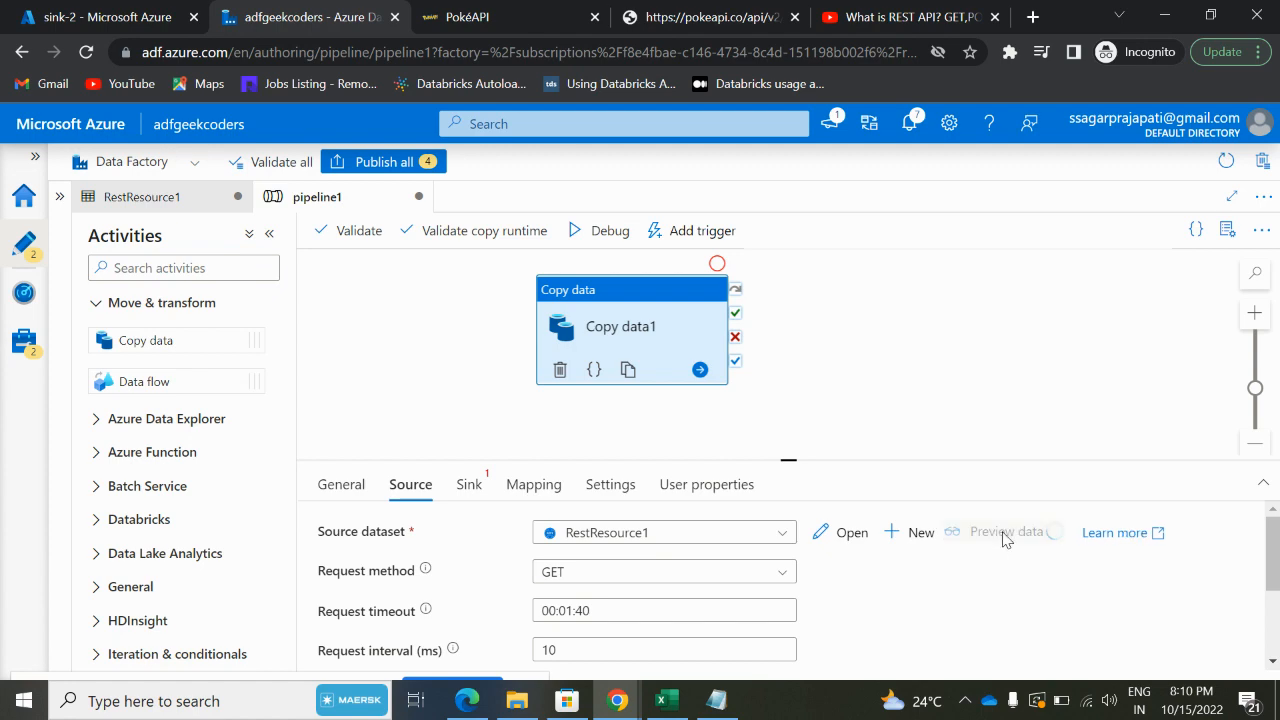
click(467, 17)
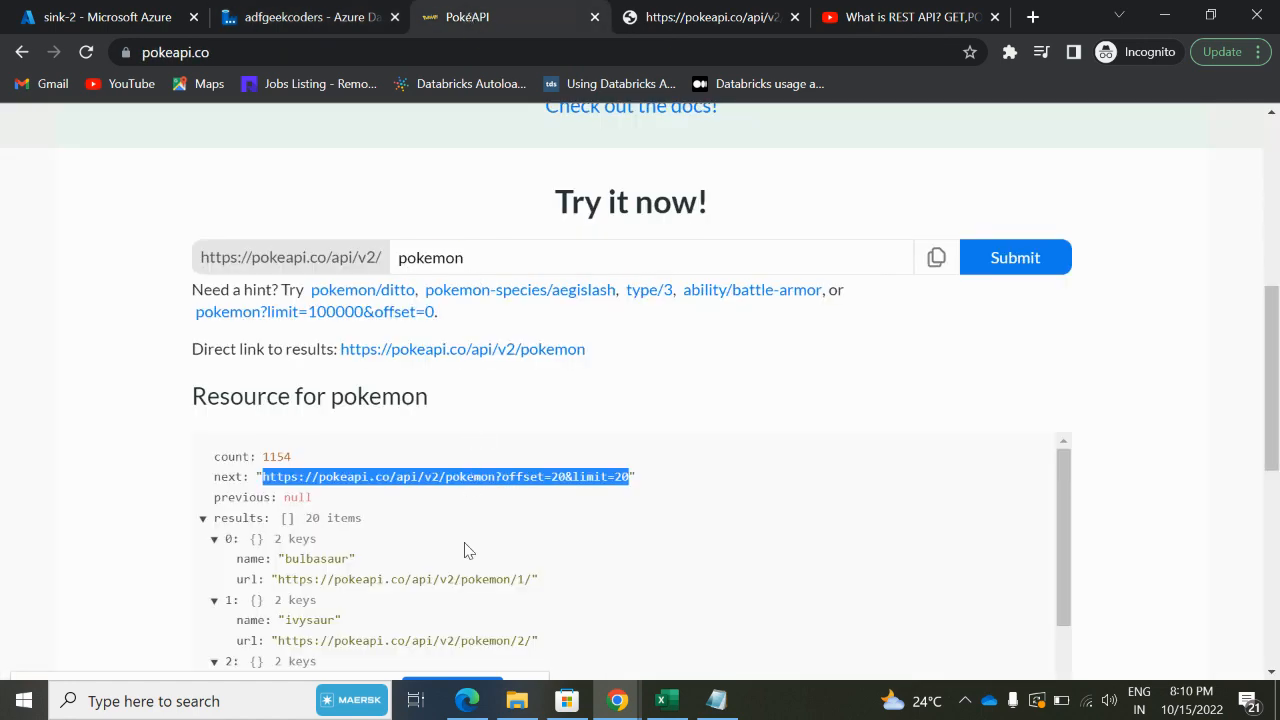
click(310, 17)
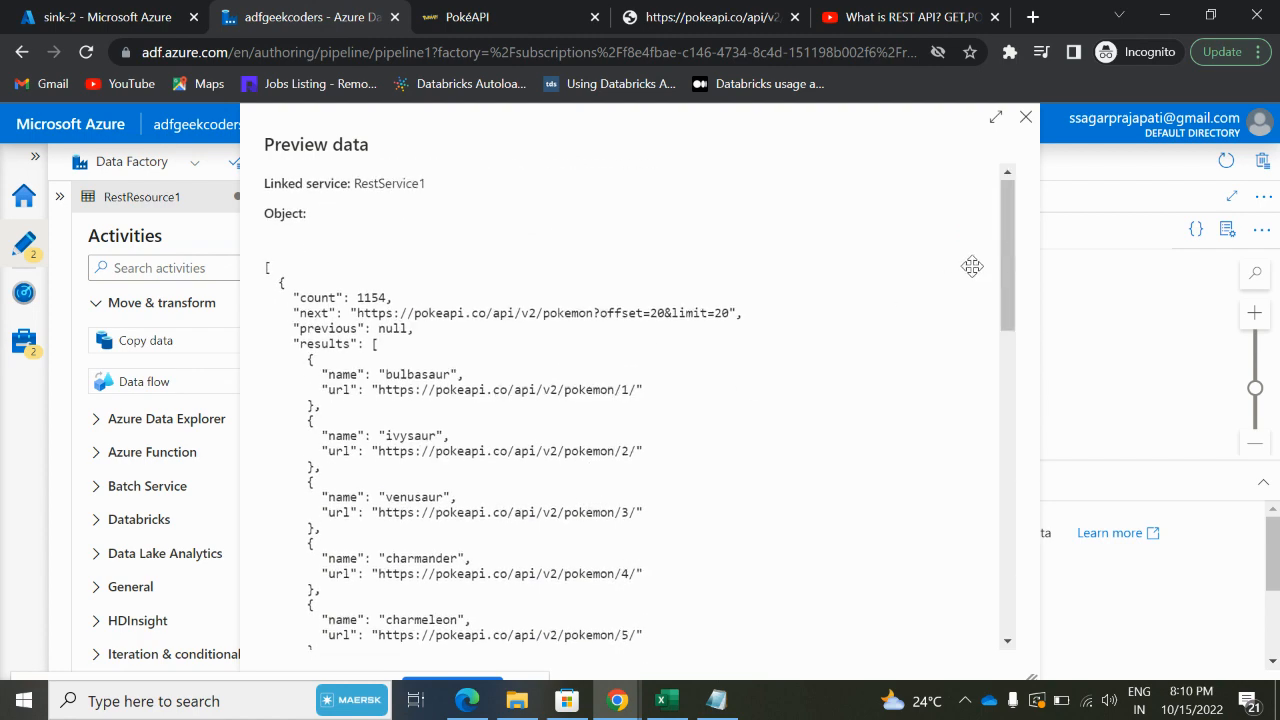
scroll(down, 3)
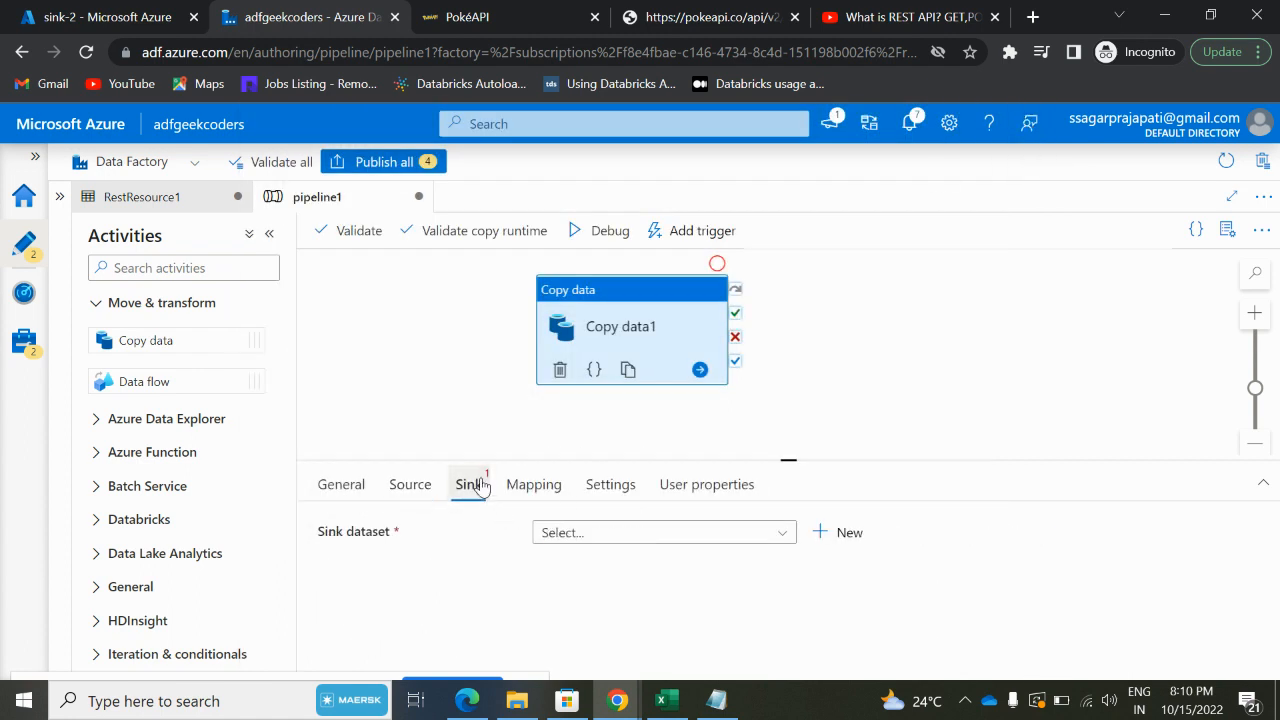
- Create the sink's Azure Blob Storage JSON dataset Json1 on AzureBlobStorage2
click(663, 532)
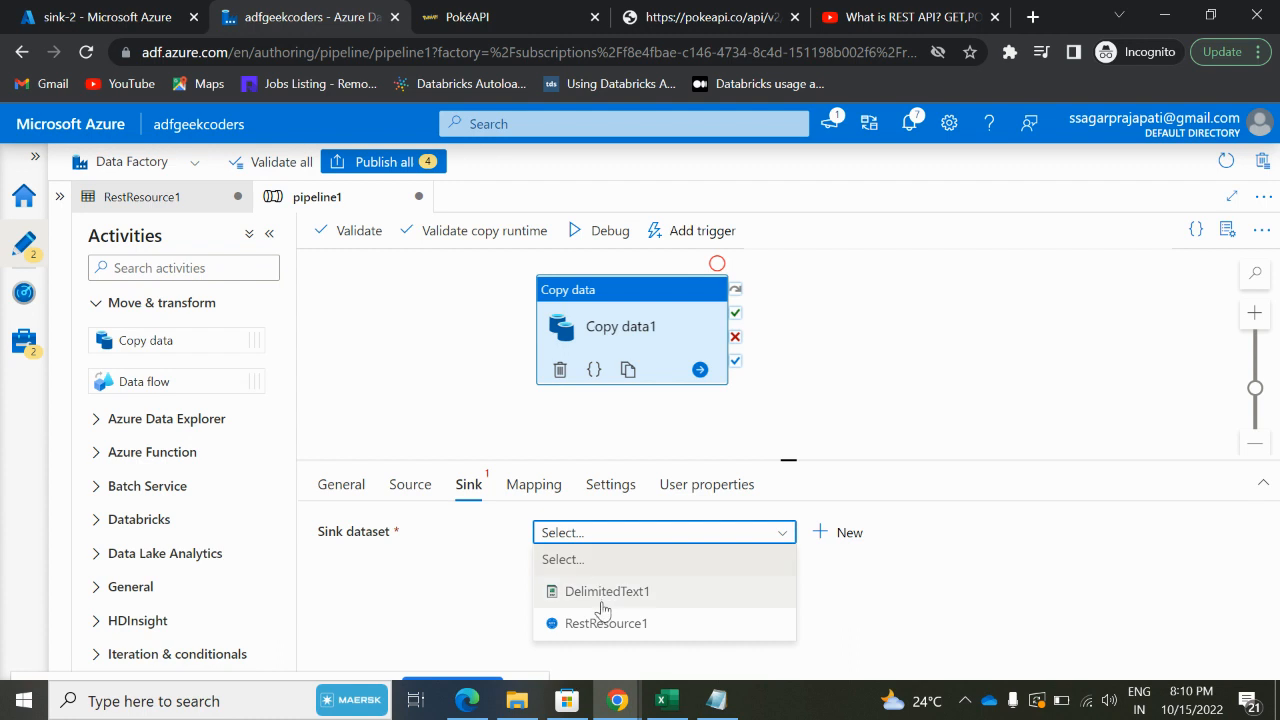
mouse_move(605, 591)
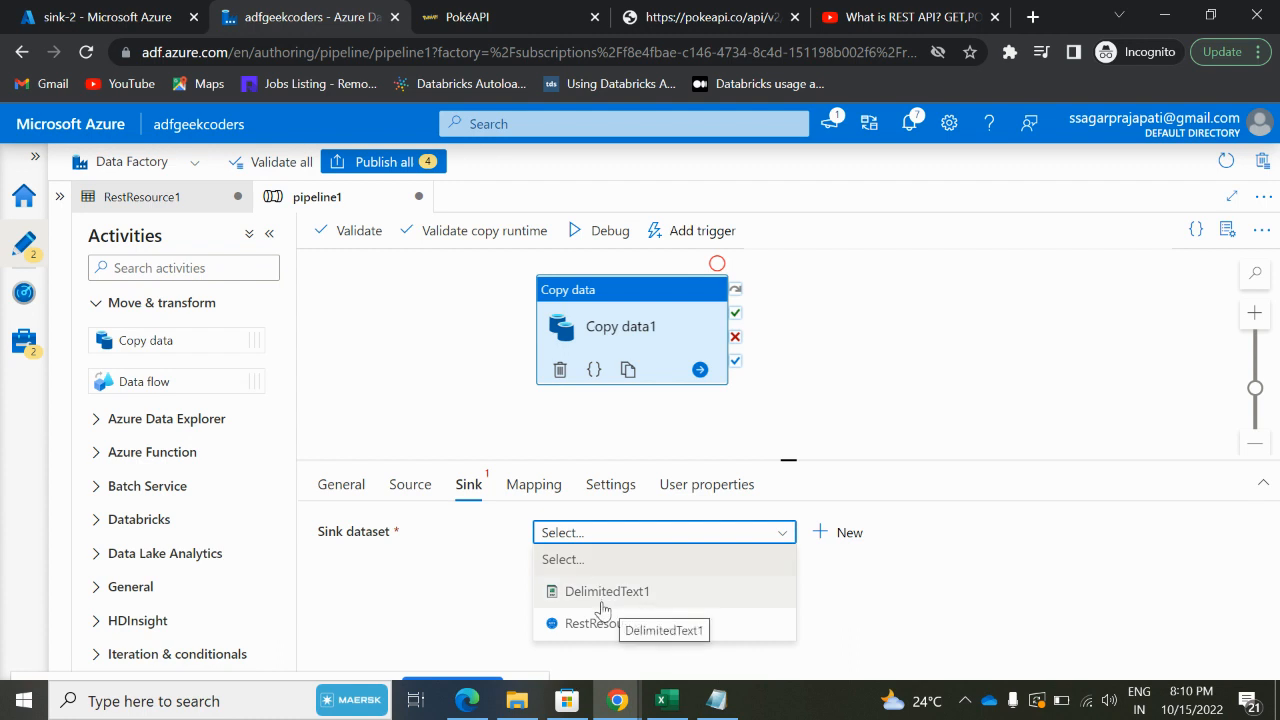
click(837, 532)
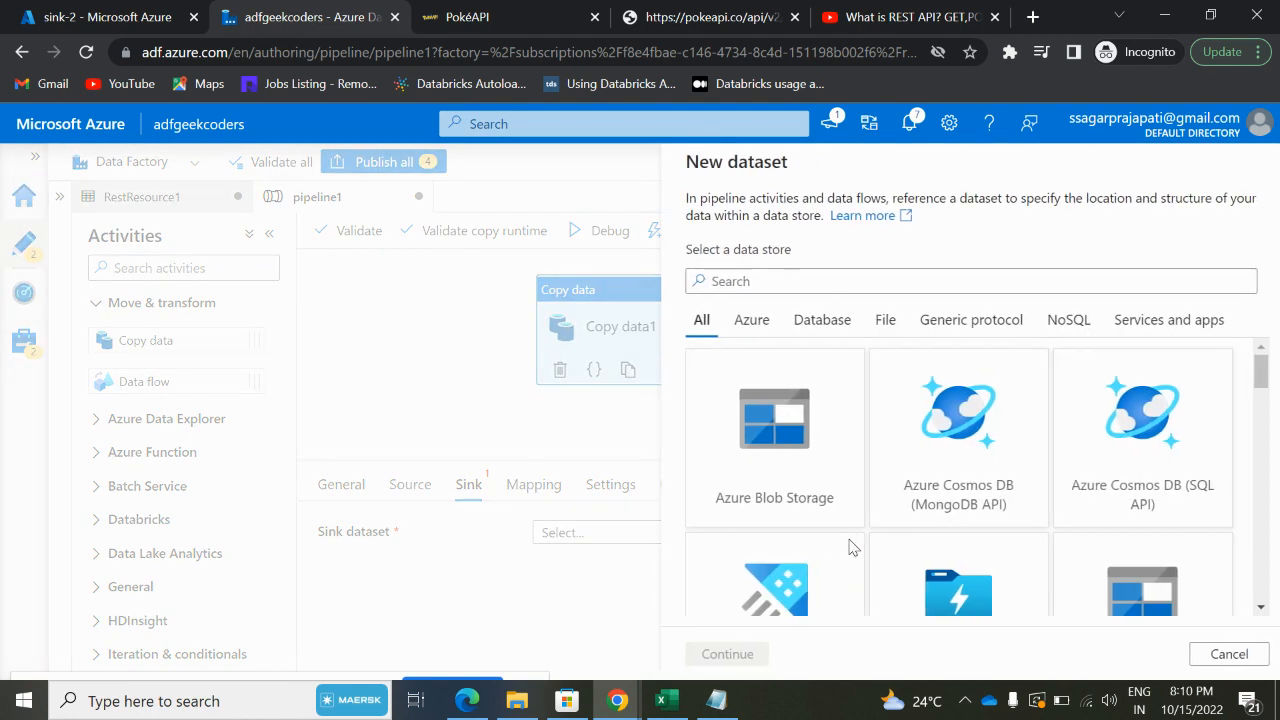
click(774, 437)
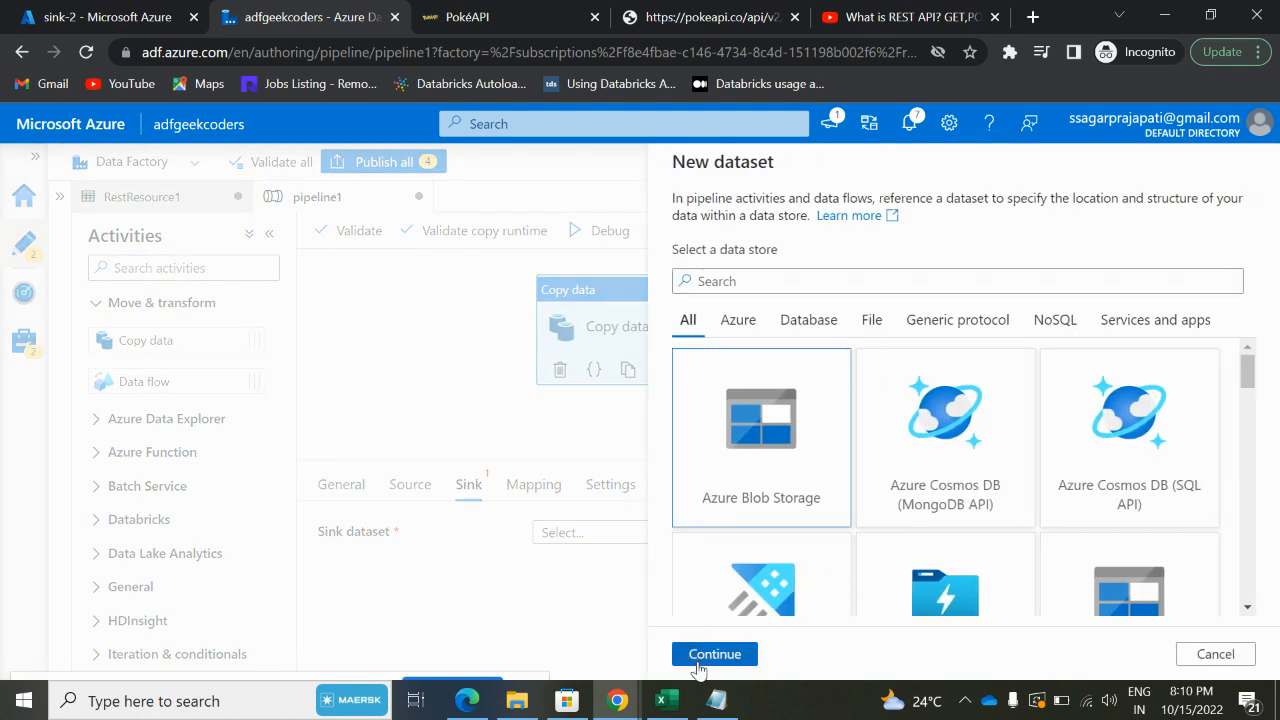
click(714, 653)
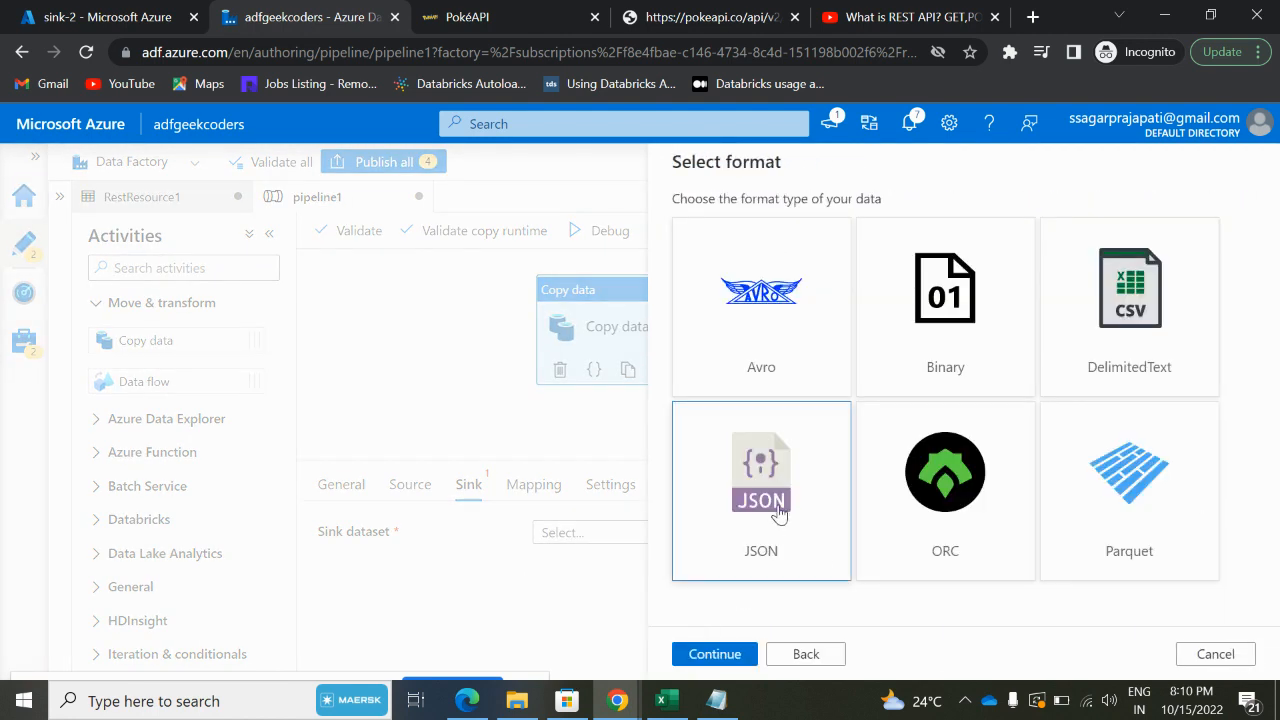
click(714, 653)
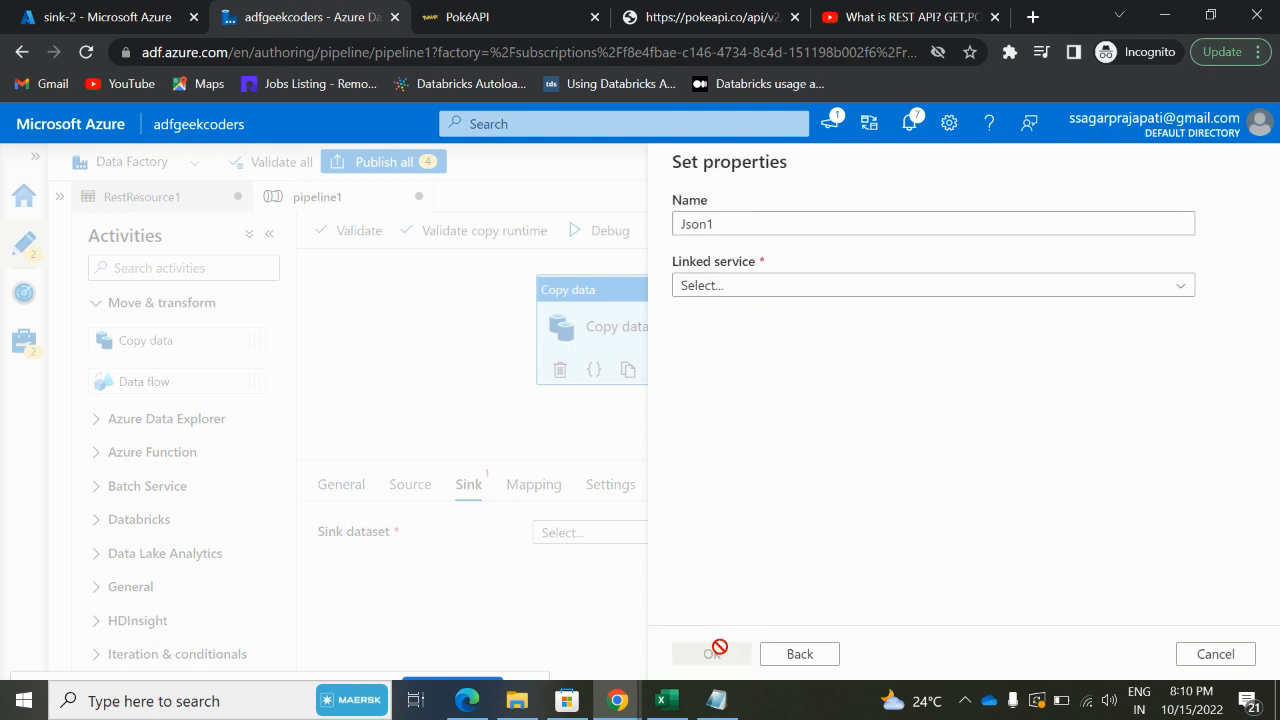
mouse_move(855, 351)
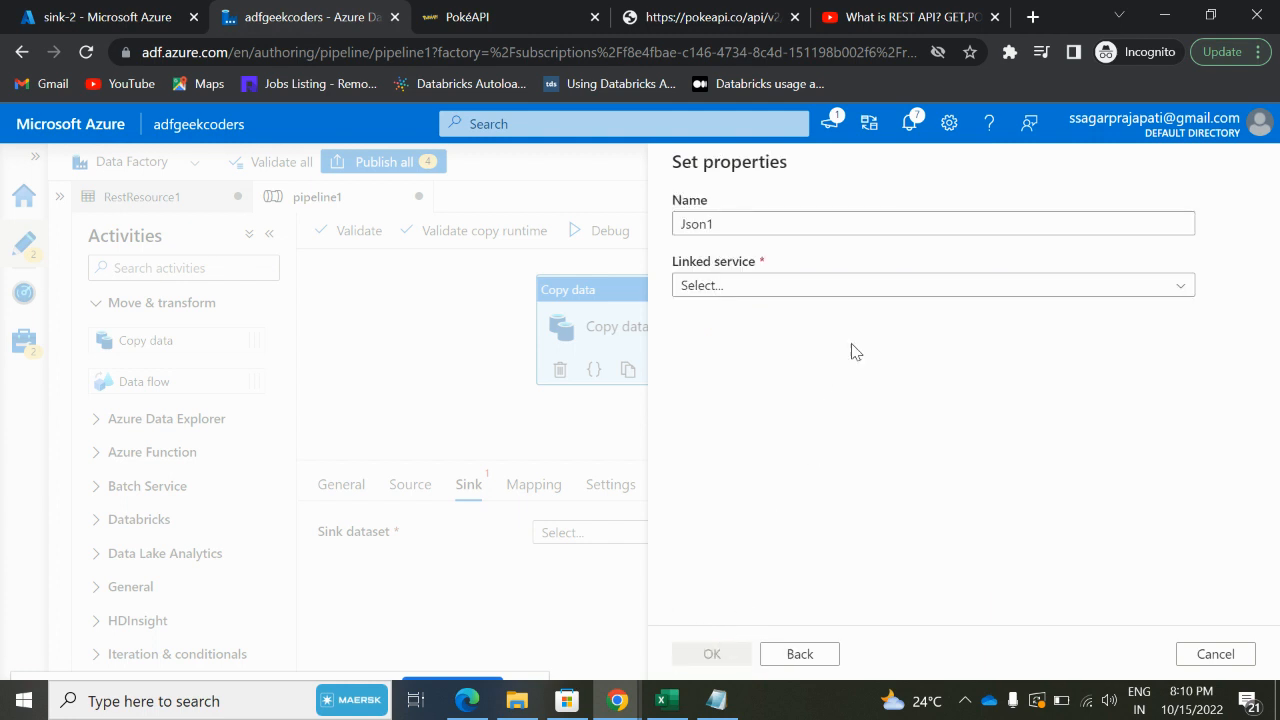
click(930, 285)
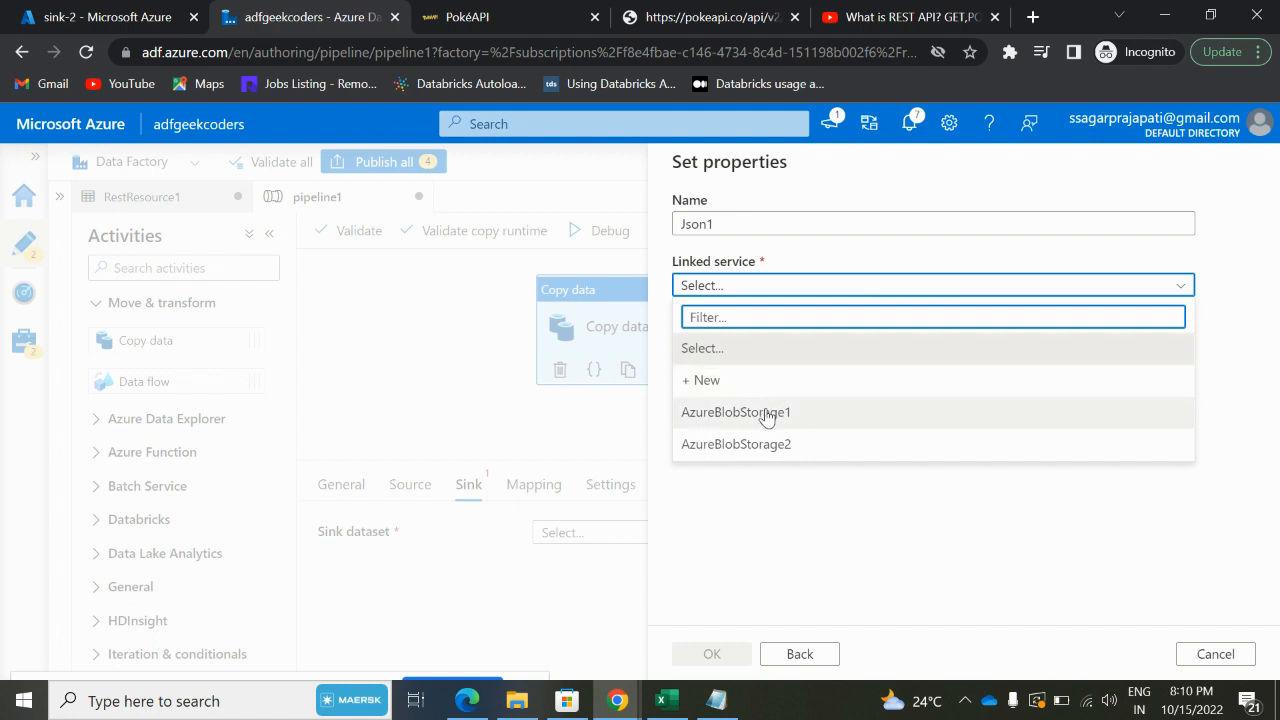
click(735, 444)
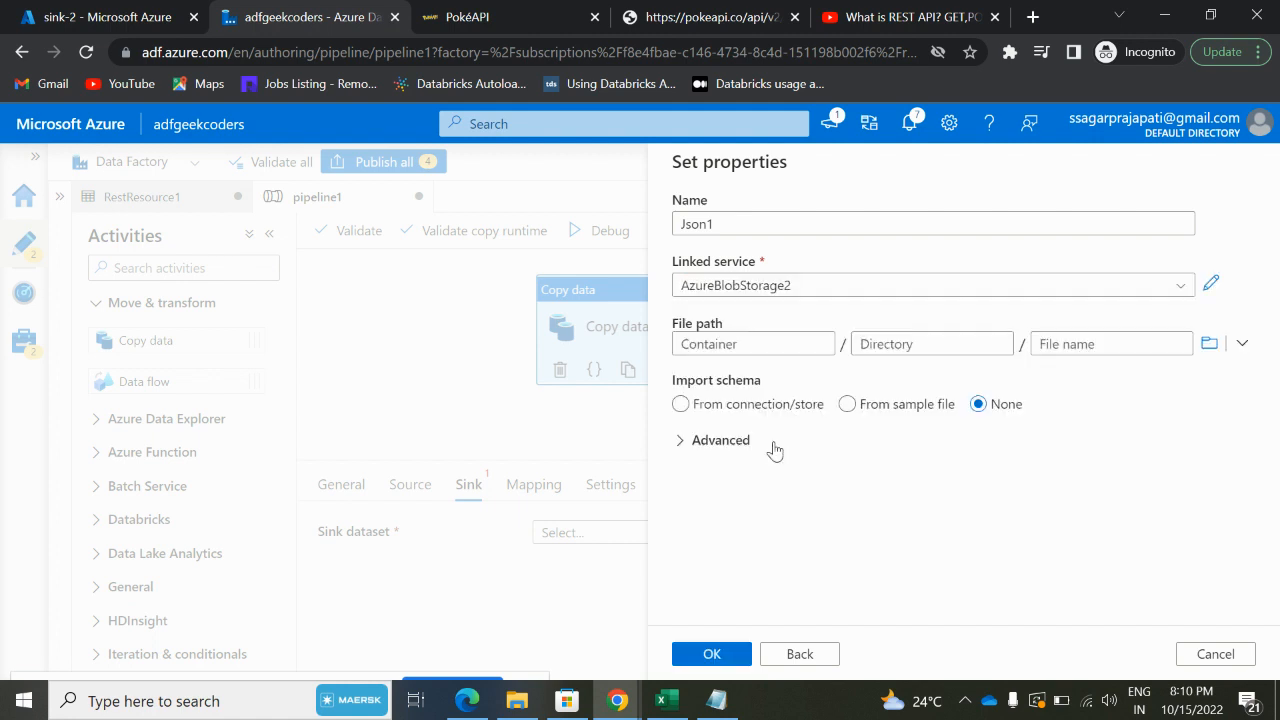
click(711, 653)
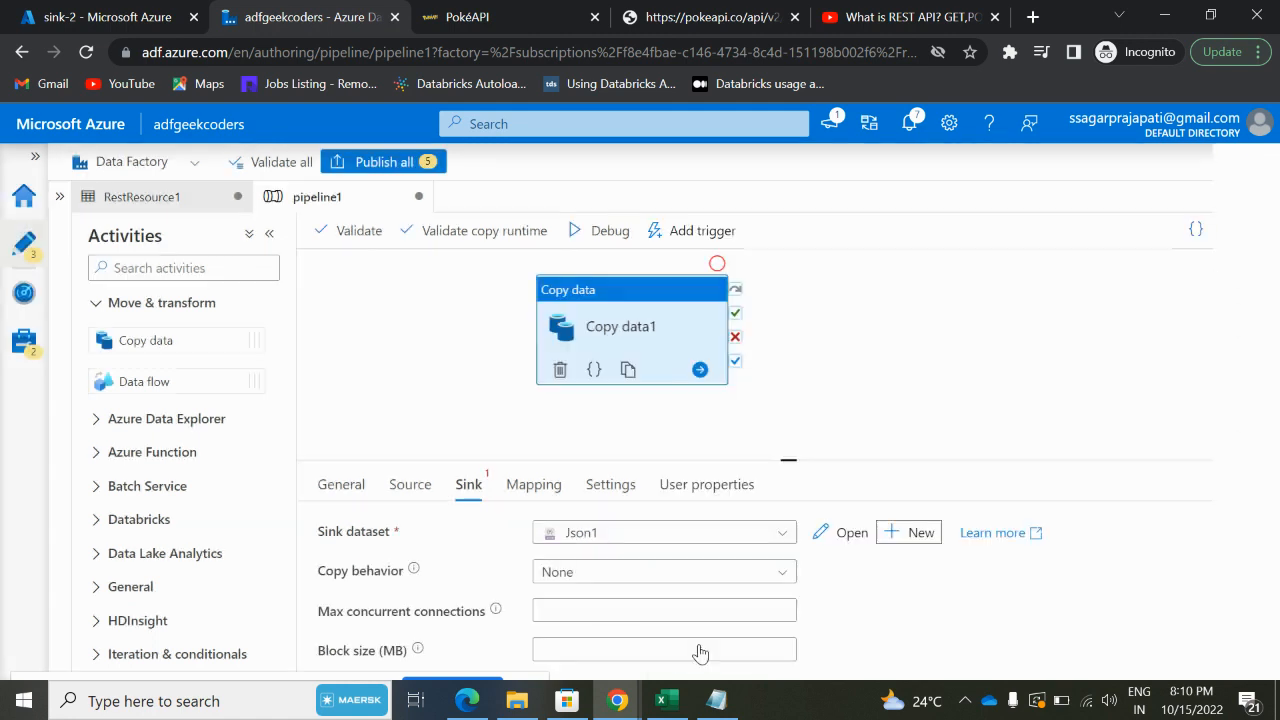
- Set Json1's file path to container sink-2 and file pokemon.json, after confirming the container name
scroll(down, 3)
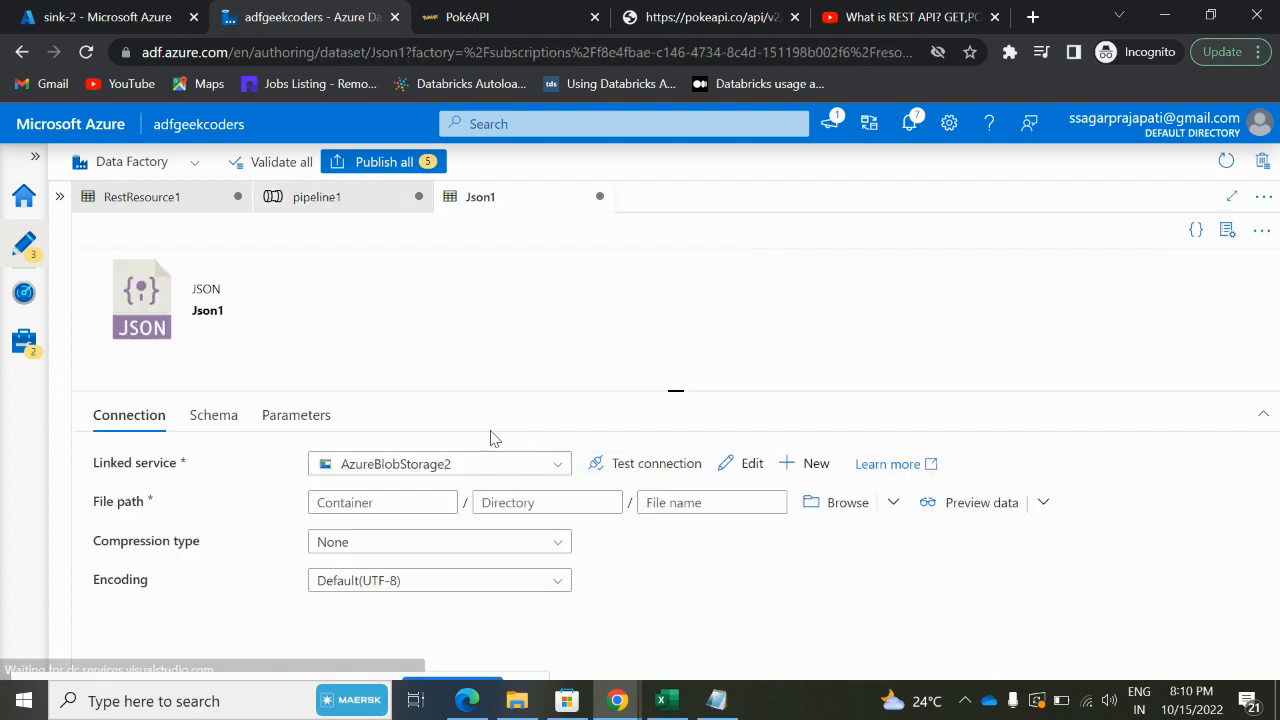
click(1227, 230)
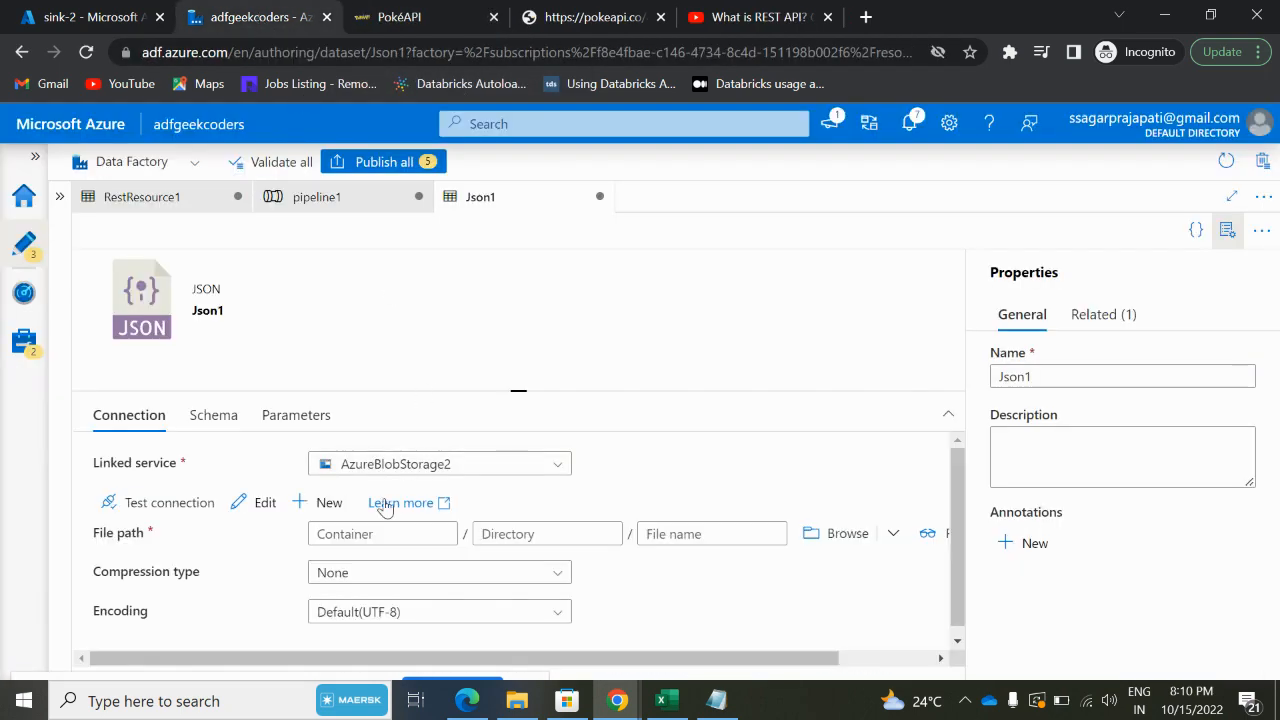
click(382, 533)
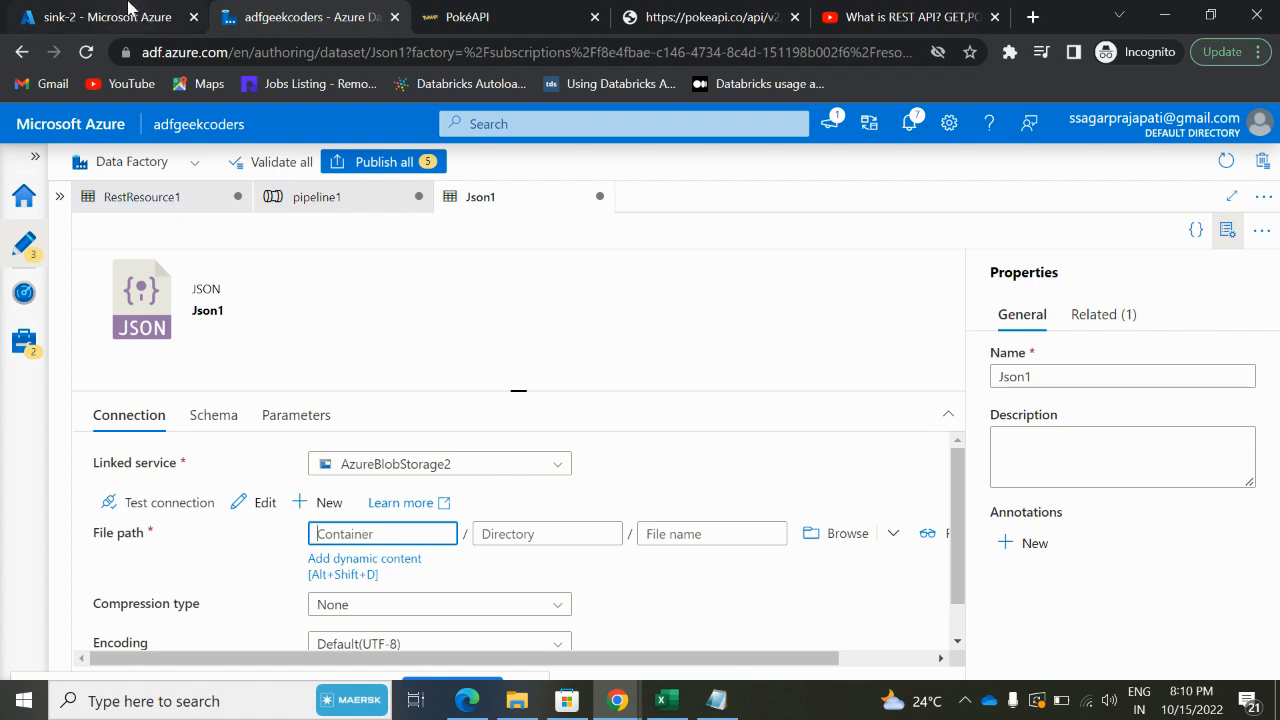
click(100, 17)
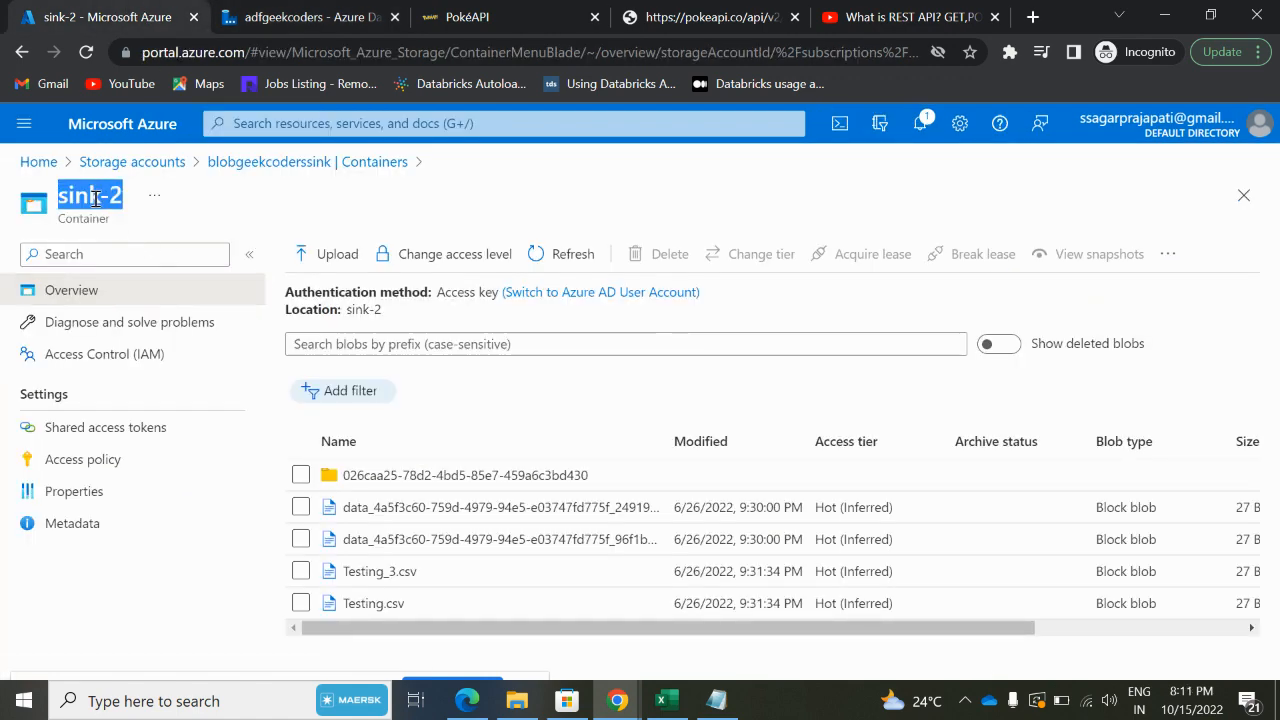
click(300, 17)
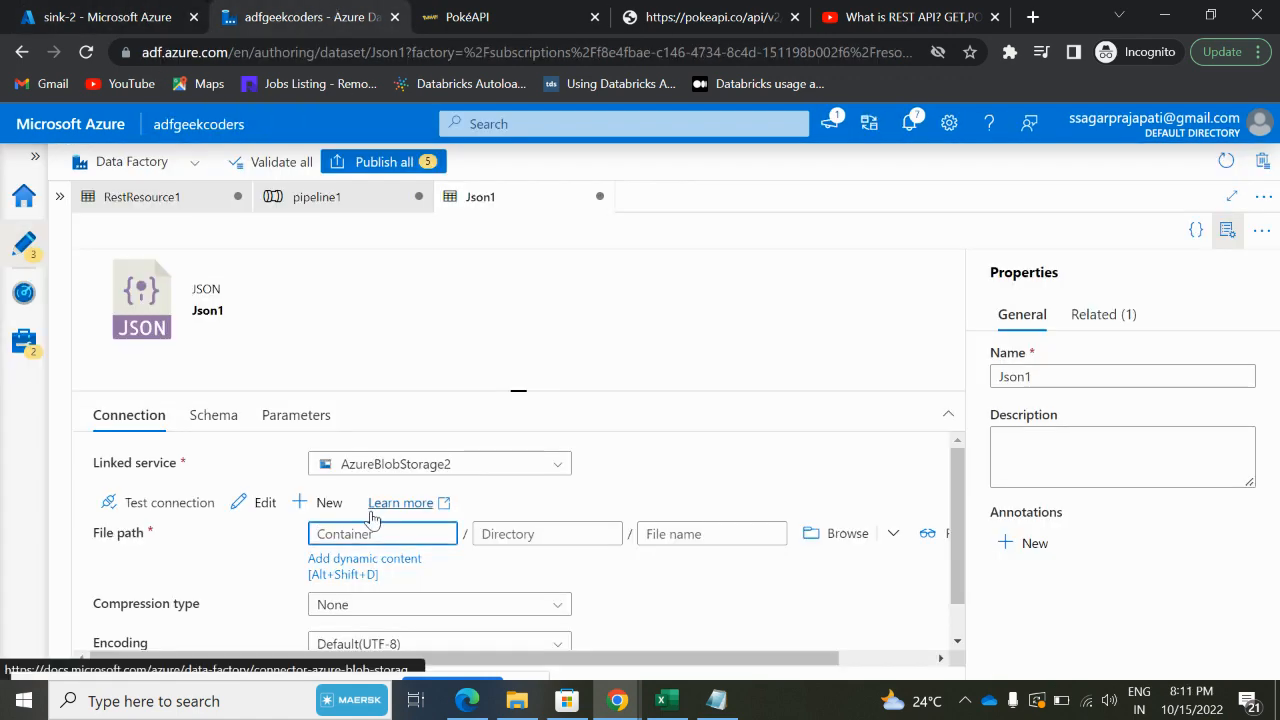
text(sink-2)
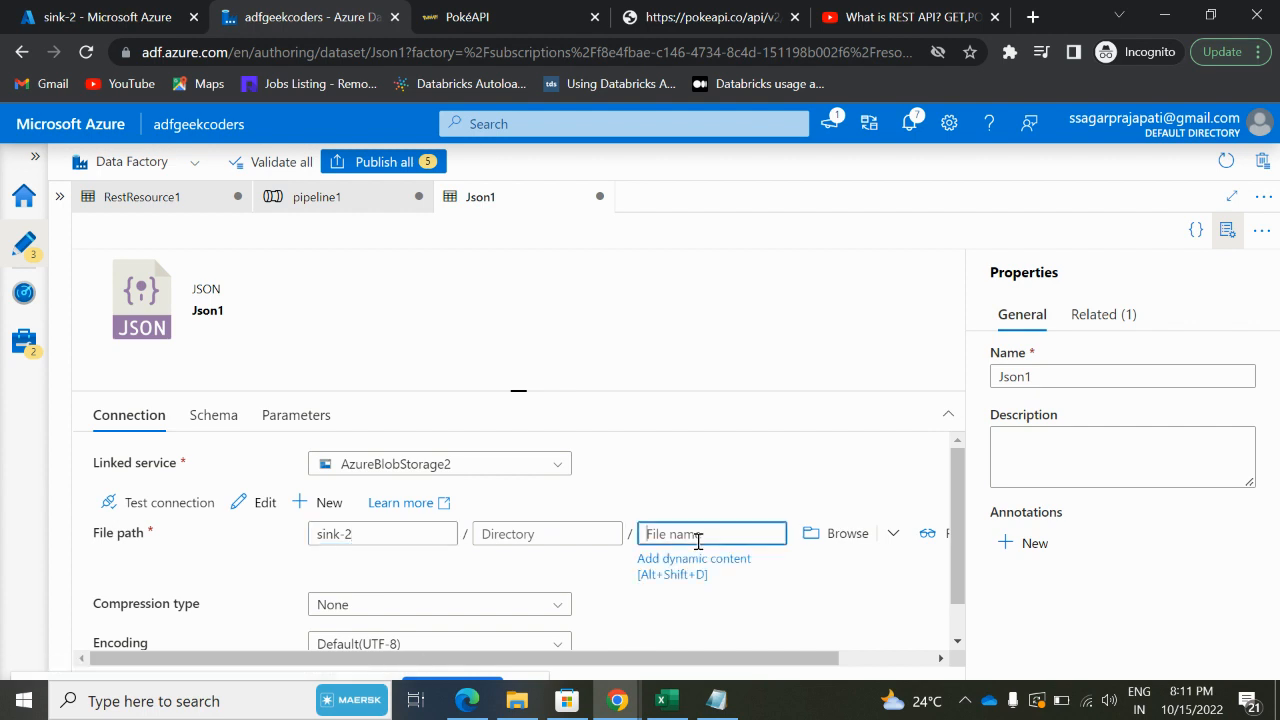
text(oke)
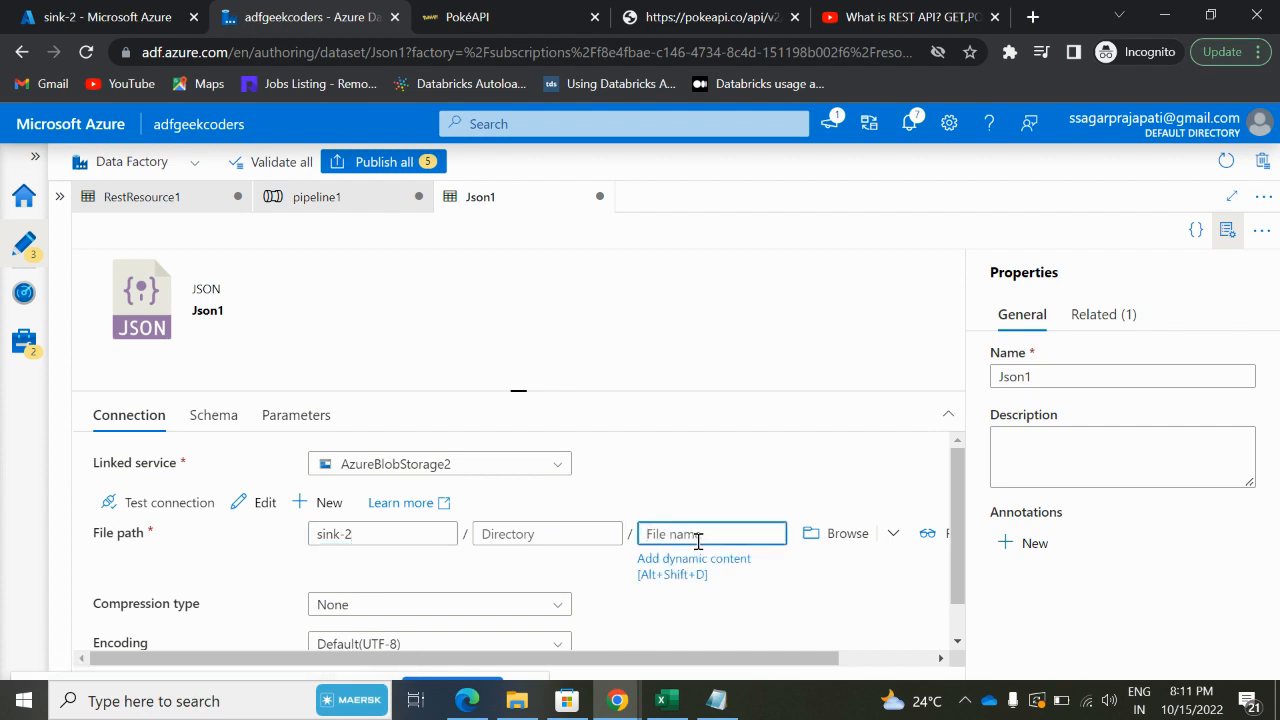
text(pokemon)
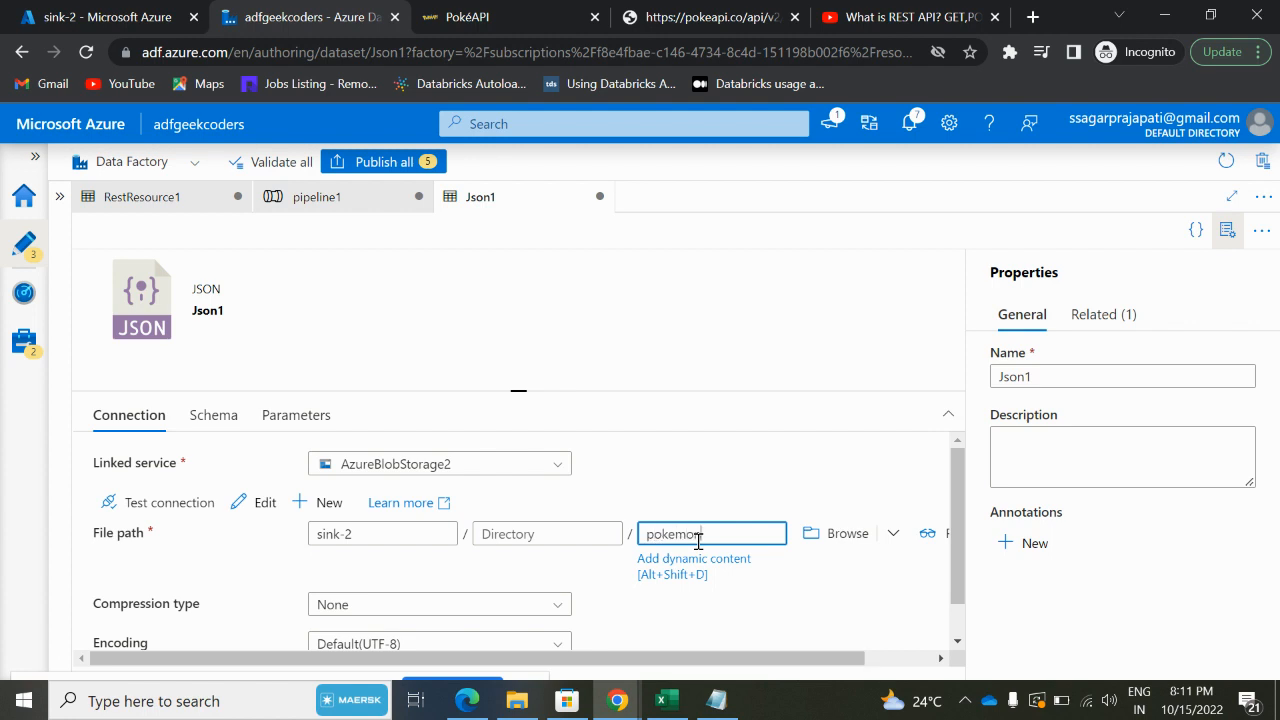
text(.json)
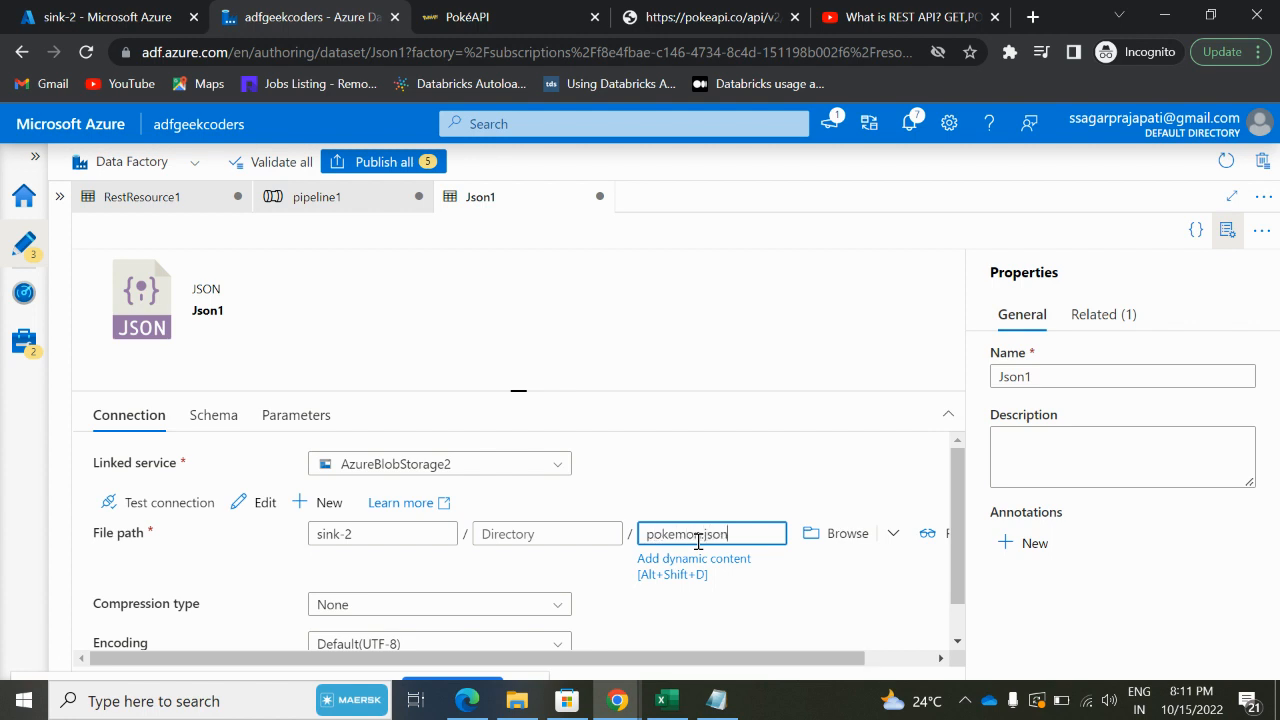
text(pokemon.json)
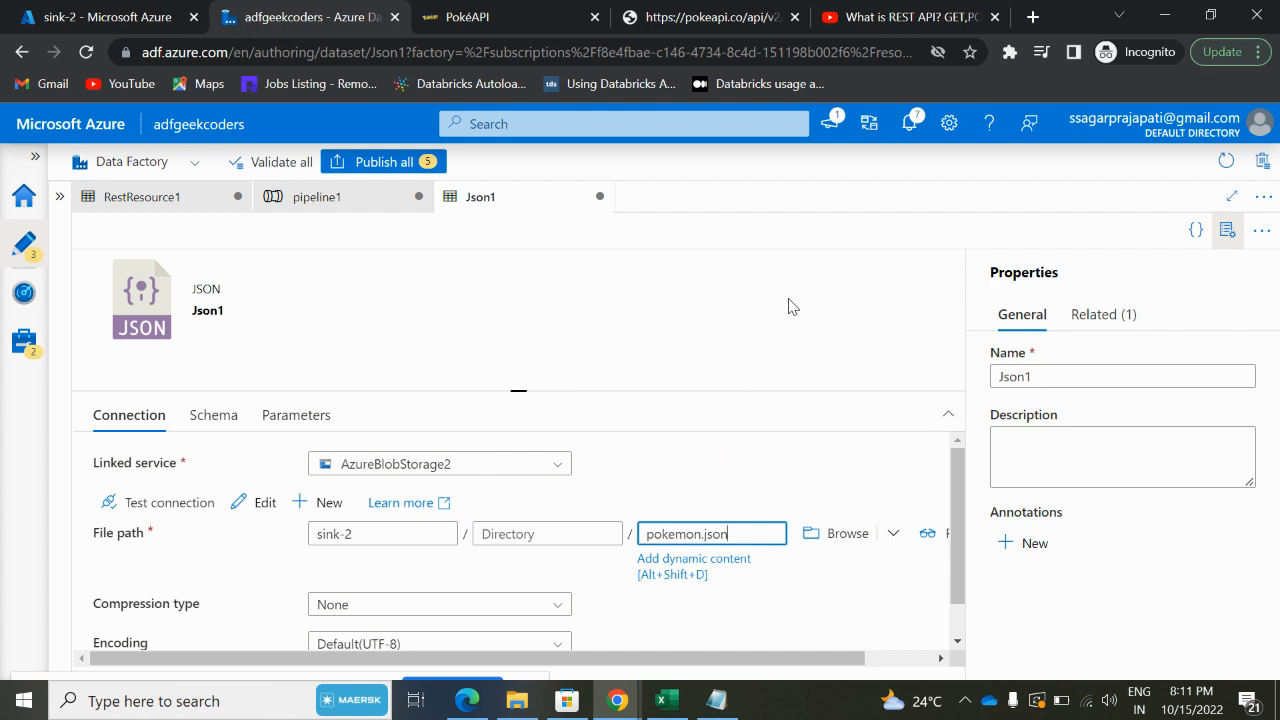
mouse_move(593, 310)
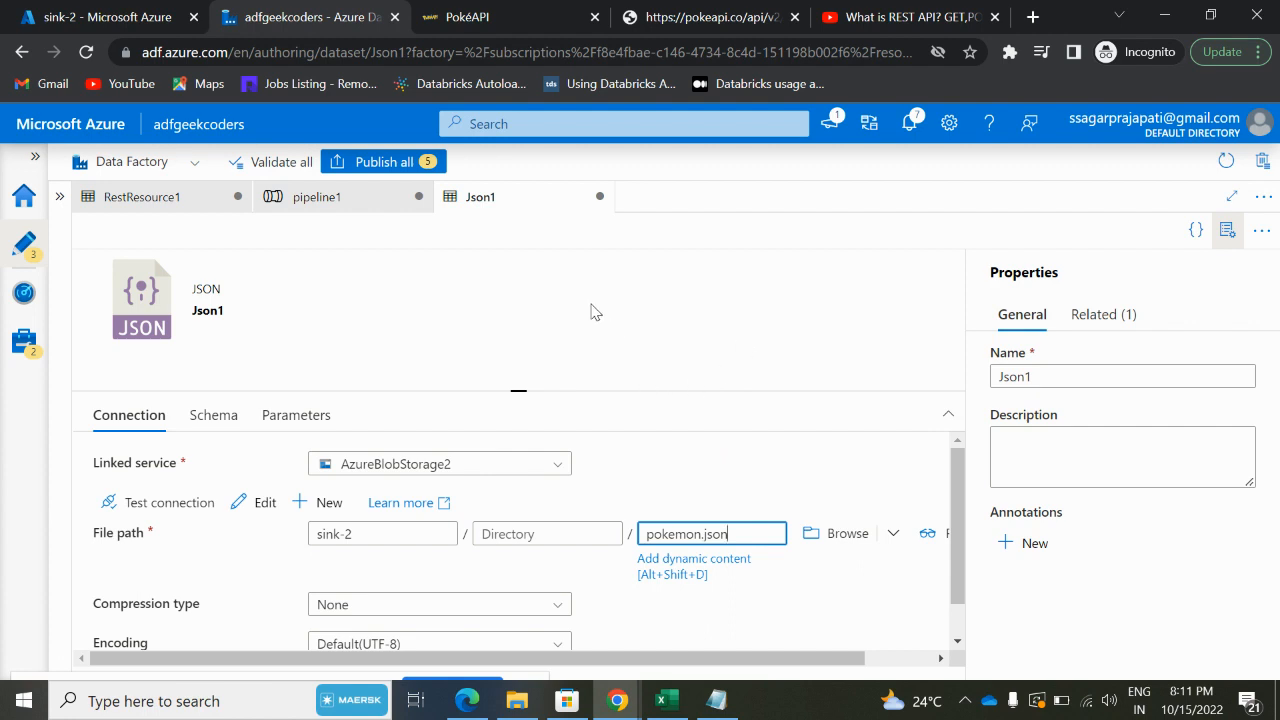
mouse_move(320, 196)
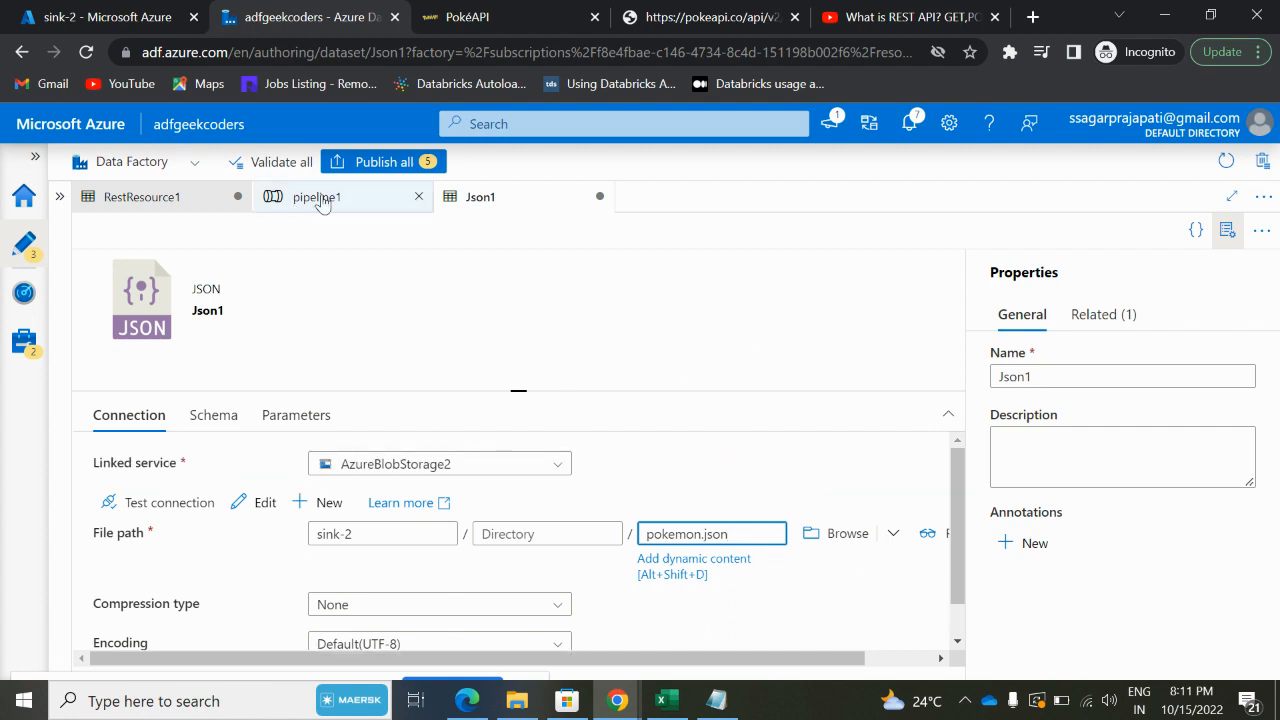
- Return to pipeline1 and start a debug run of Copy data1
click(317, 196)
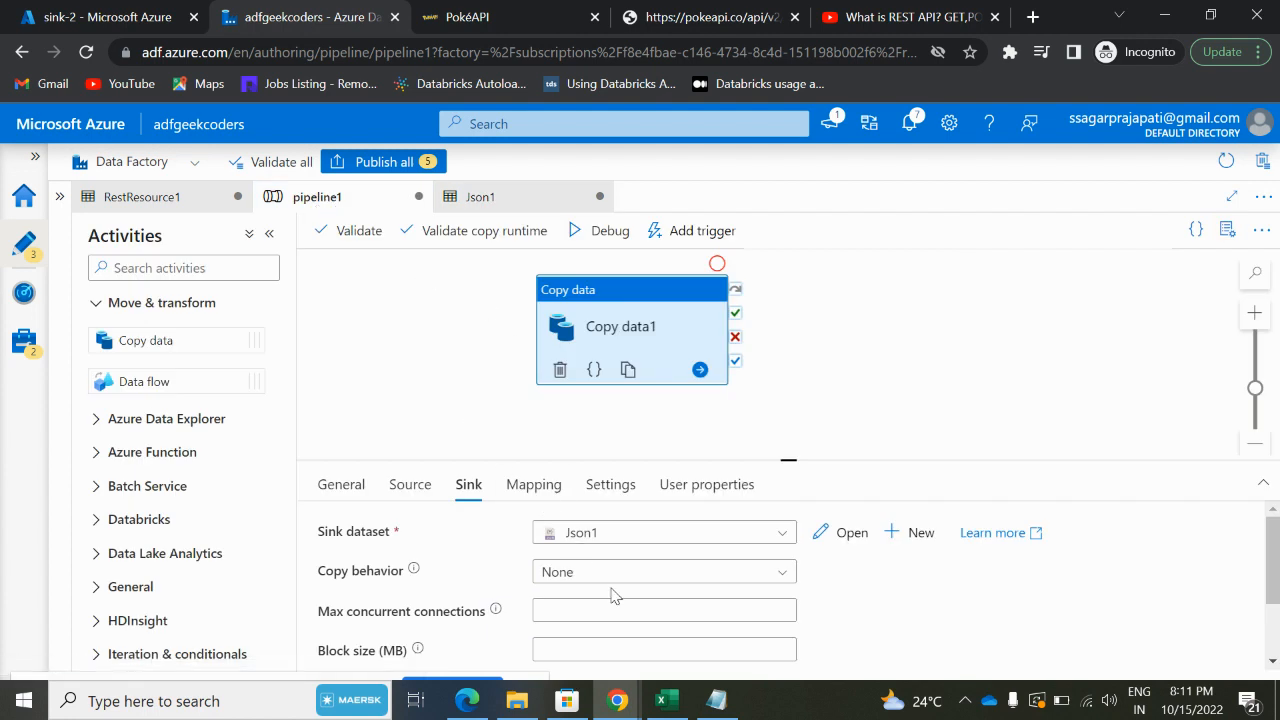
scroll(down, 3)
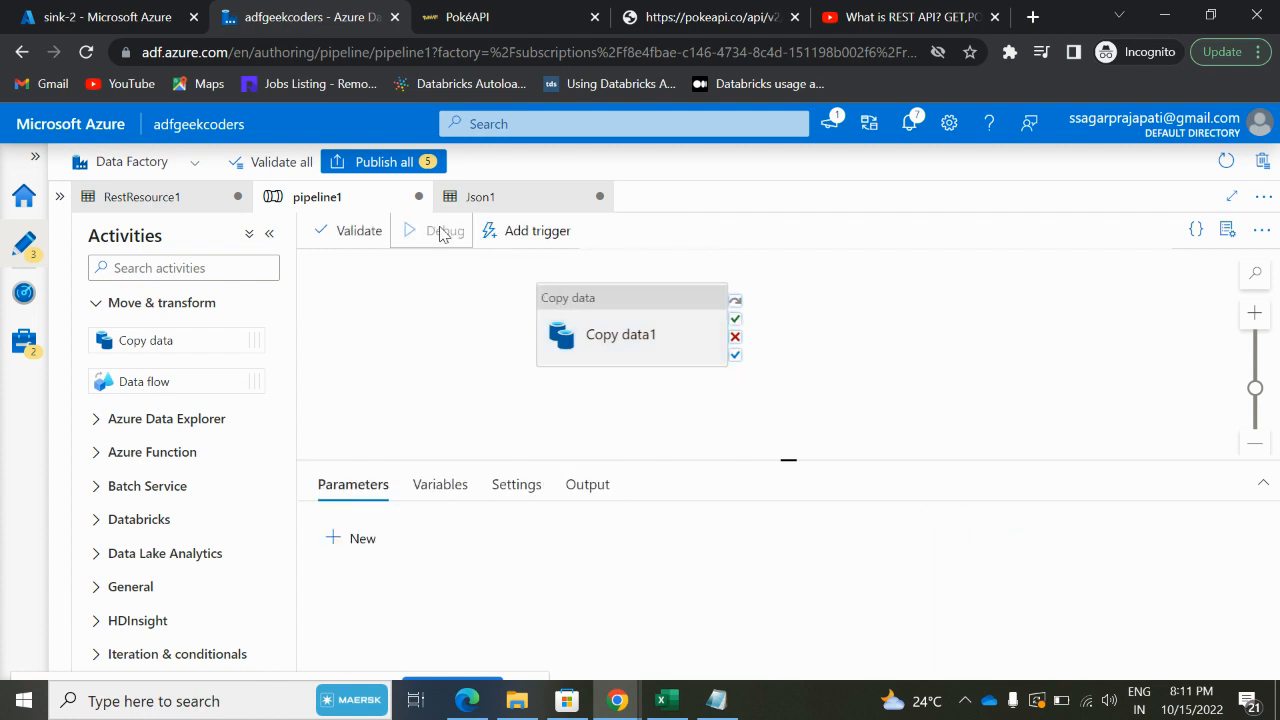
- Refresh the sink-2 container's file list and refresh the debug run status in Data Factory
click(100, 17)
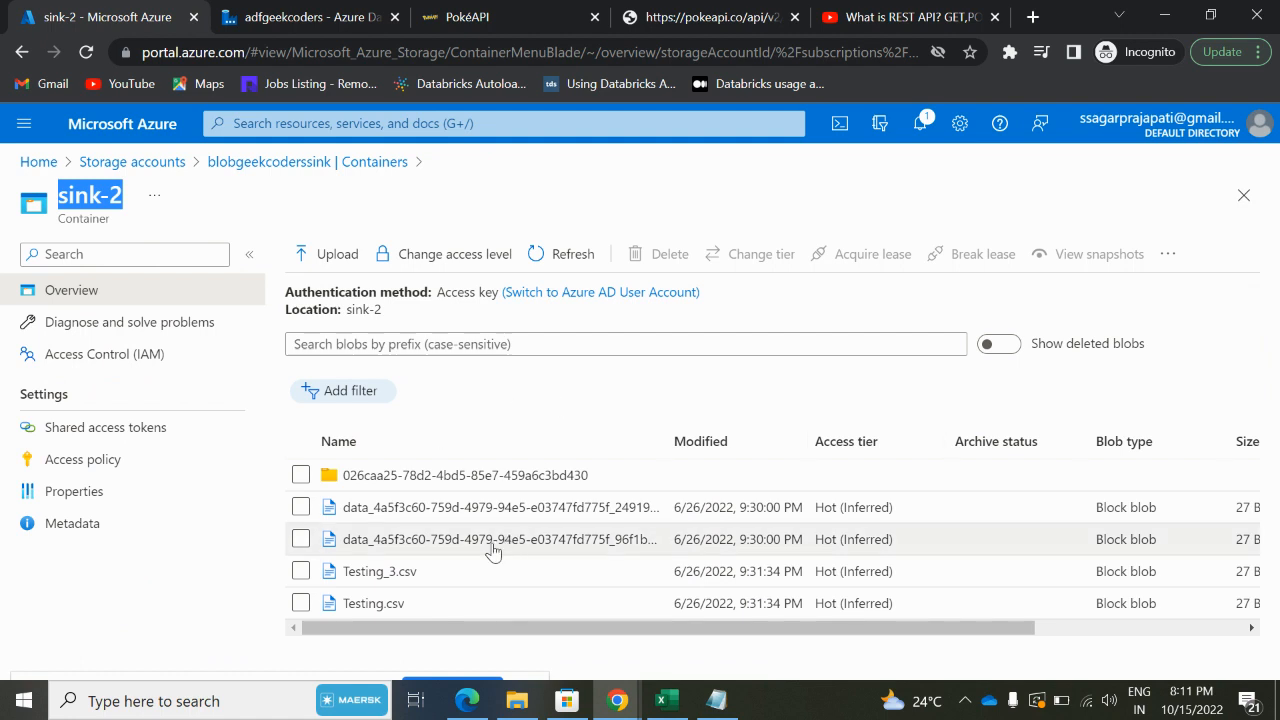
mouse_move(487, 507)
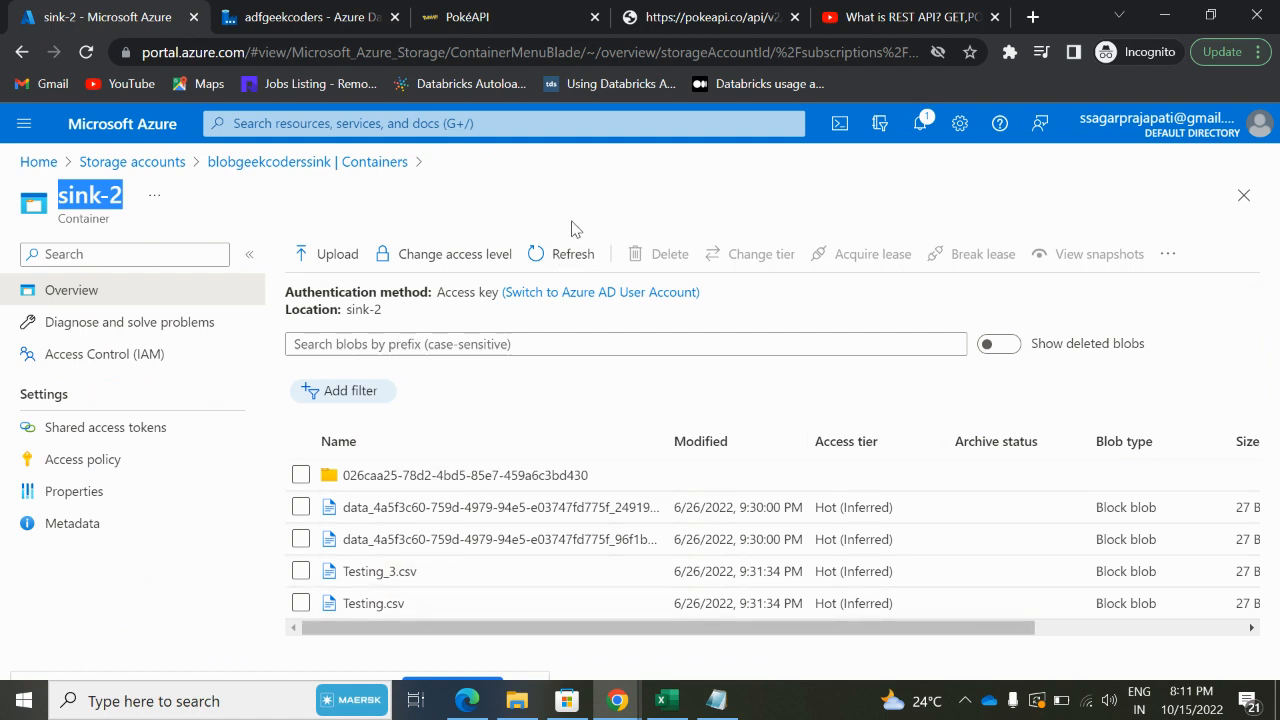
click(561, 253)
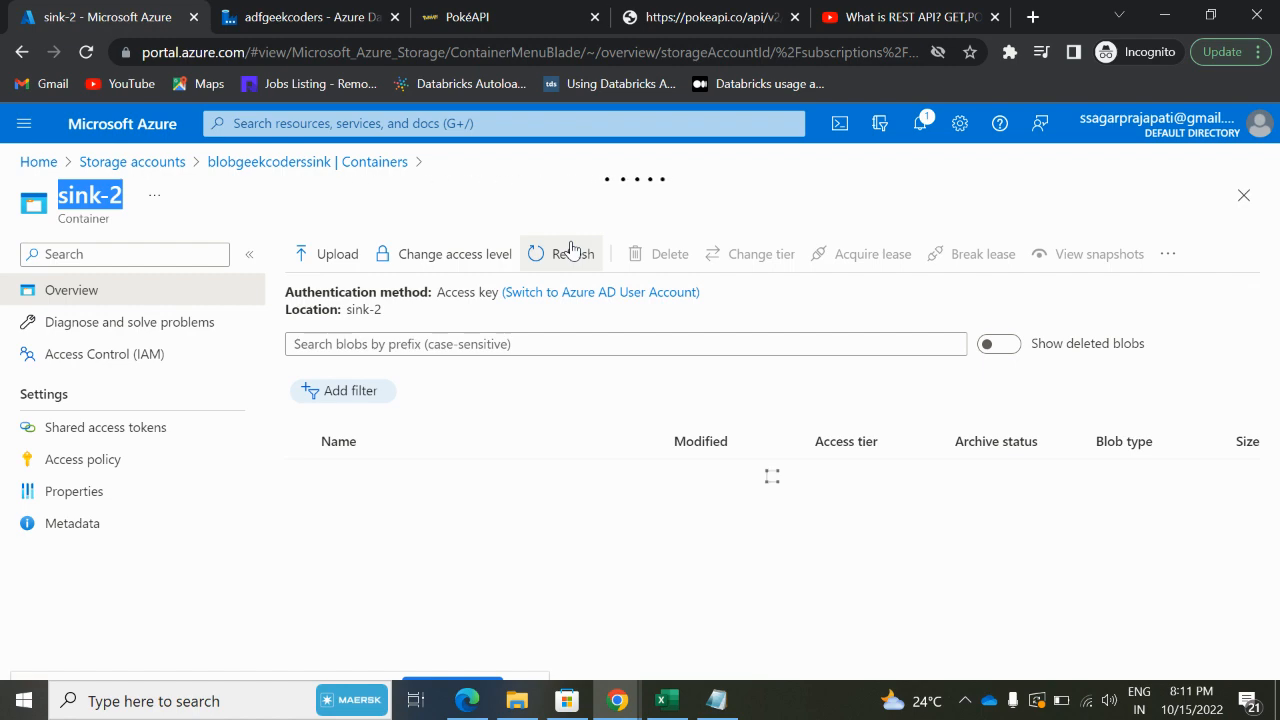
click(573, 253)
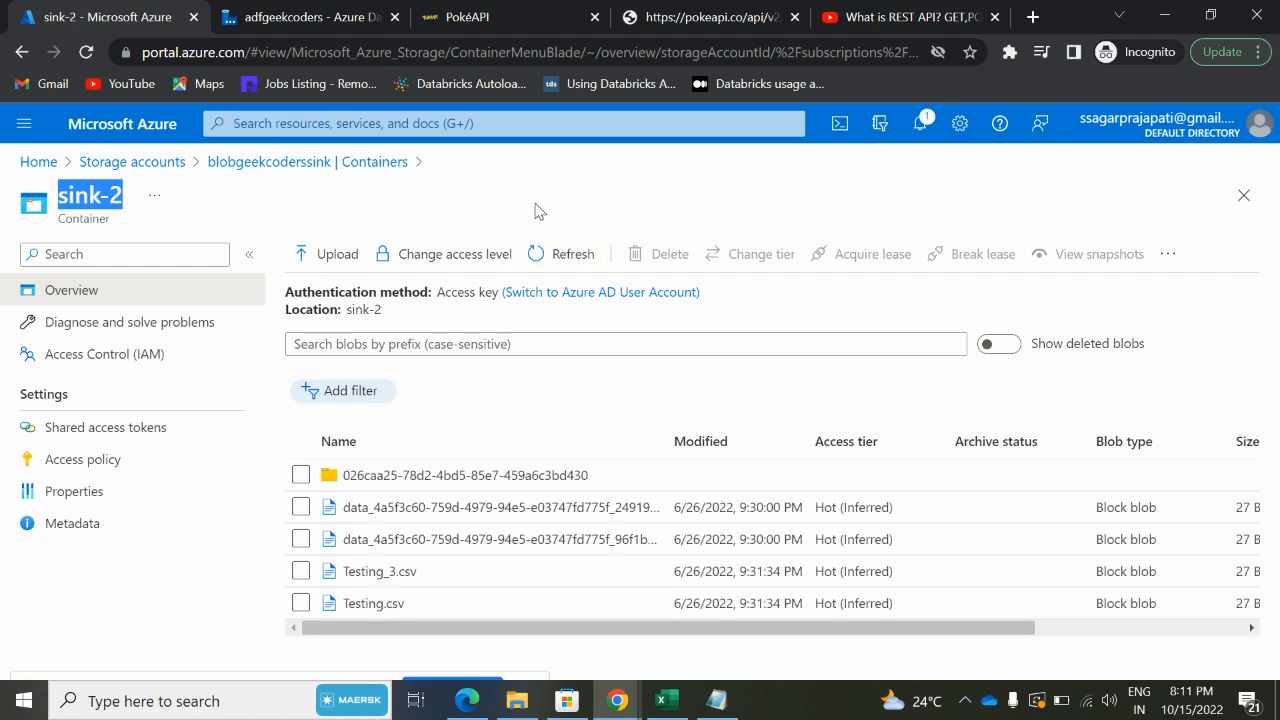
click(300, 17)
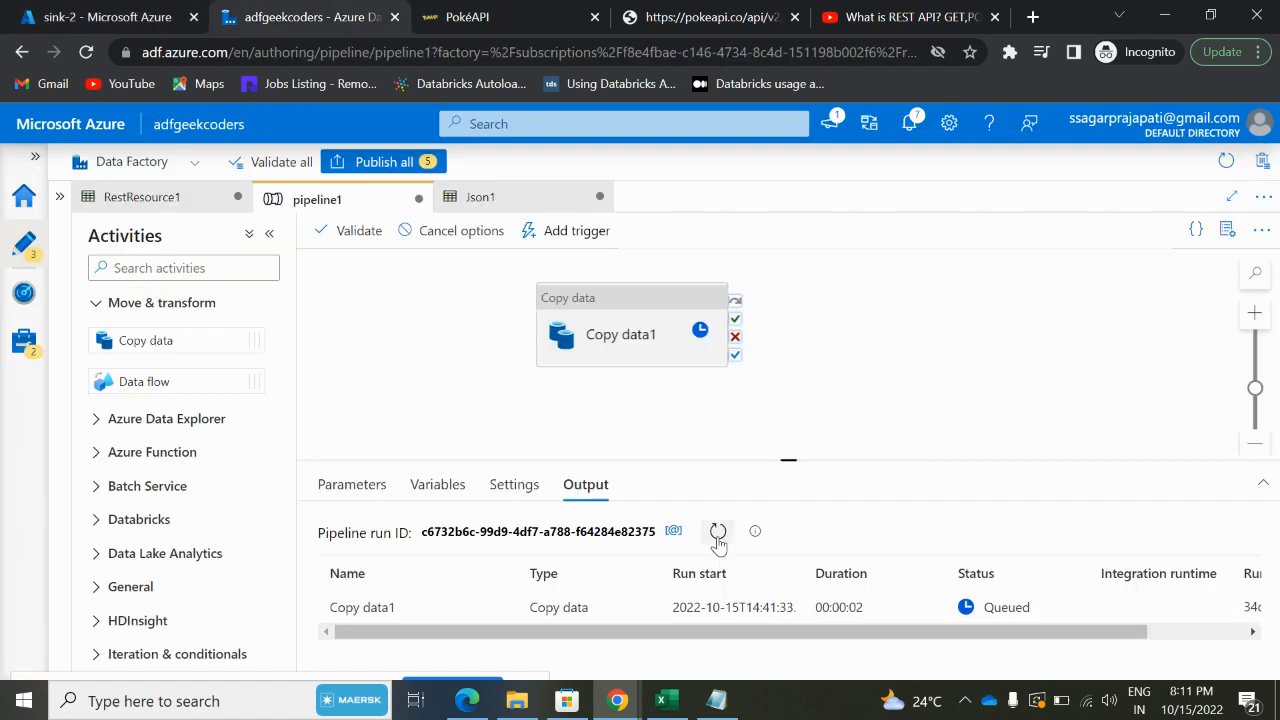
click(717, 531)
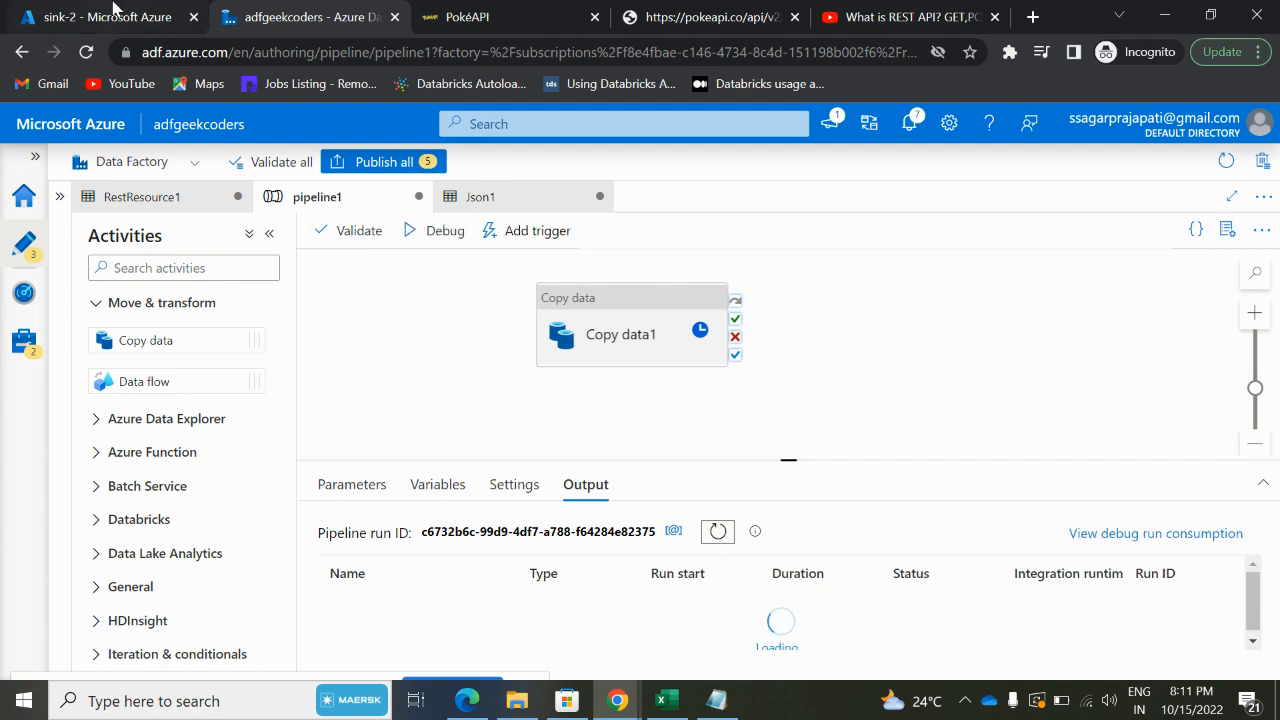
- Refresh sink-2 until pokemon.json appears, then open its blob details
click(100, 17)
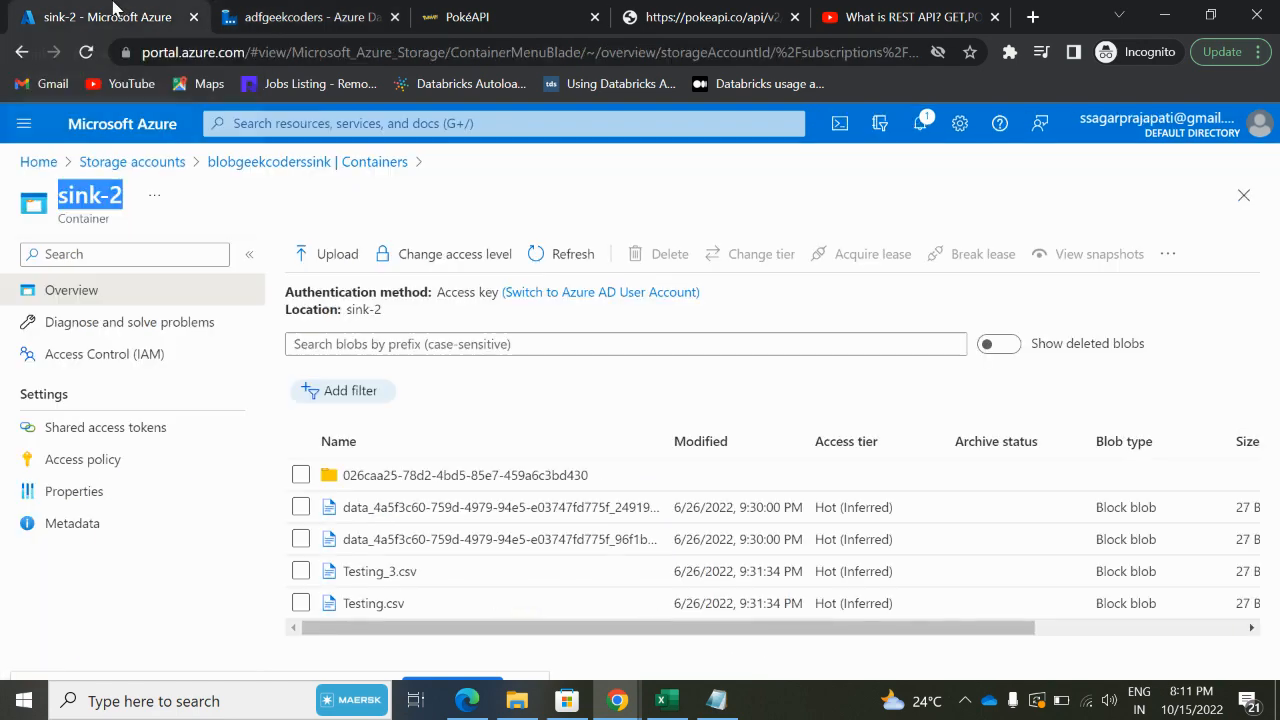
click(573, 253)
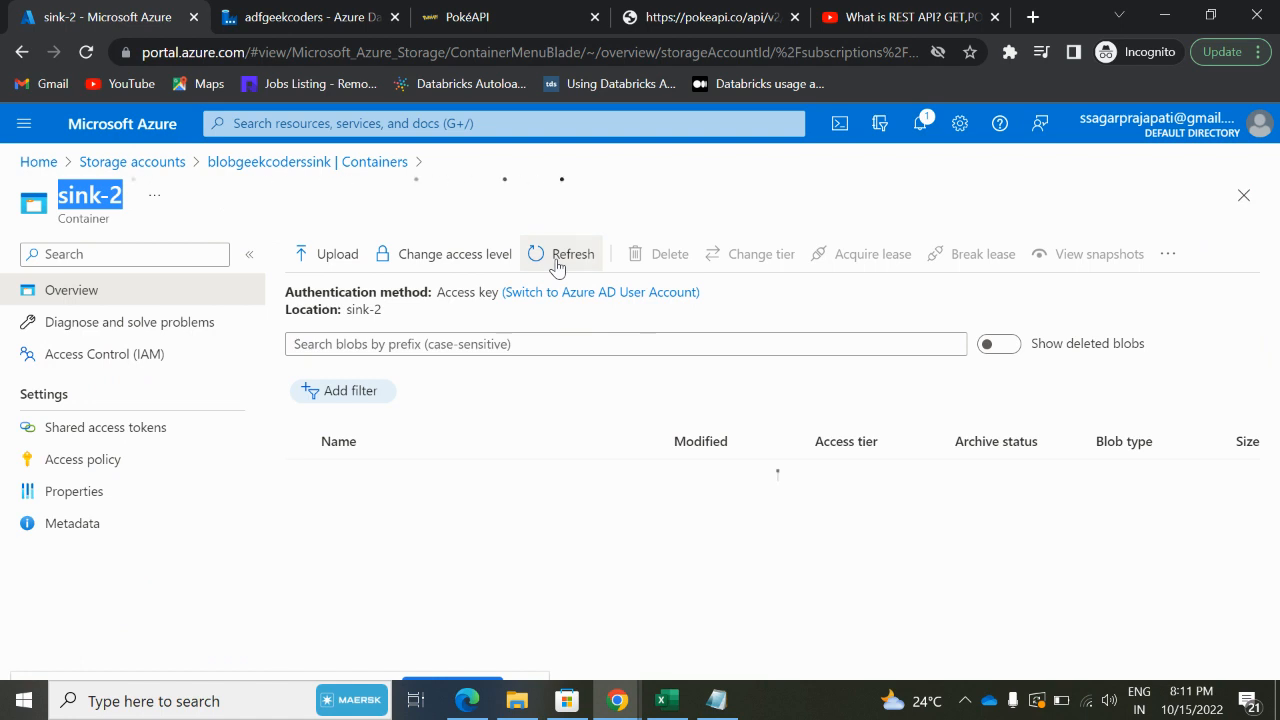
click(573, 253)
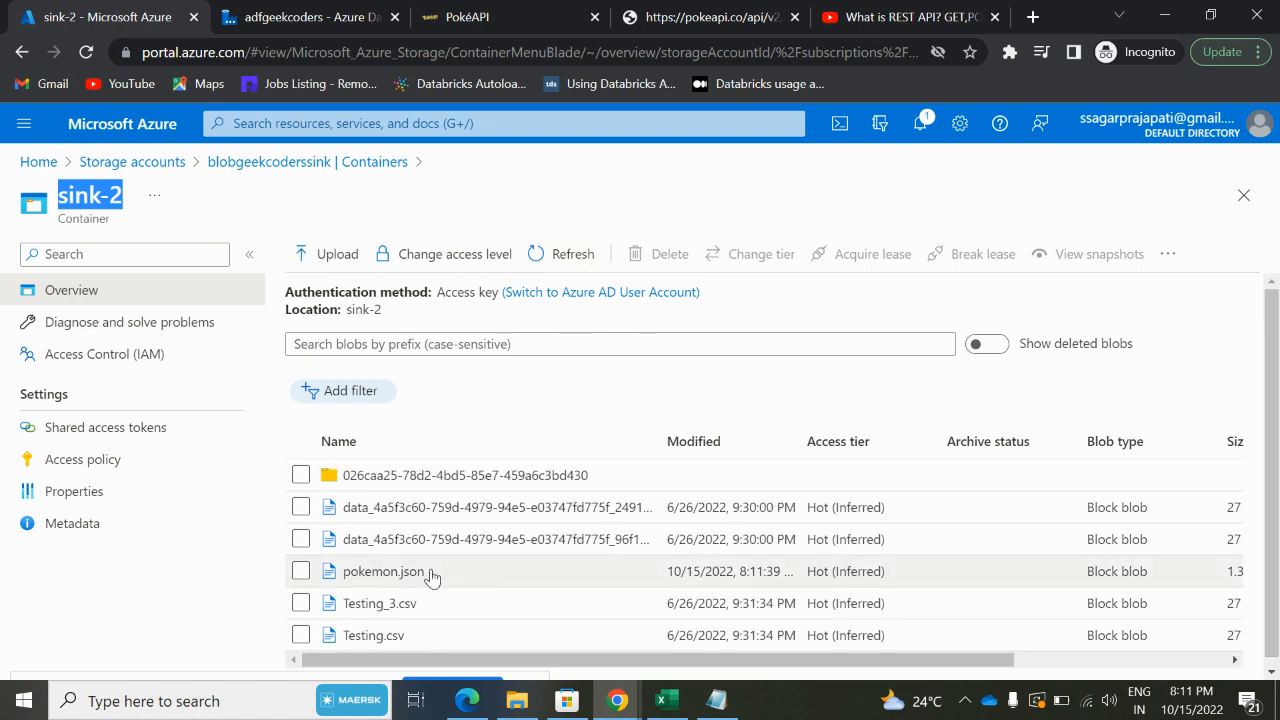
click(383, 571)
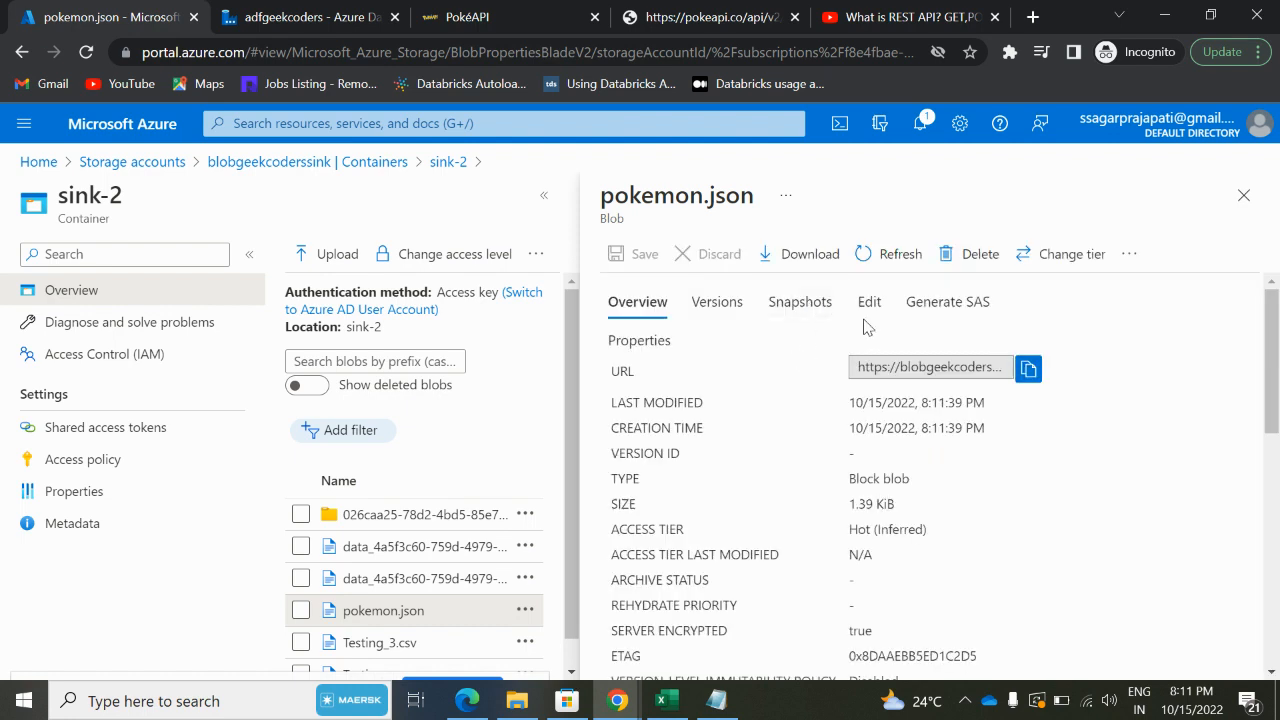
click(868, 301)
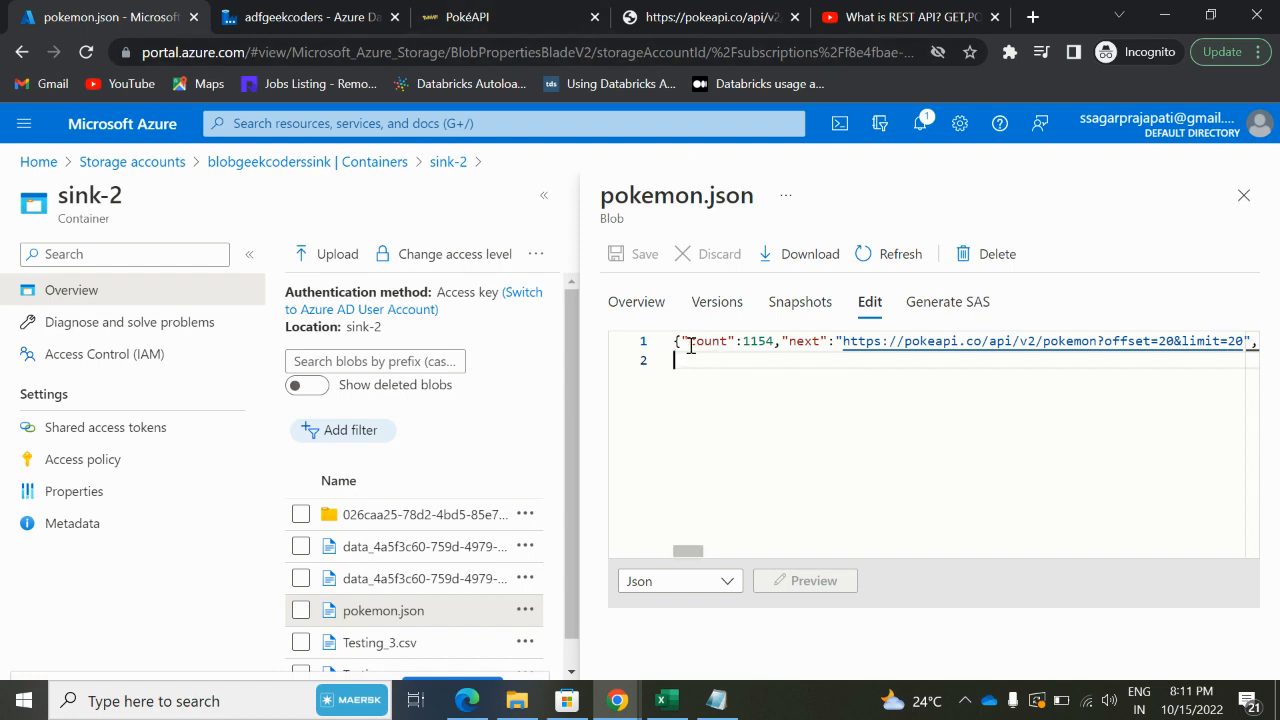
click(710, 17)
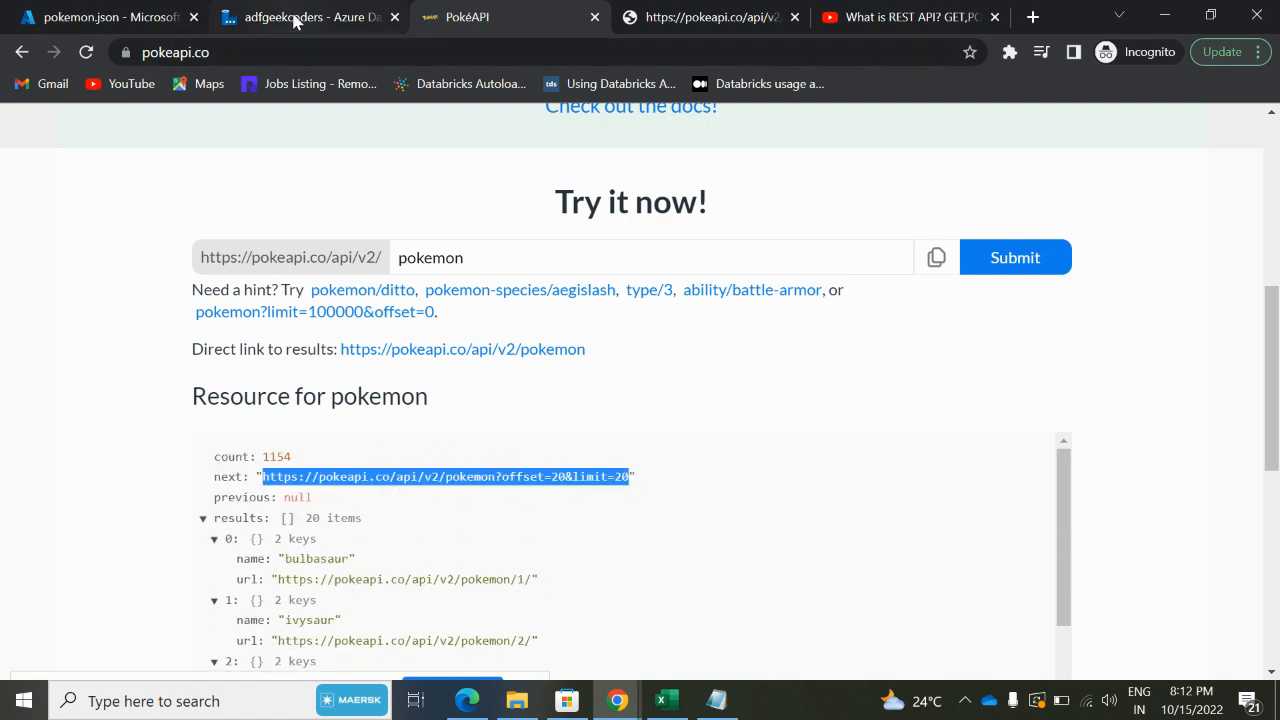
- Compare saved pokemon.json with the PokéAPI response's count, next and previous fields
click(305, 17)
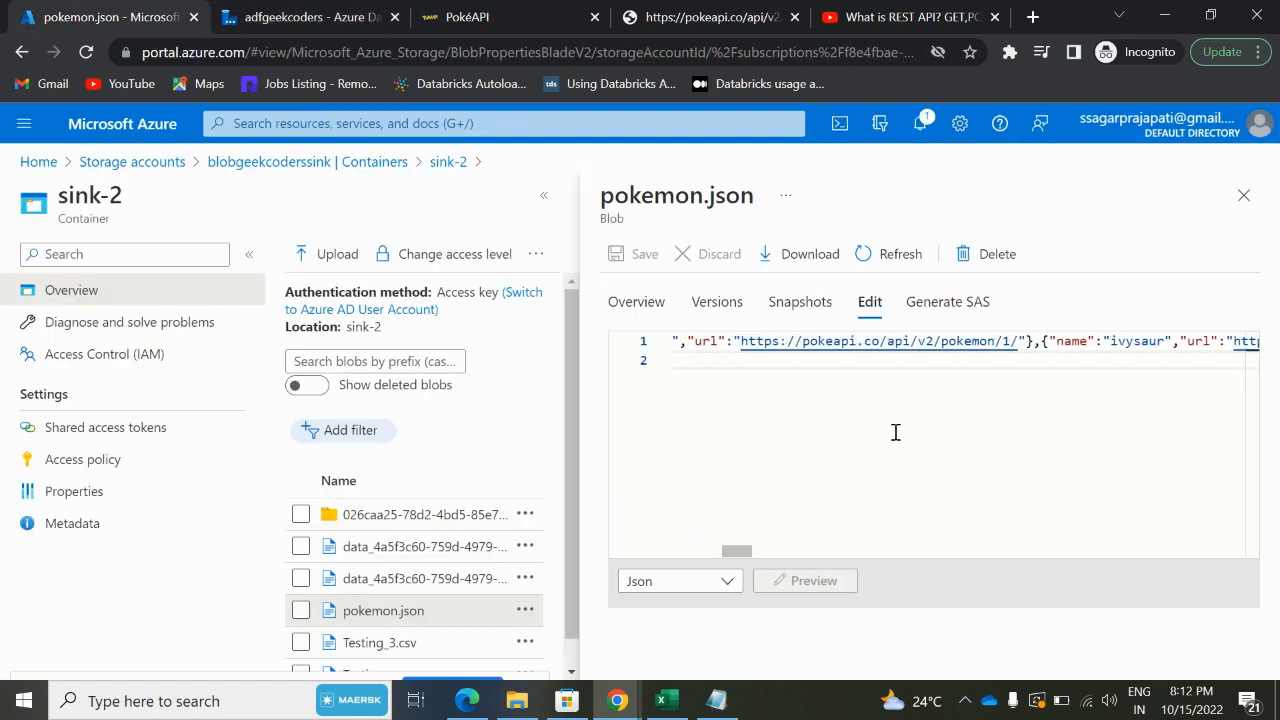
click(467, 17)
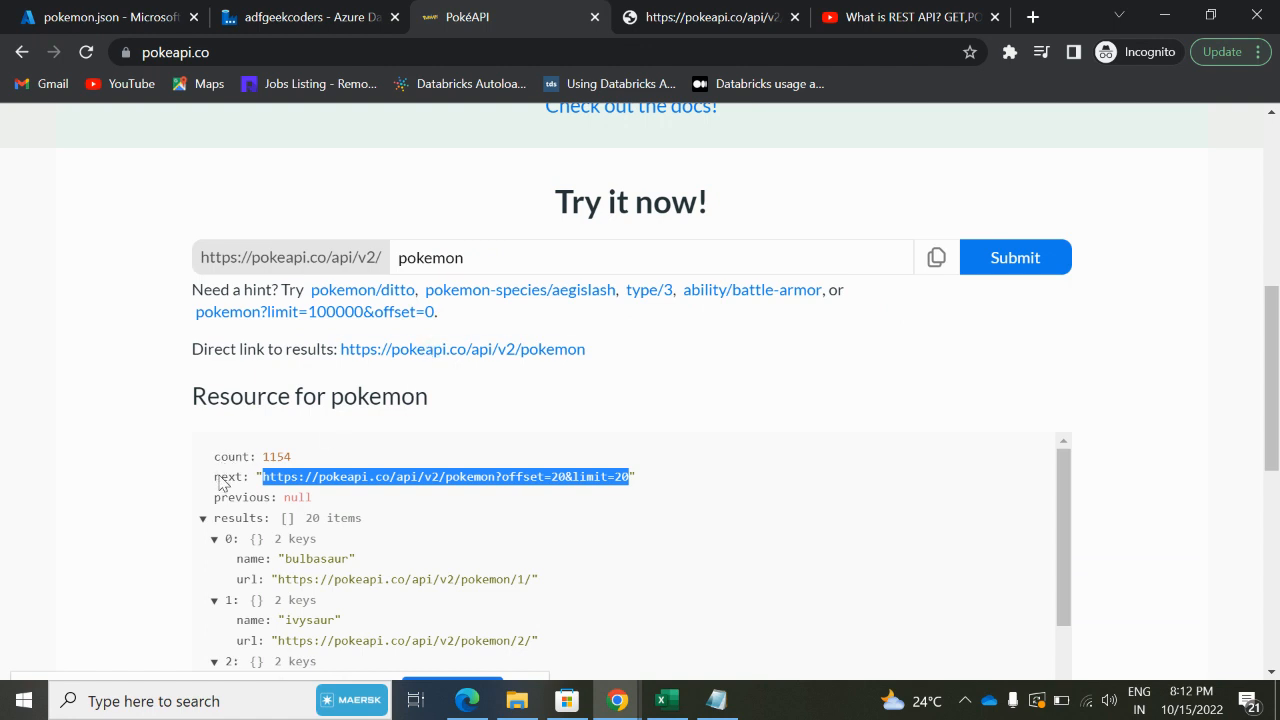
mouse_move(224, 492)
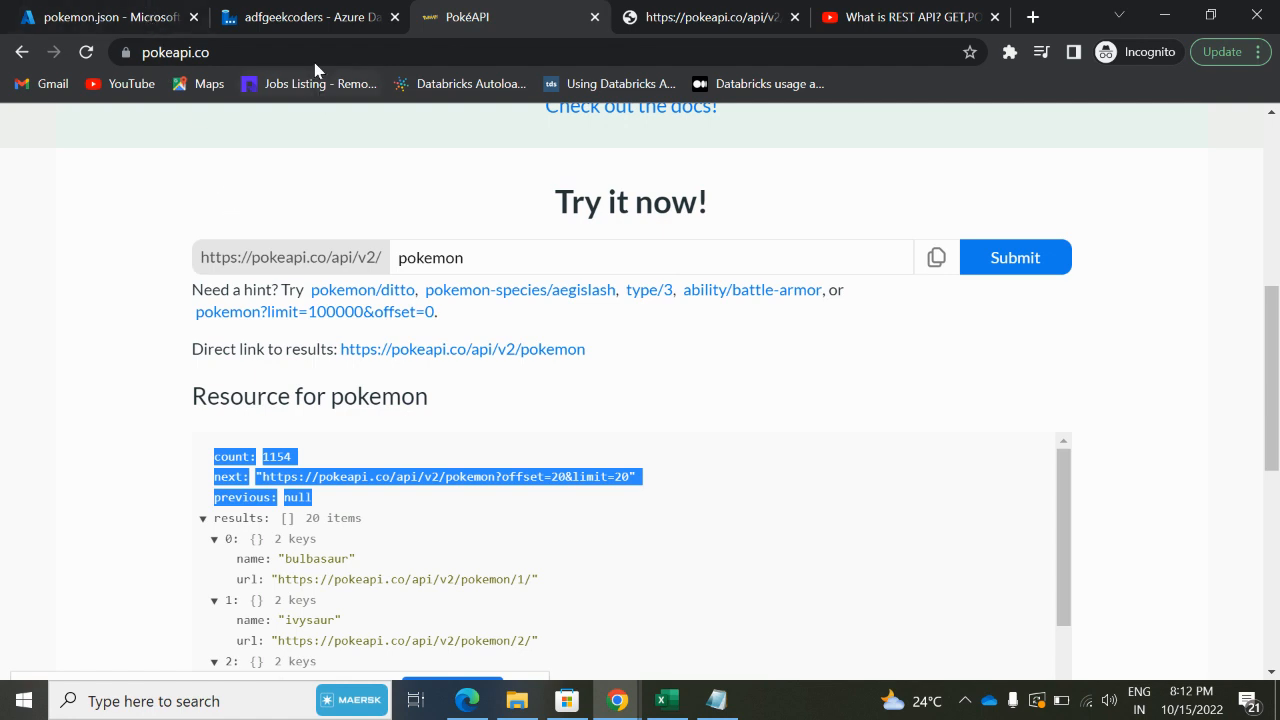
click(305, 17)
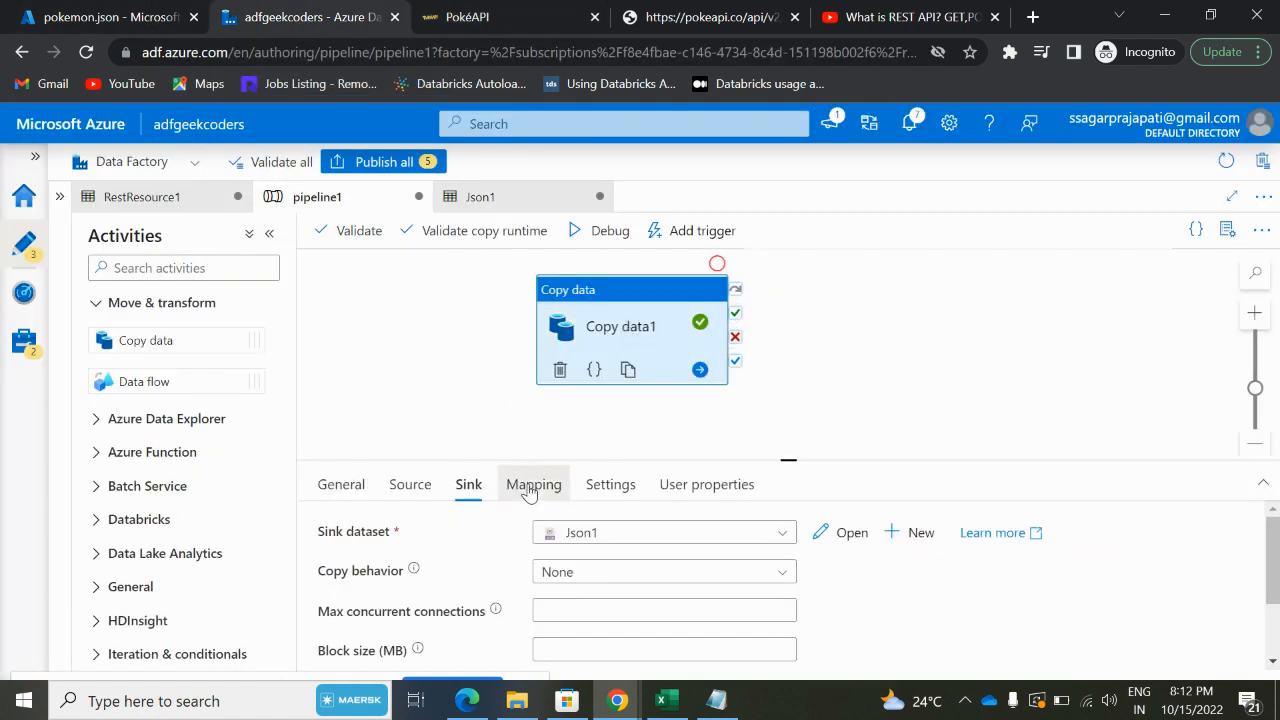
- Import schemas in Copy data1's Mapping, delete next, previous and name rows, and map $['results']
click(533, 484)
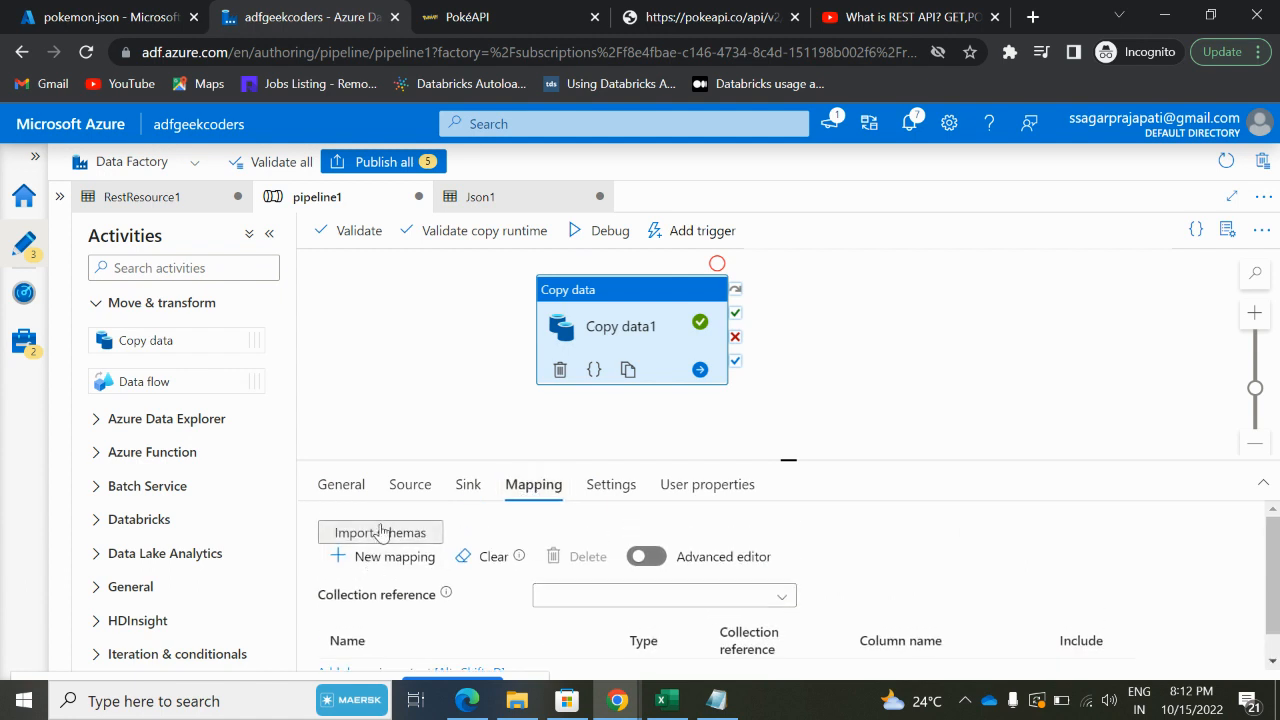
click(380, 531)
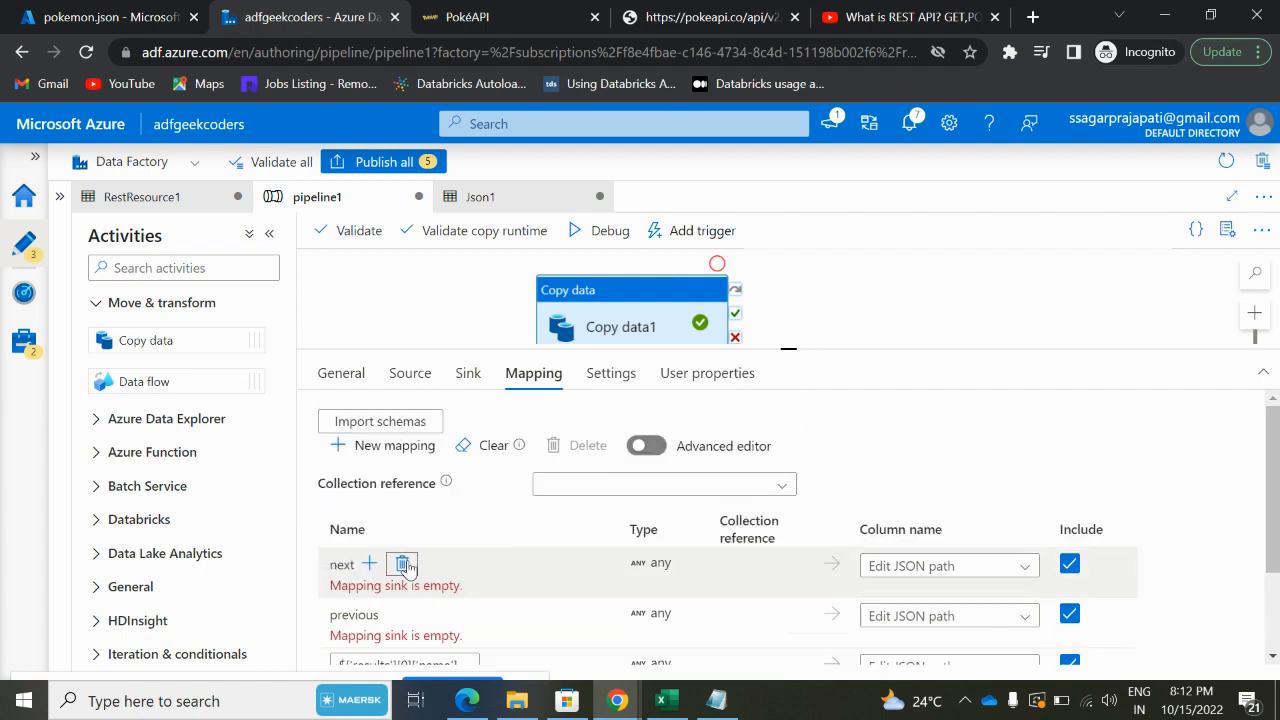
click(403, 564)
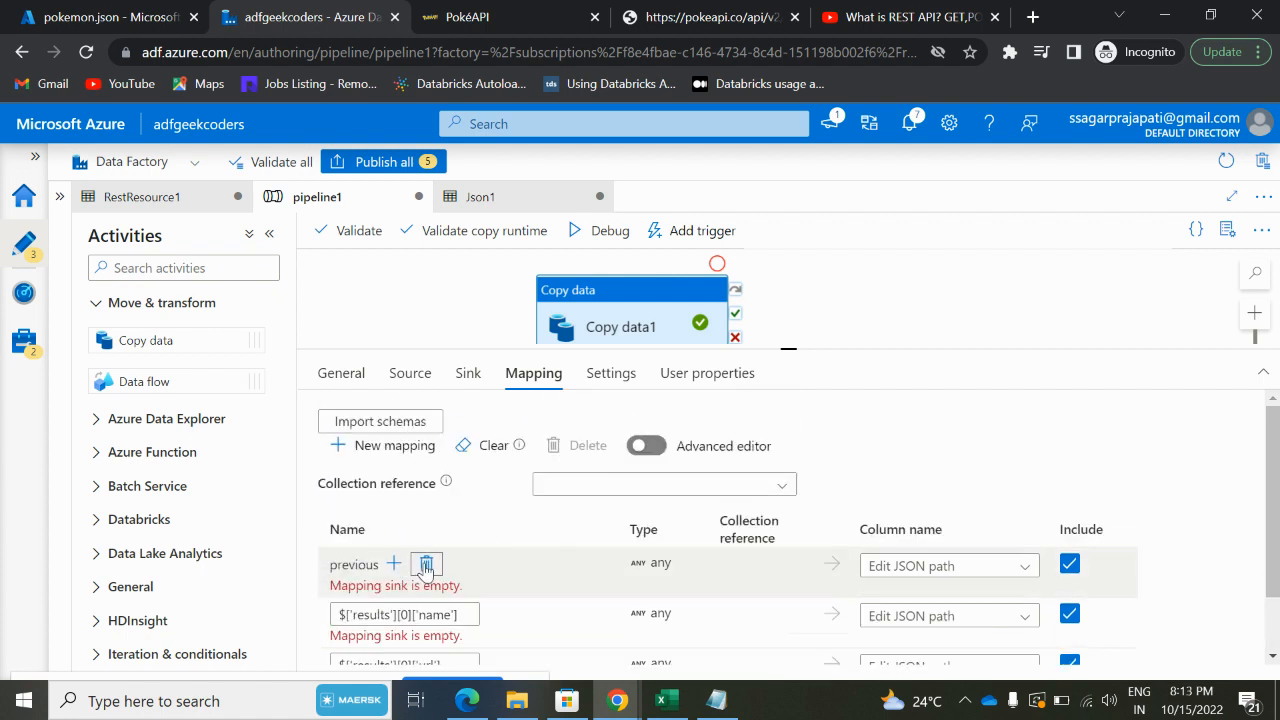
click(426, 564)
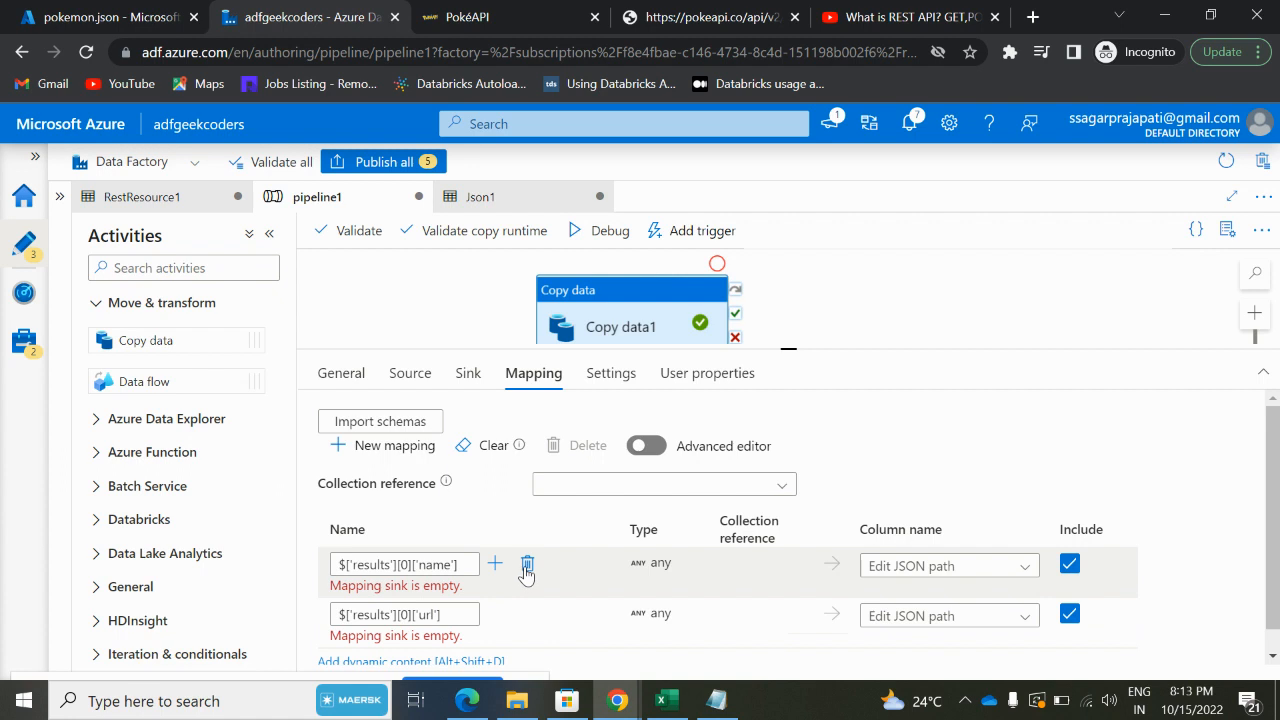
click(527, 563)
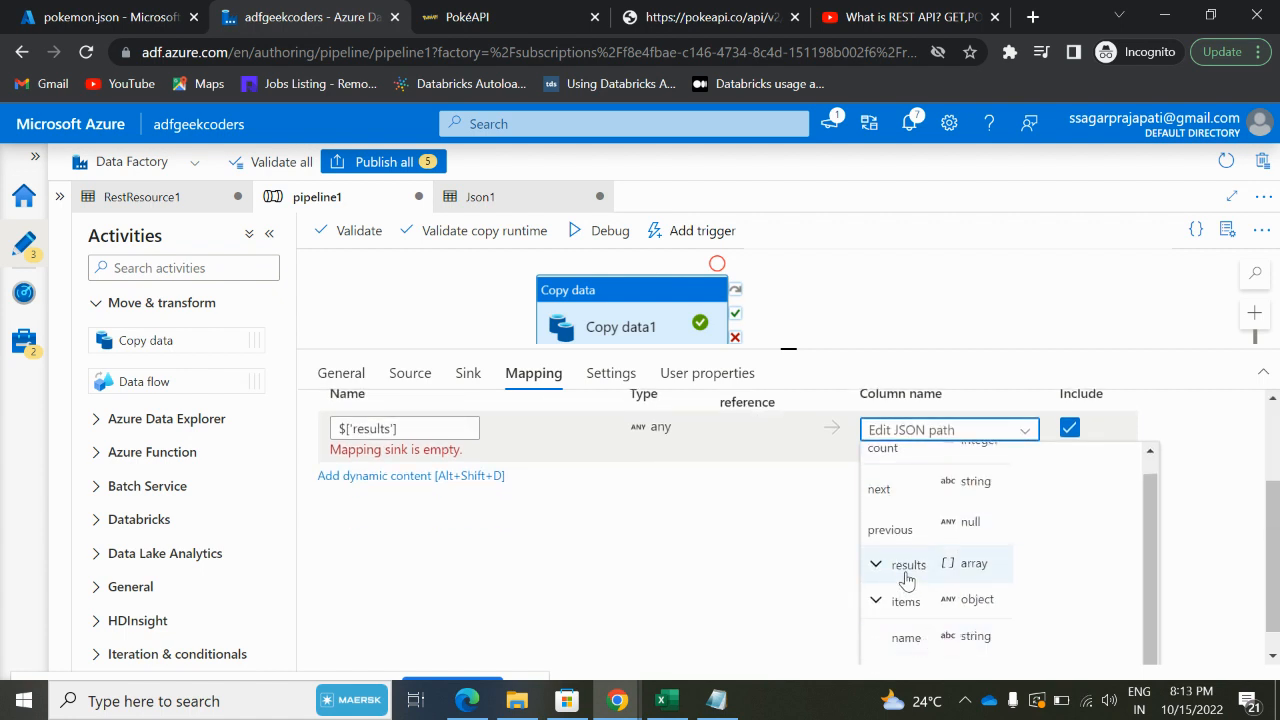
click(907, 563)
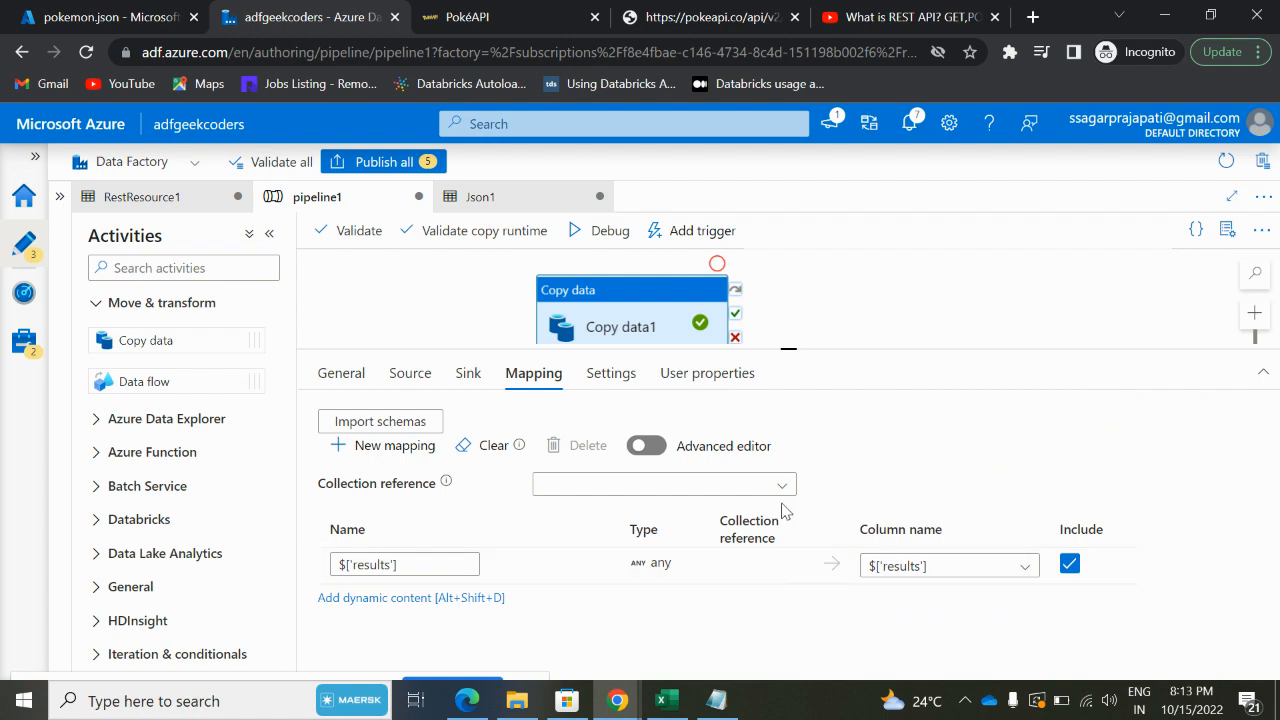
mouse_move(609, 230)
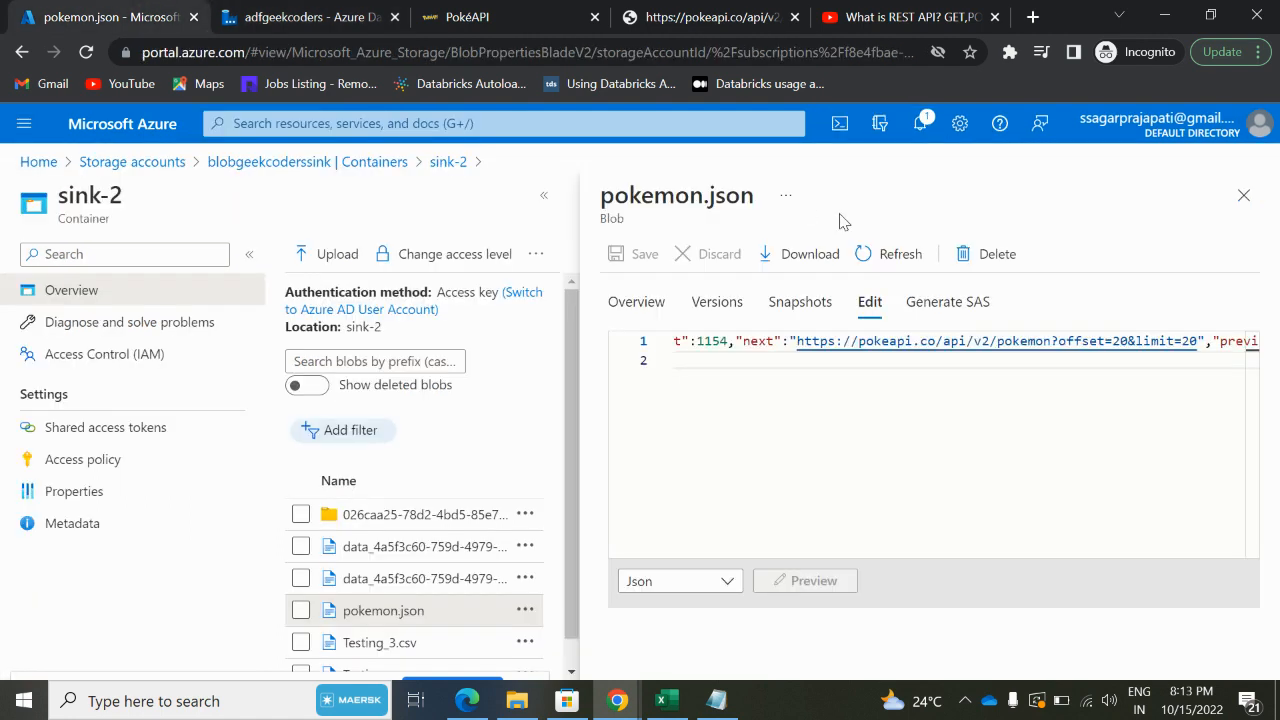
- Refresh pokemon.json in the blob editor until it begins with the results array, bulbasaur first
click(888, 253)
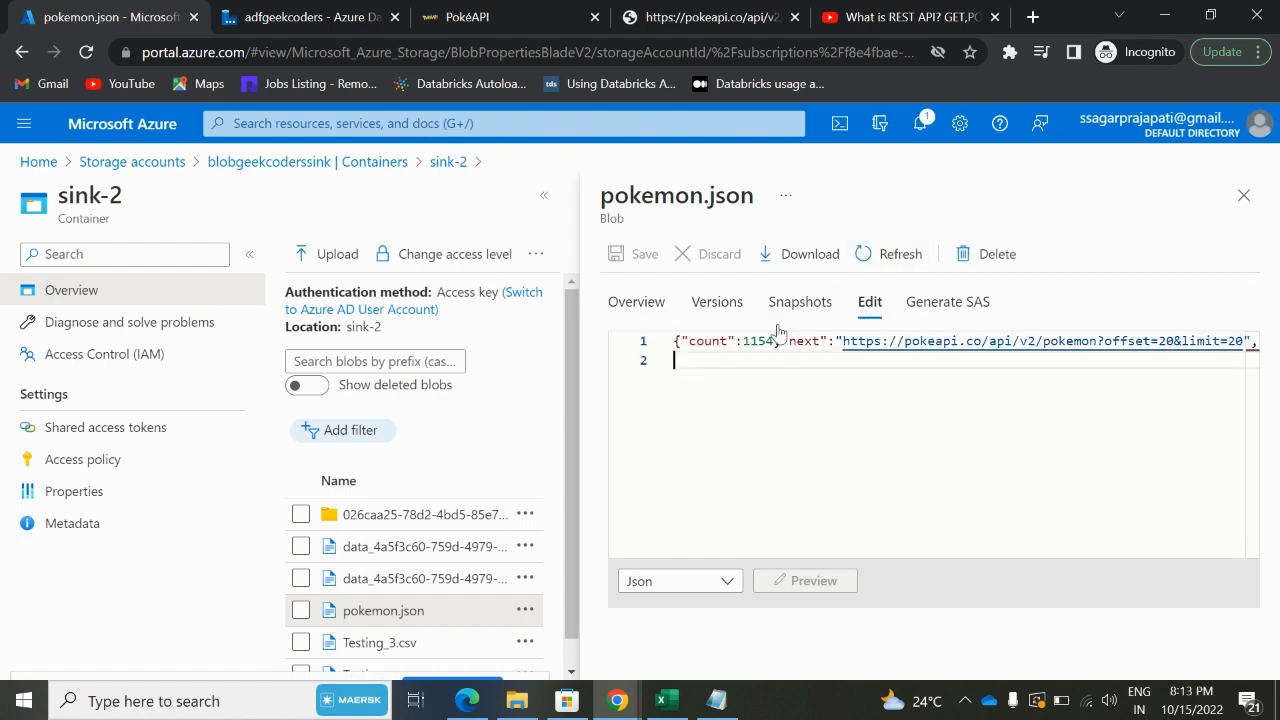
click(888, 253)
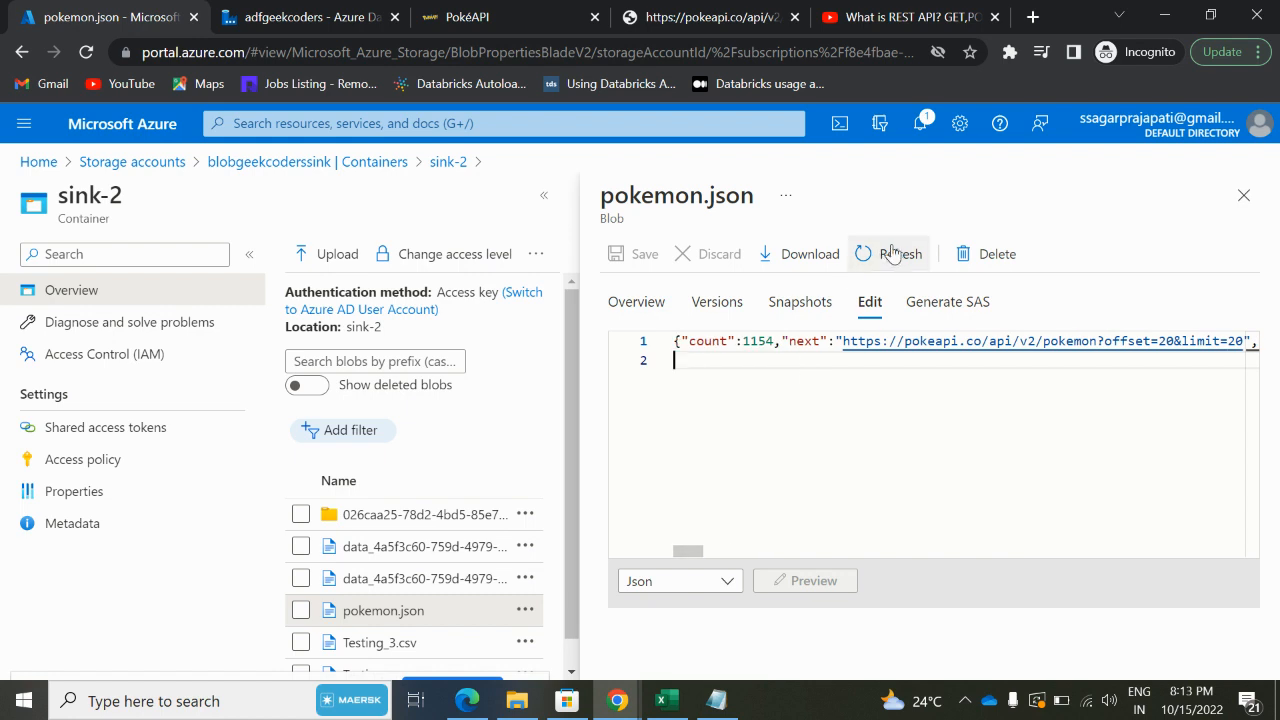
click(889, 253)
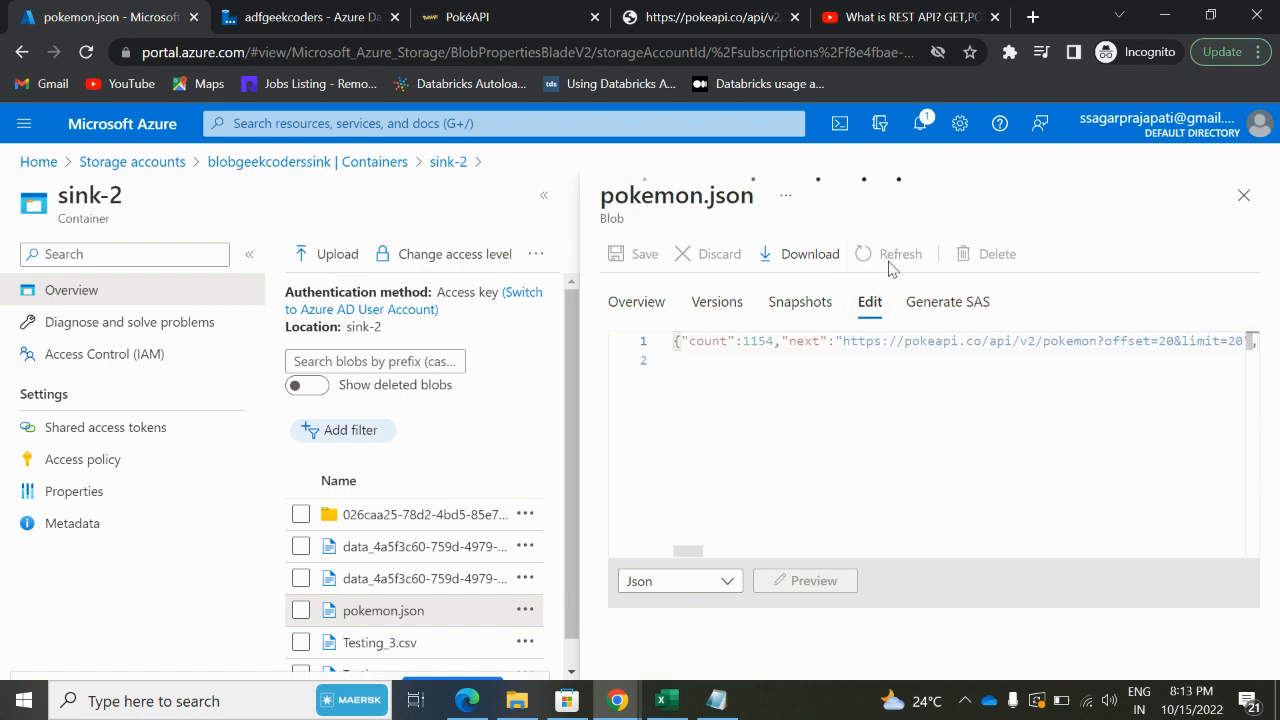
click(889, 253)
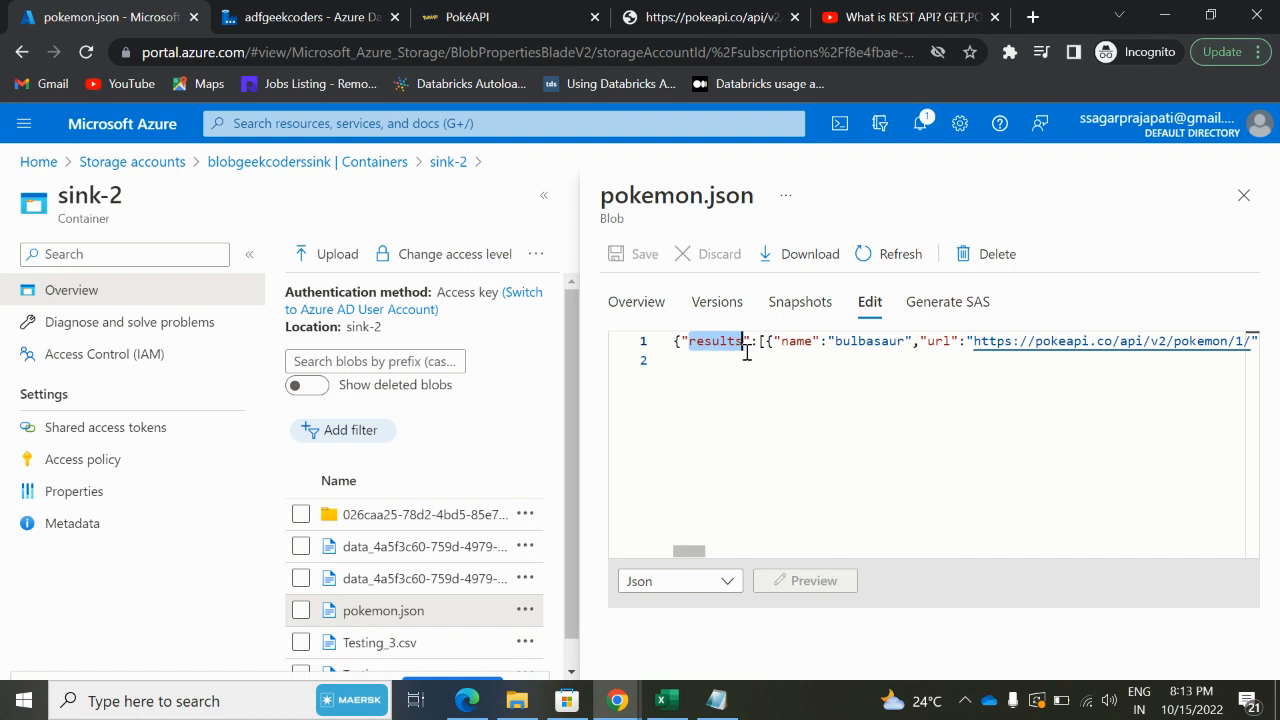
mouse_move(903, 388)
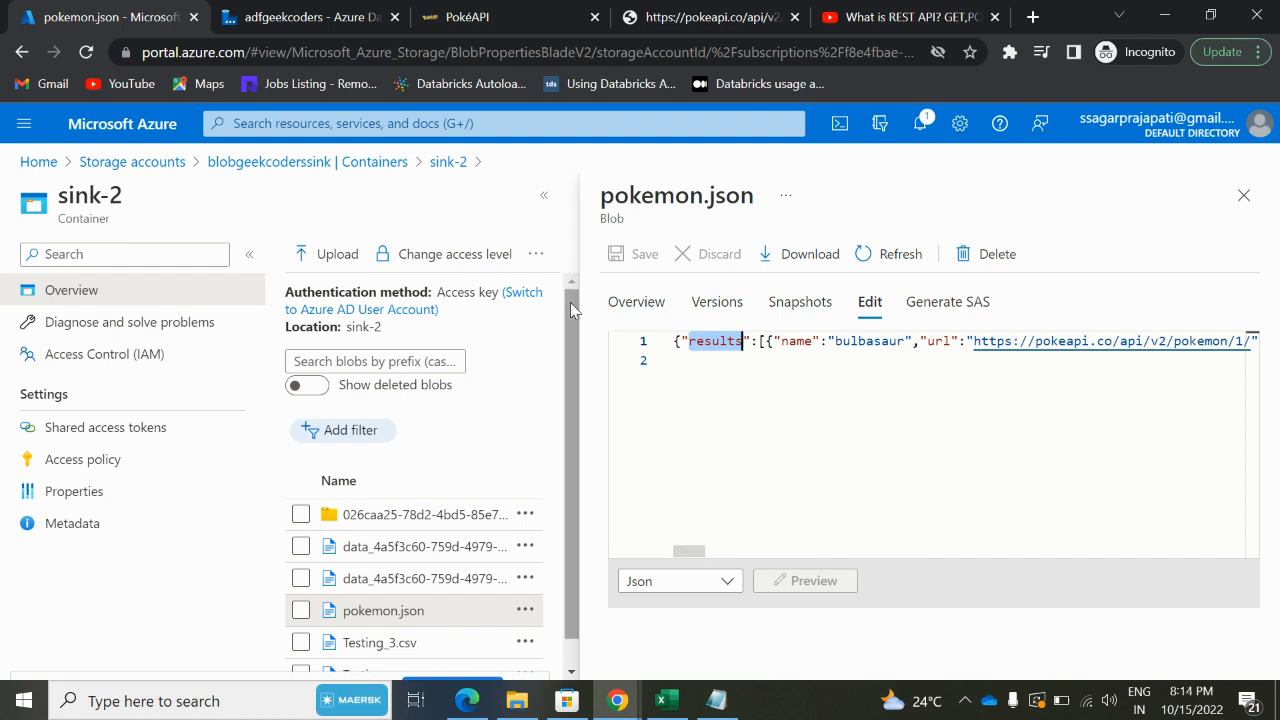
click(300, 17)
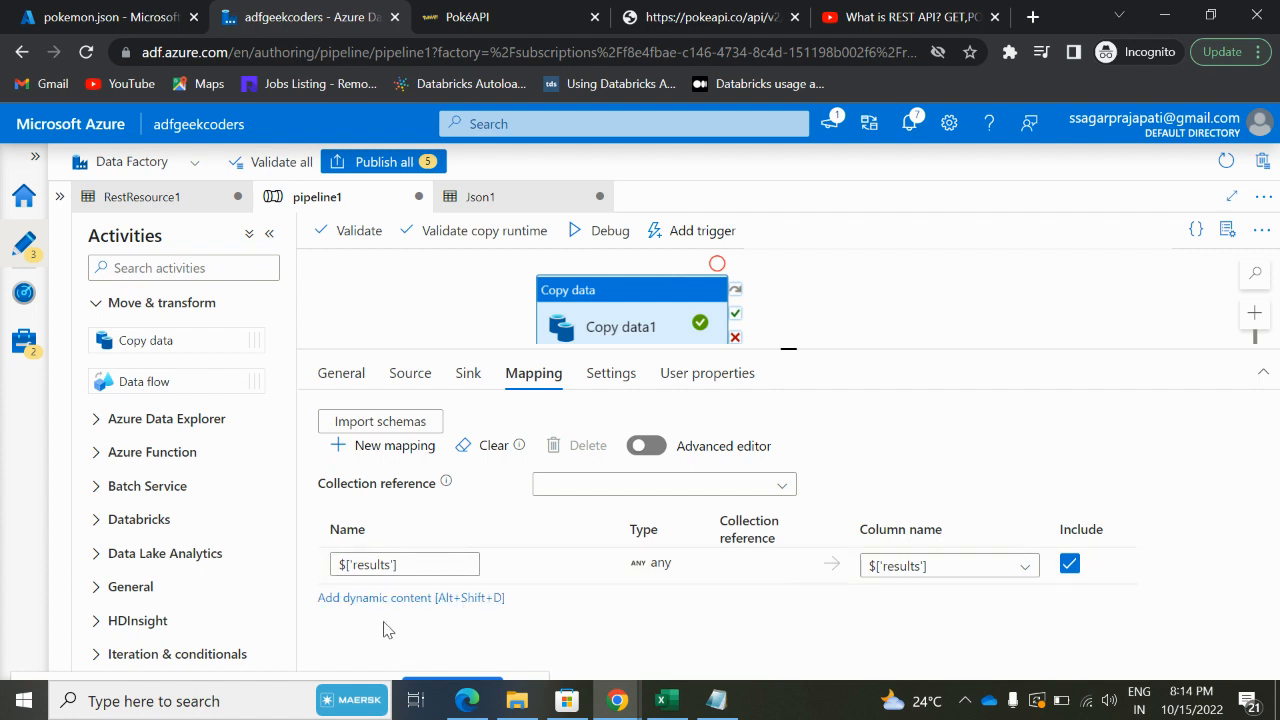
mouse_move(435, 538)
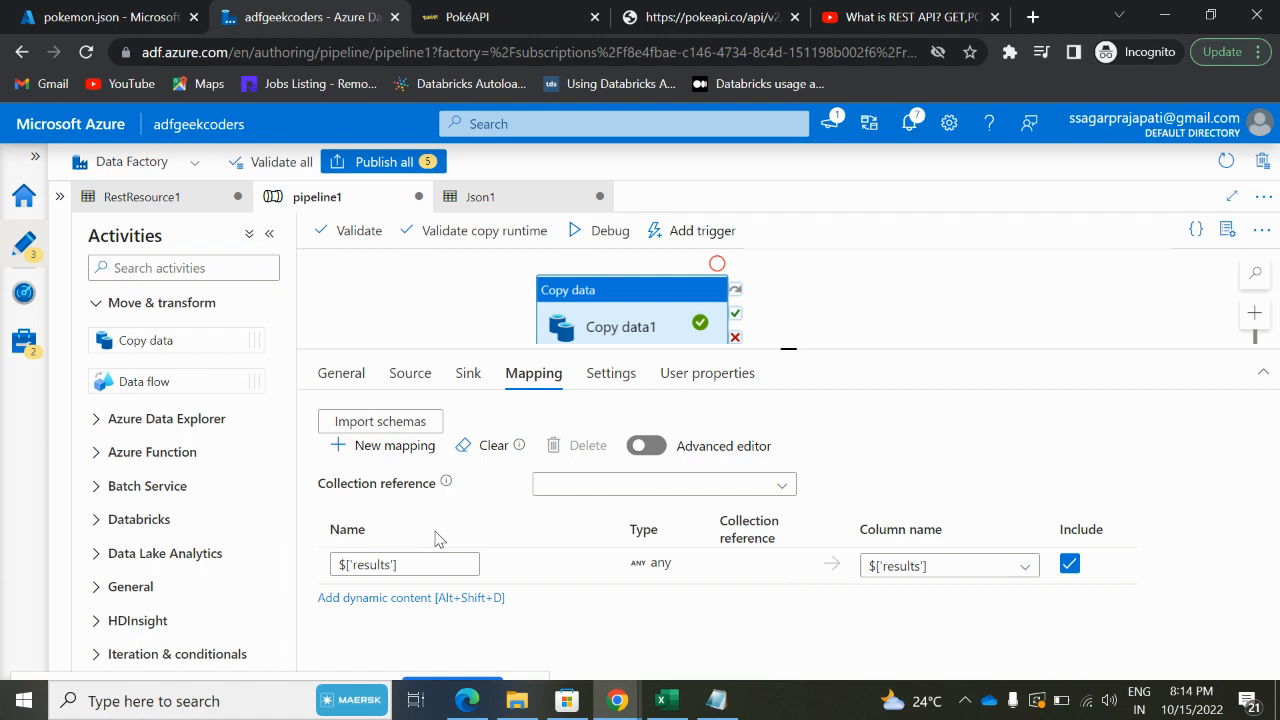
mouse_move(640, 318)
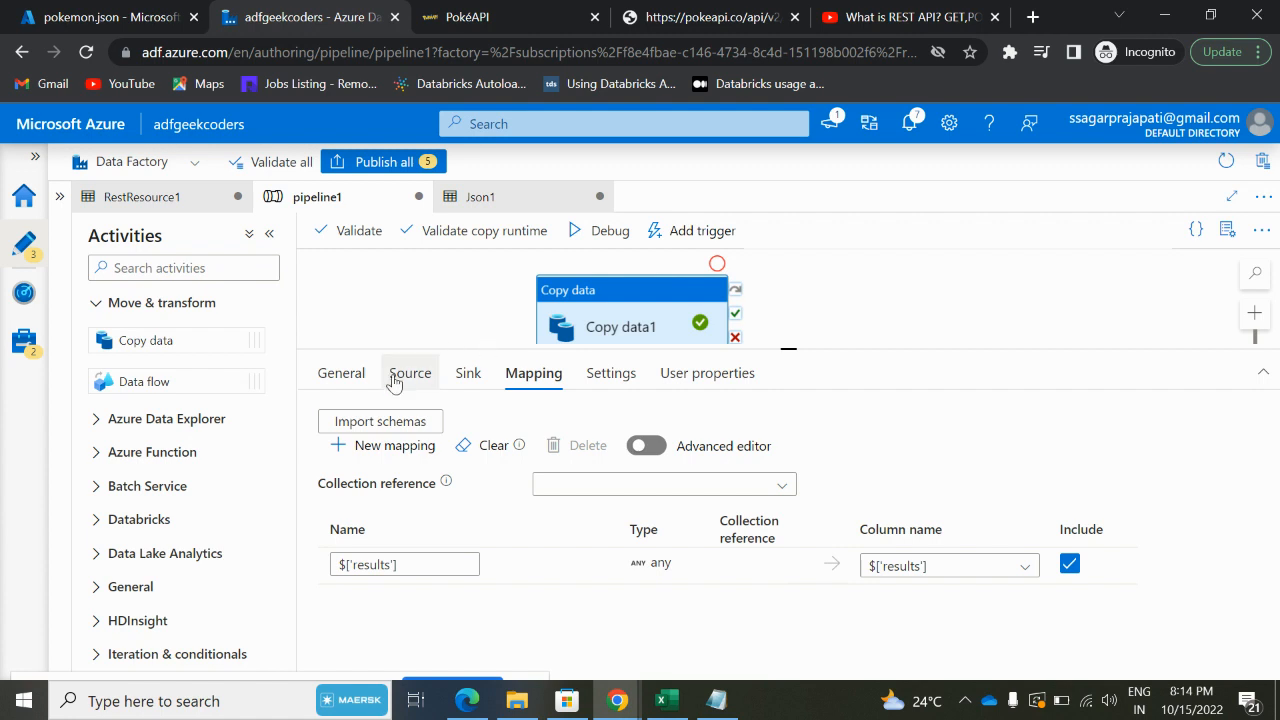
- Enter 10 ms as Copy data1's source Request interval
click(410, 372)
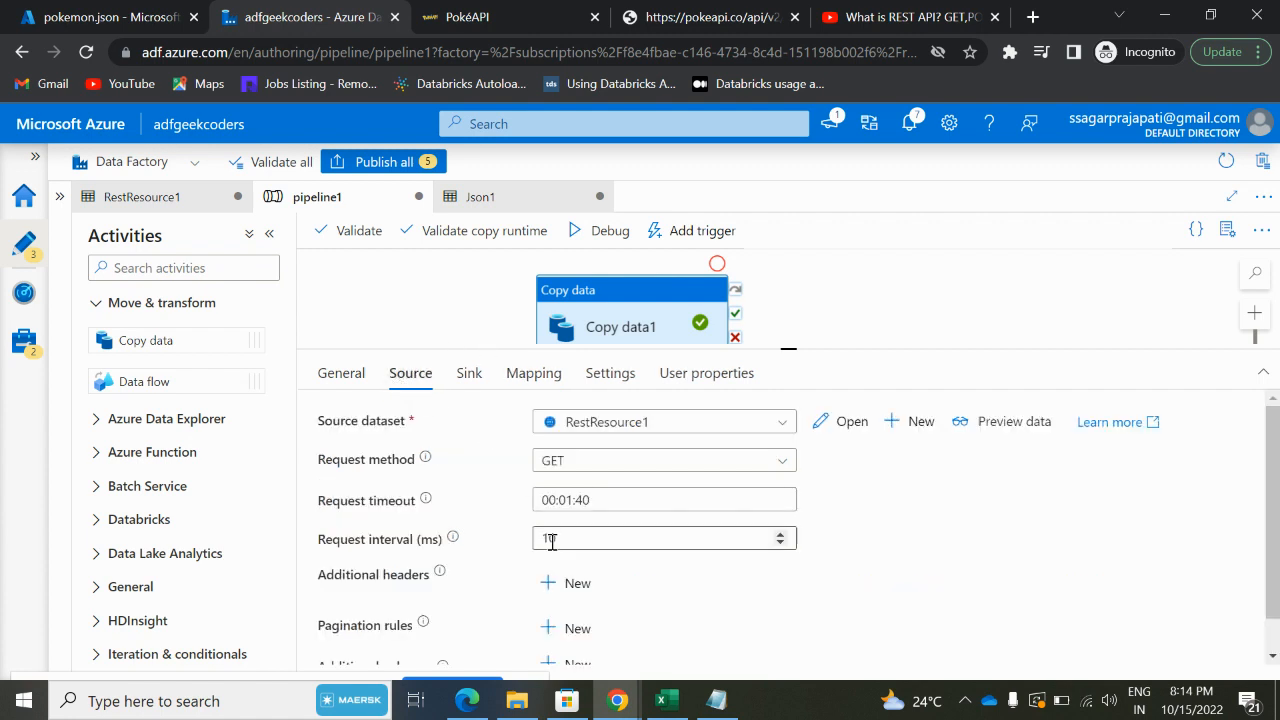
text(0)
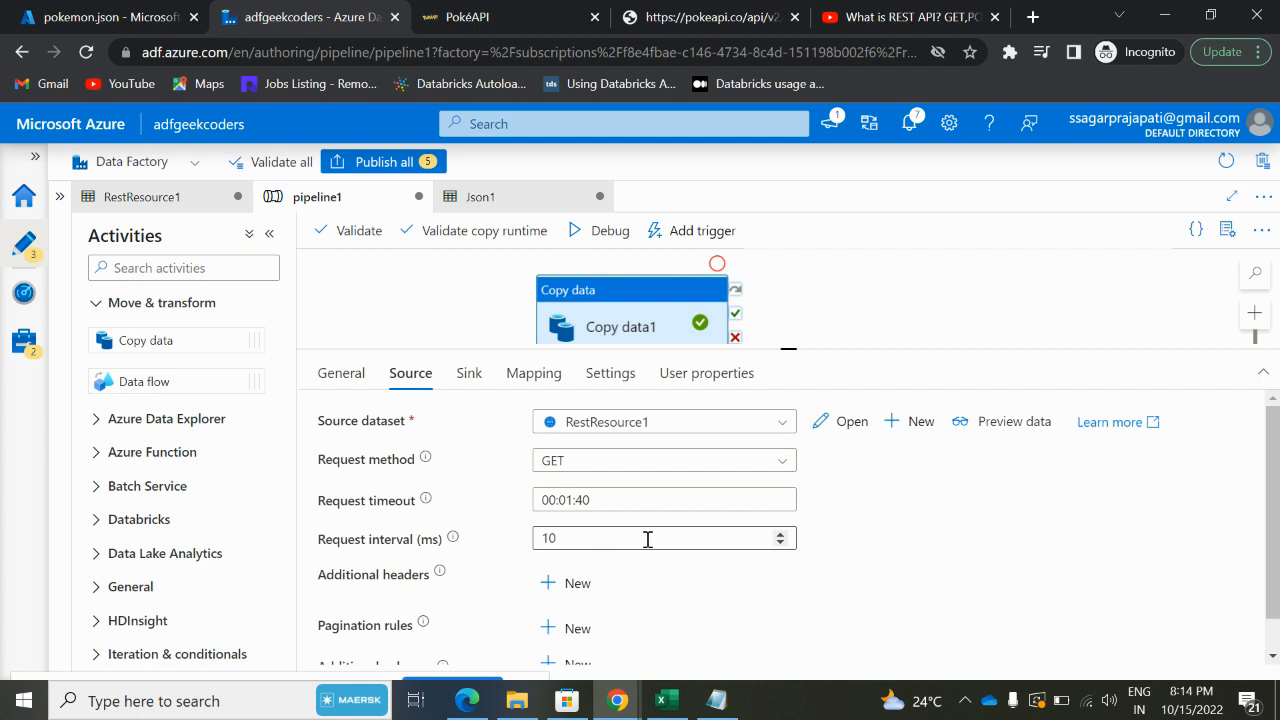
mouse_move(644, 537)
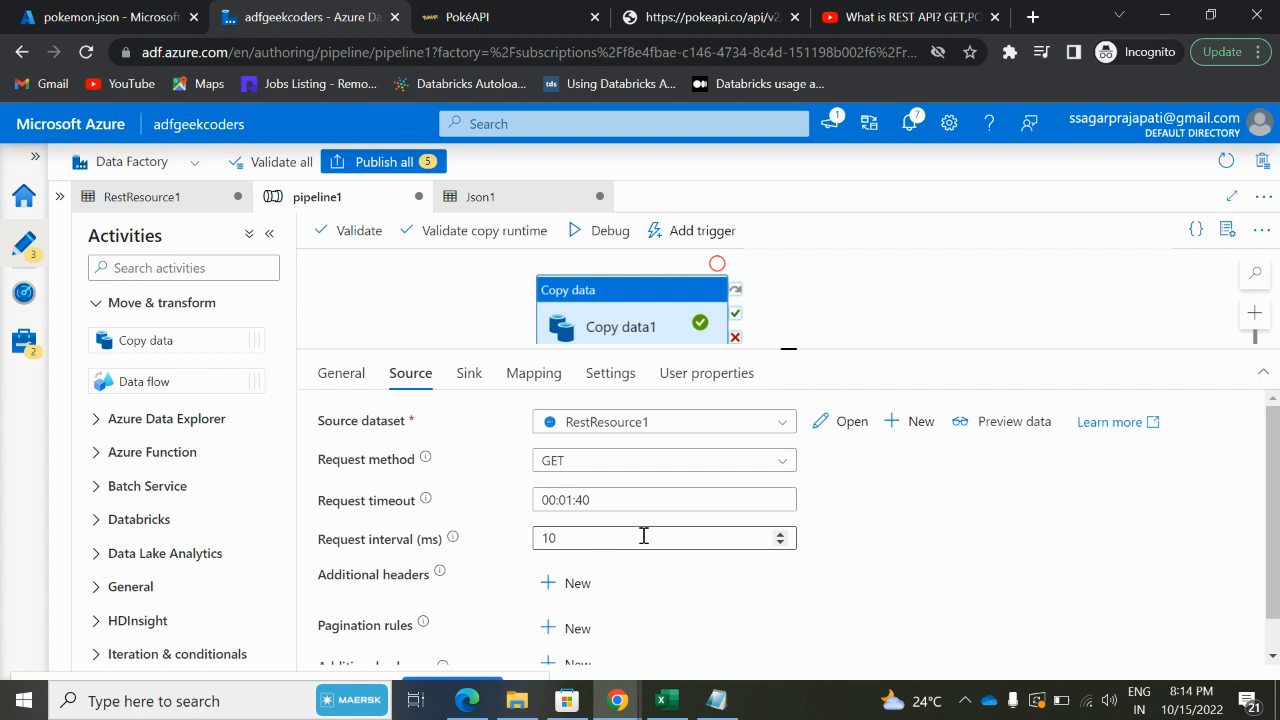